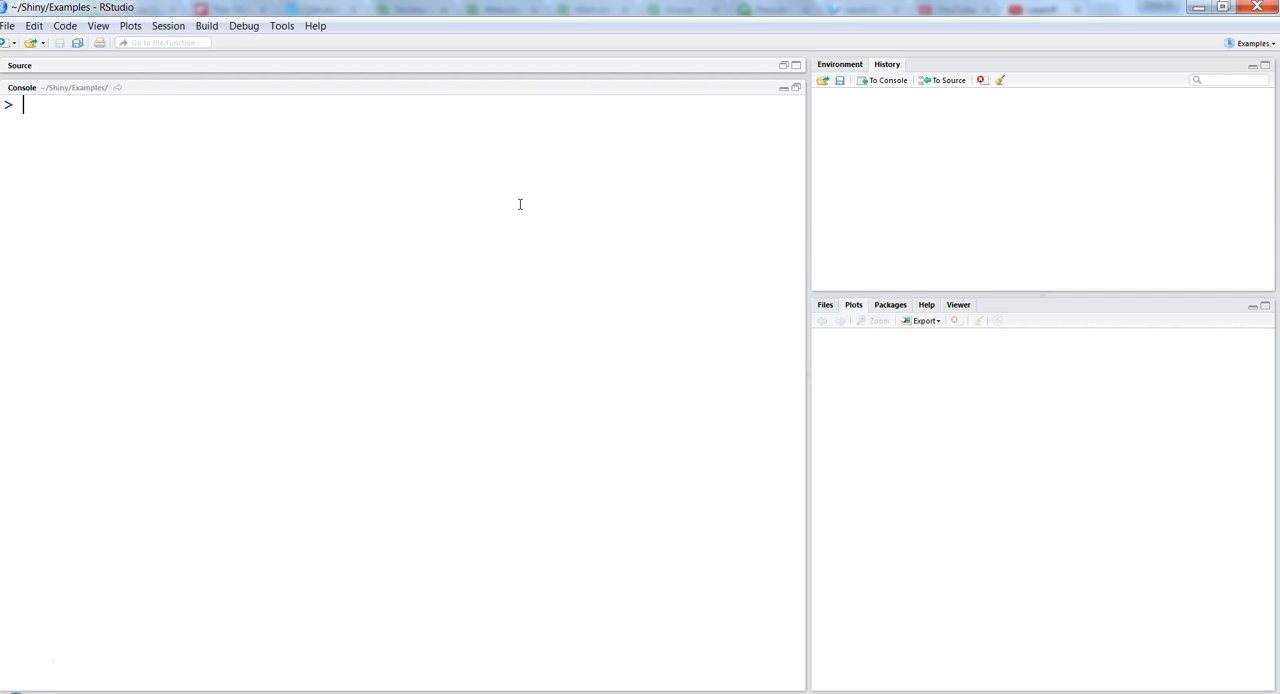
Run boxplot(mtcars$mpg ~ mtcars$cyl) to draw mpg boxes for 4, 6 and 8 cylinders
{"action": "type", "text": "boxplot("}
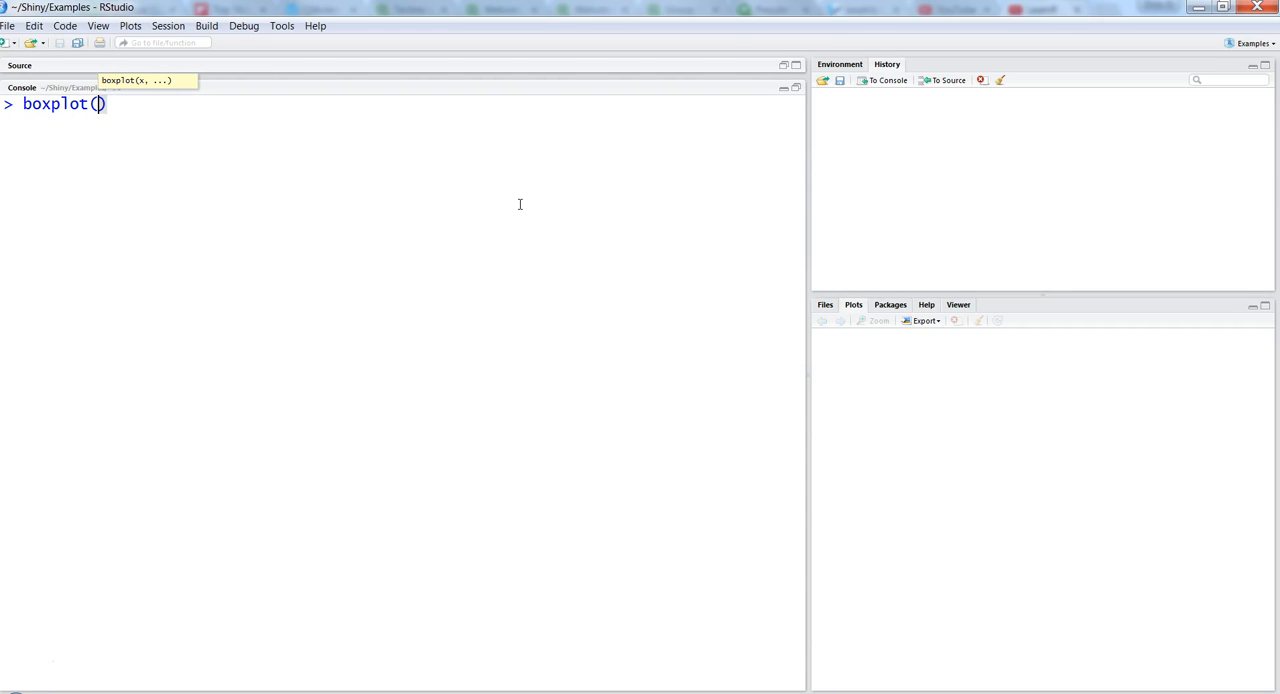
{"action": "type", "text": "mtcar"}
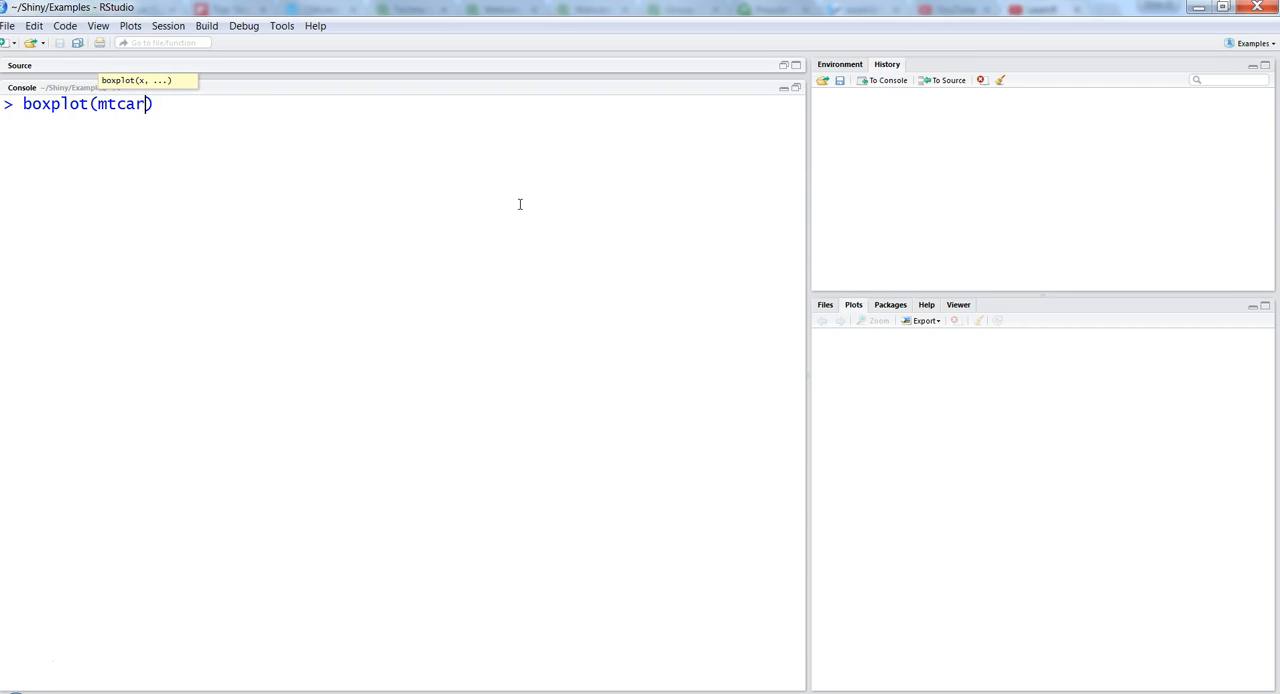
{"action": "type", "text": "s"}
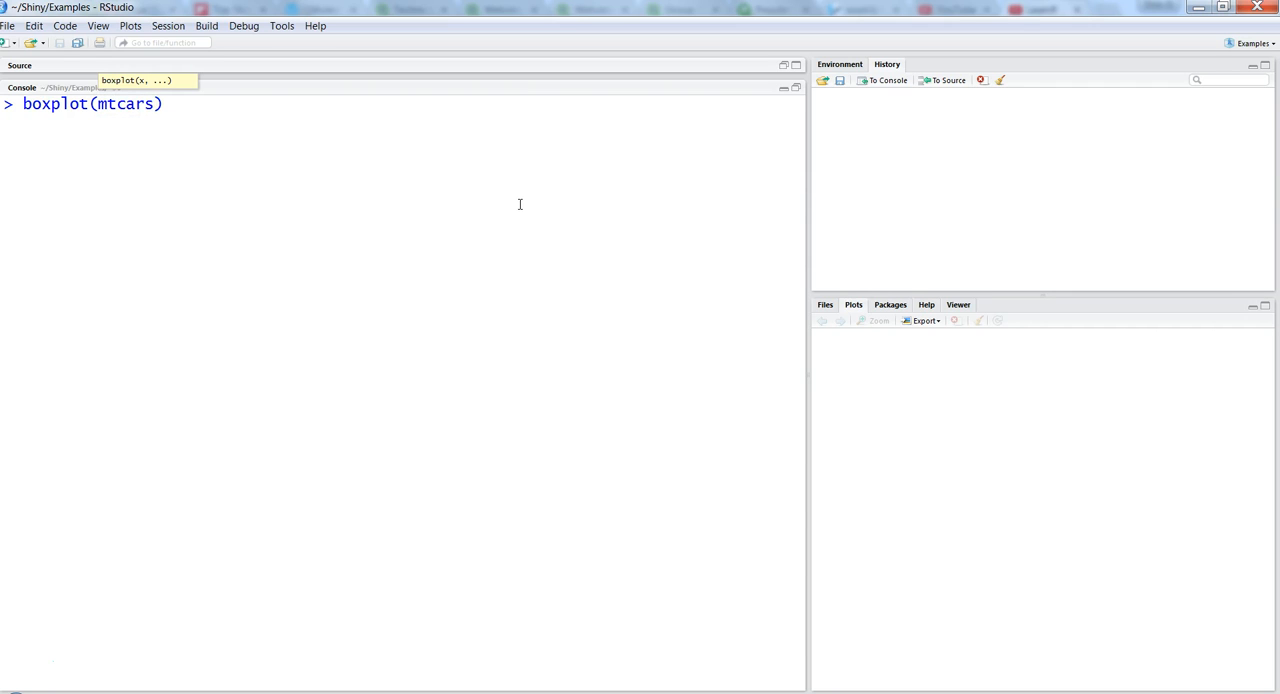
{"action": "type", "text": "$mpg"}
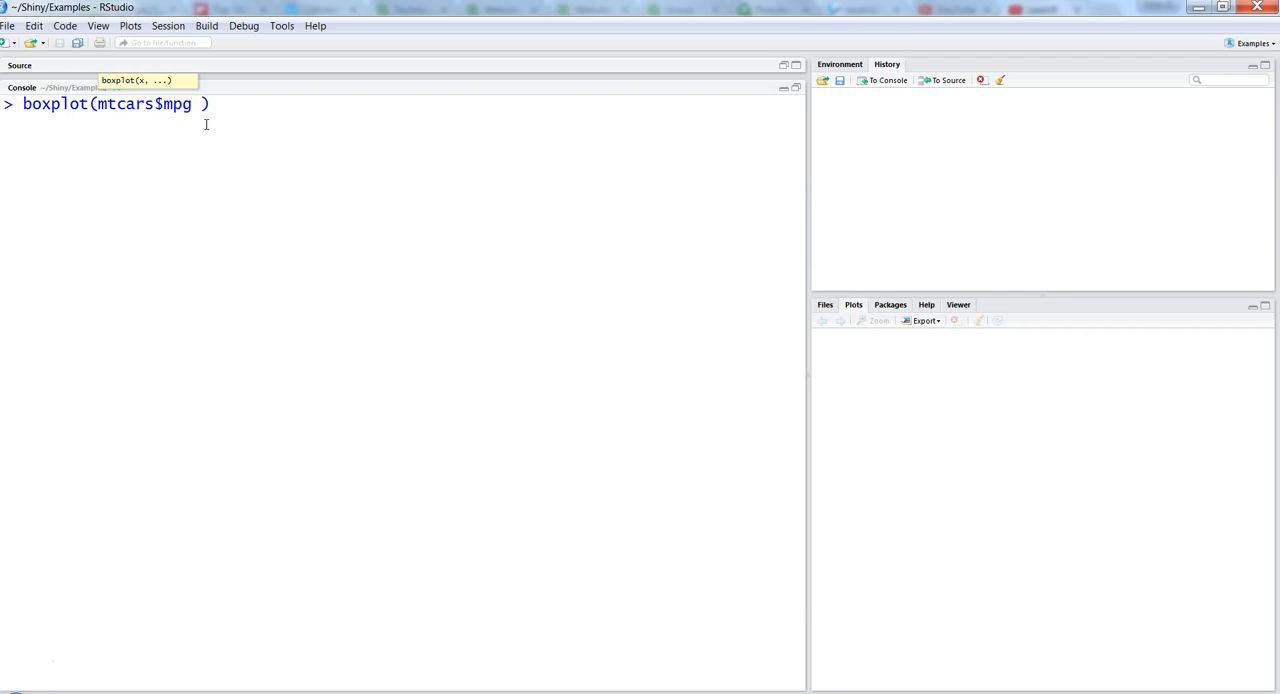
{"action": "type", "text": "~ mt"}
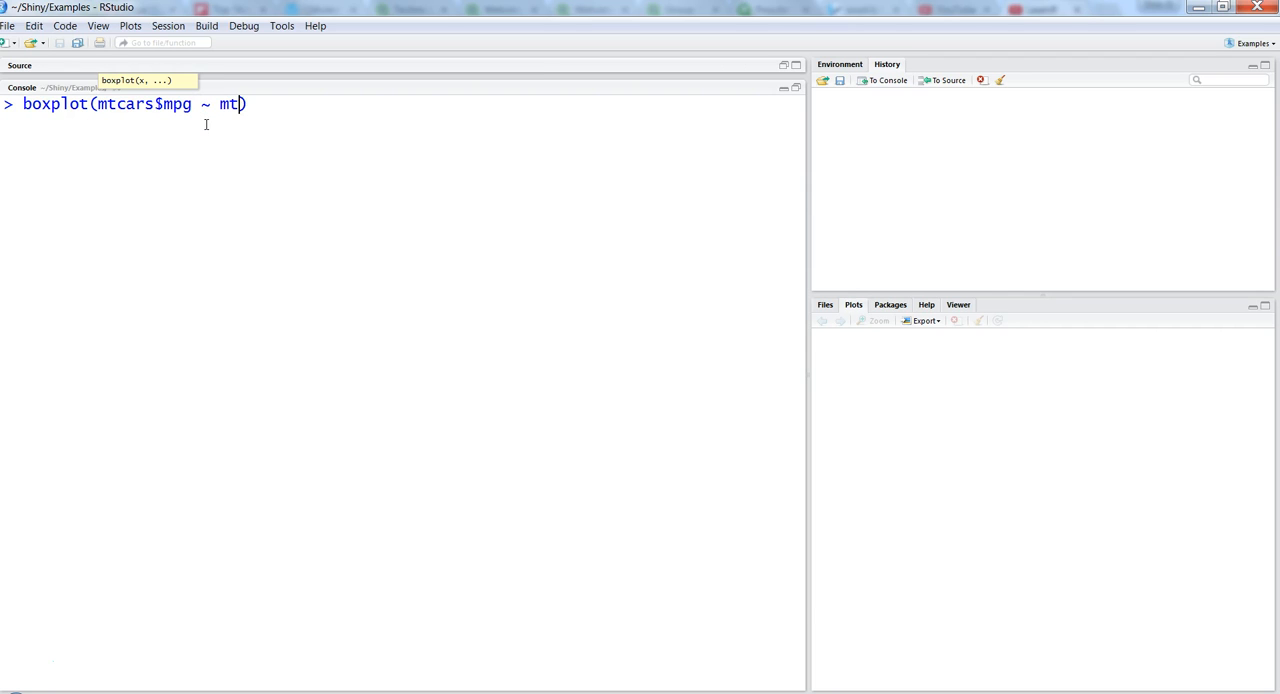
{"action": "type", "text": "cars$cyl"}
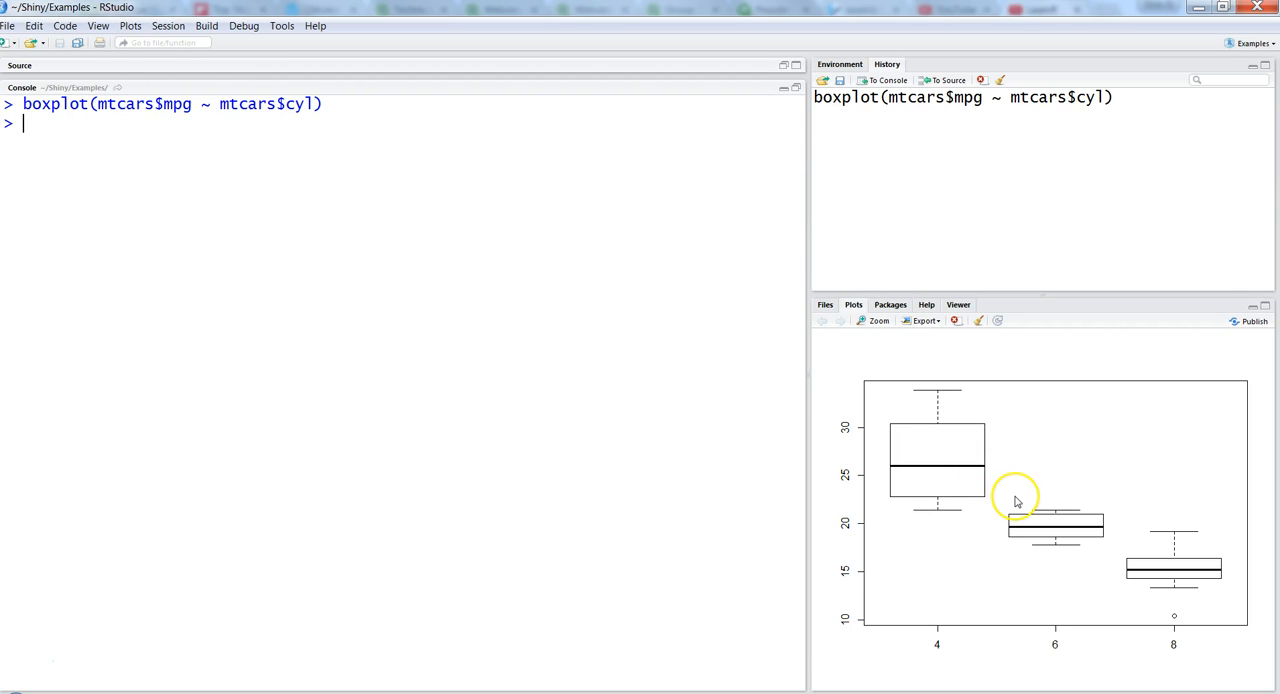
{"action": "mouse_move", "coordinate": [879, 321]}
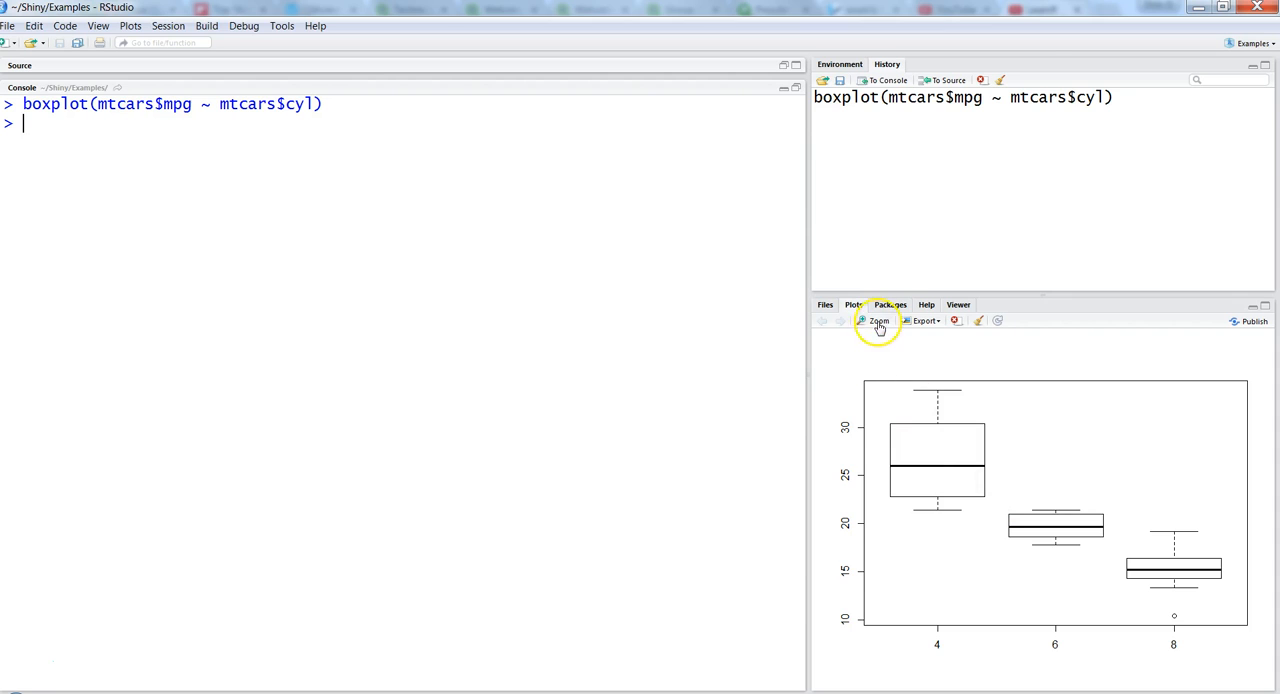
{"action": "left_click", "coordinate": [875, 320]}
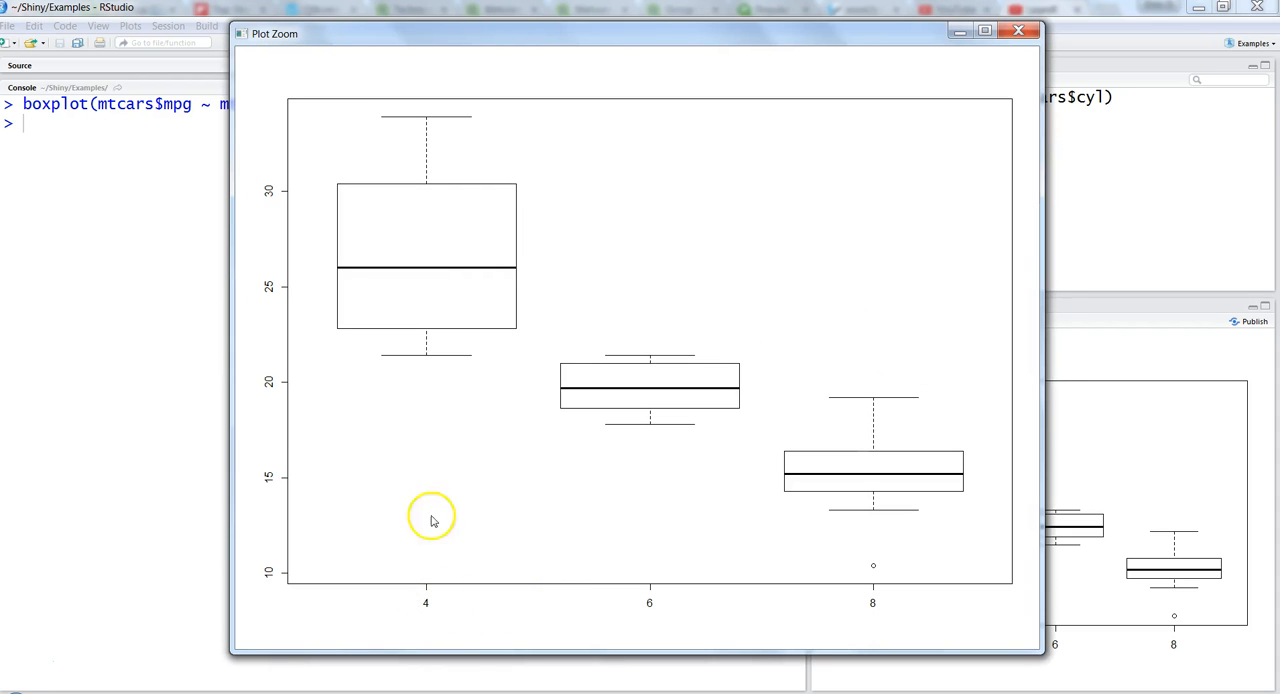
{"action": "mouse_move", "coordinate": [905, 614]}
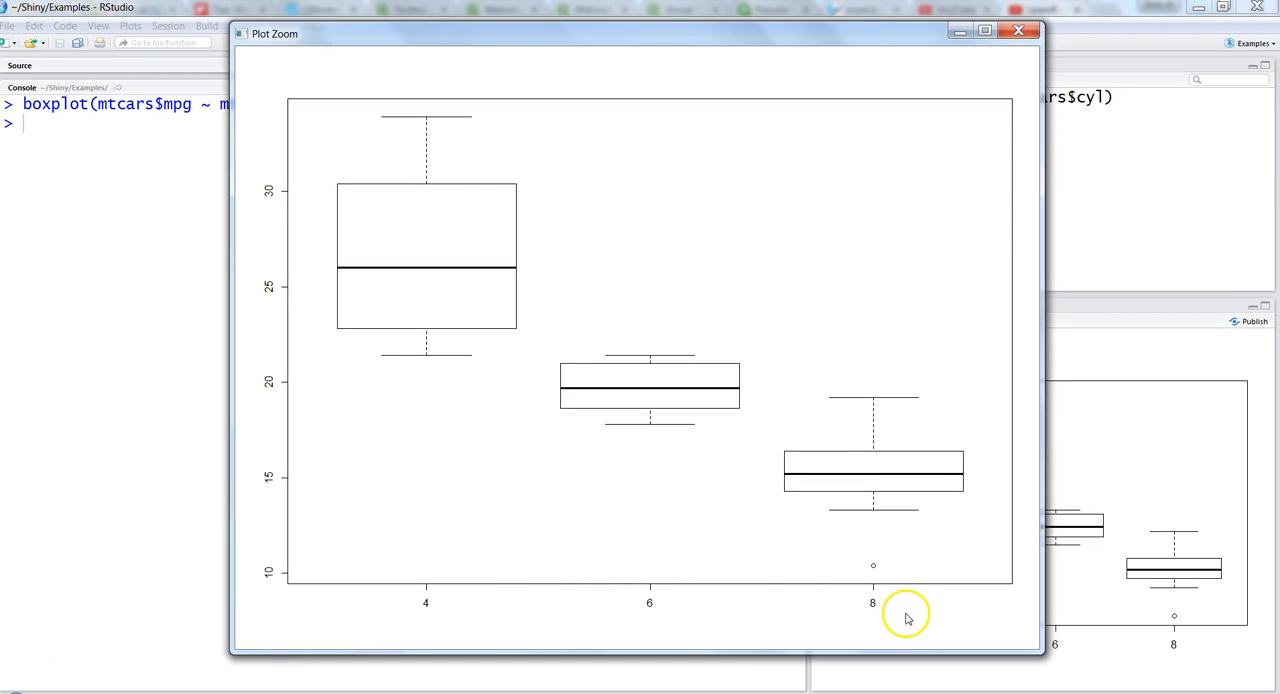
{"action": "mouse_move", "coordinate": [873, 571]}
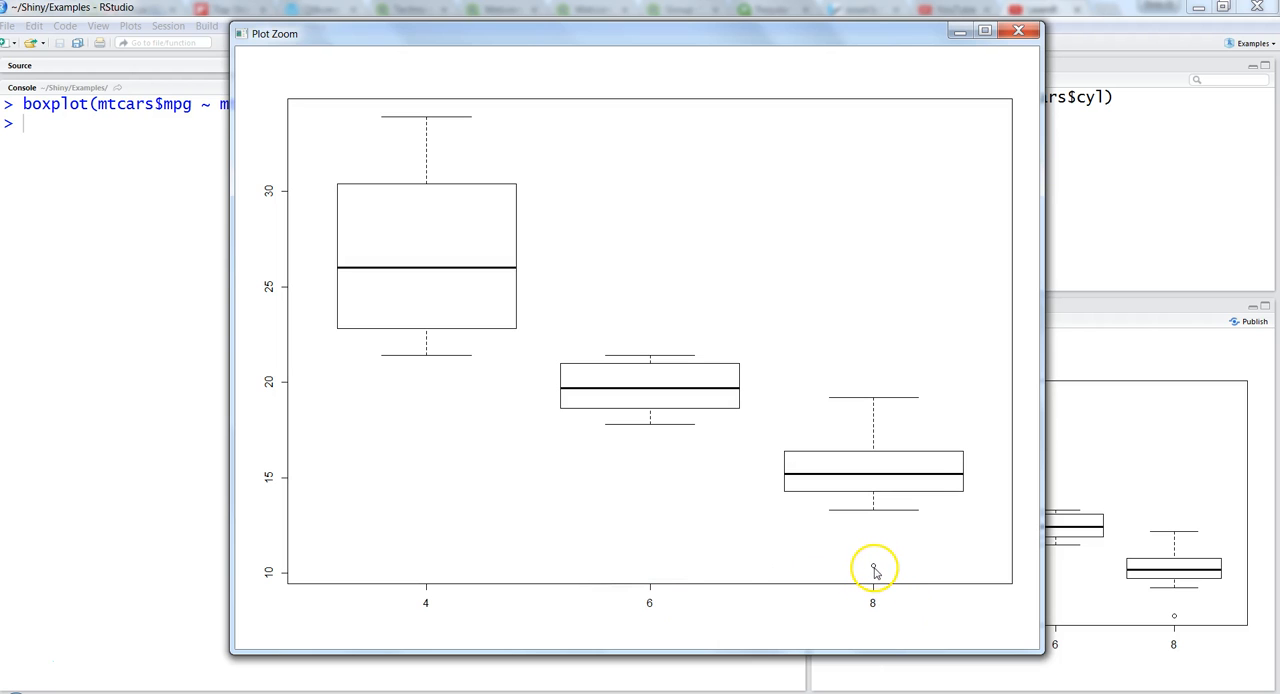
{"action": "mouse_move", "coordinate": [958, 97]}
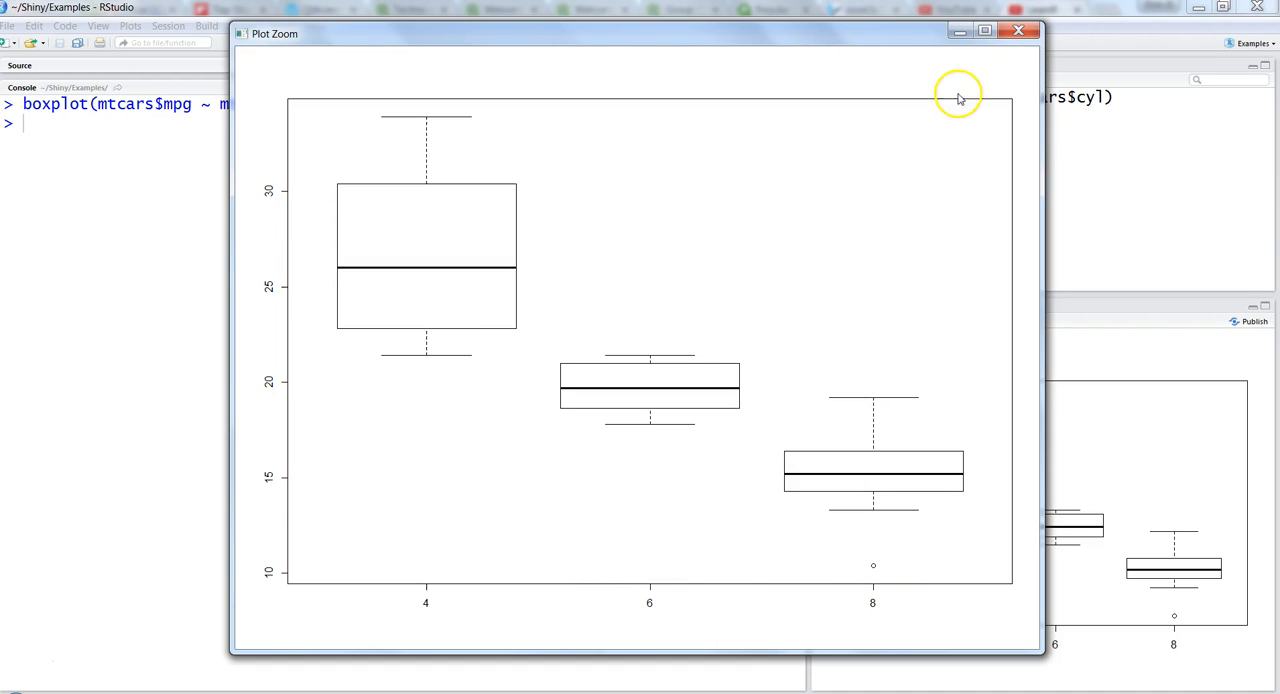
{"action": "left_click", "coordinate": [1018, 30]}
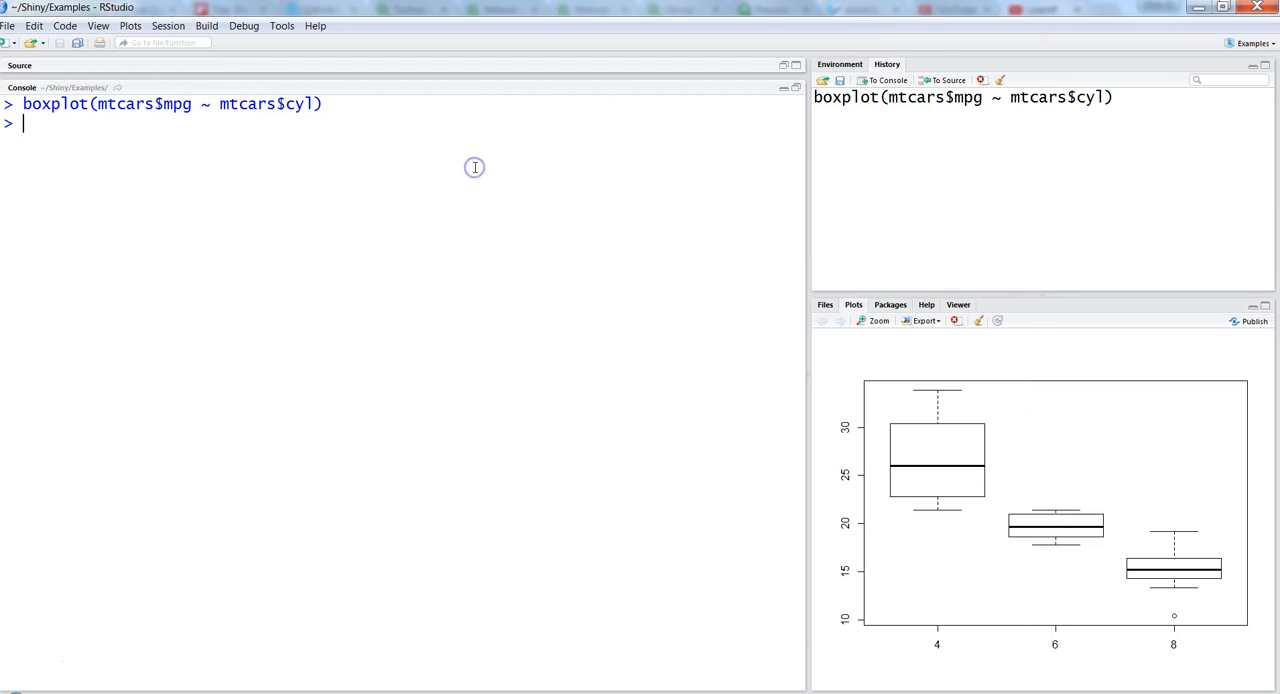
{"action": "mouse_move", "coordinate": [474, 167]}
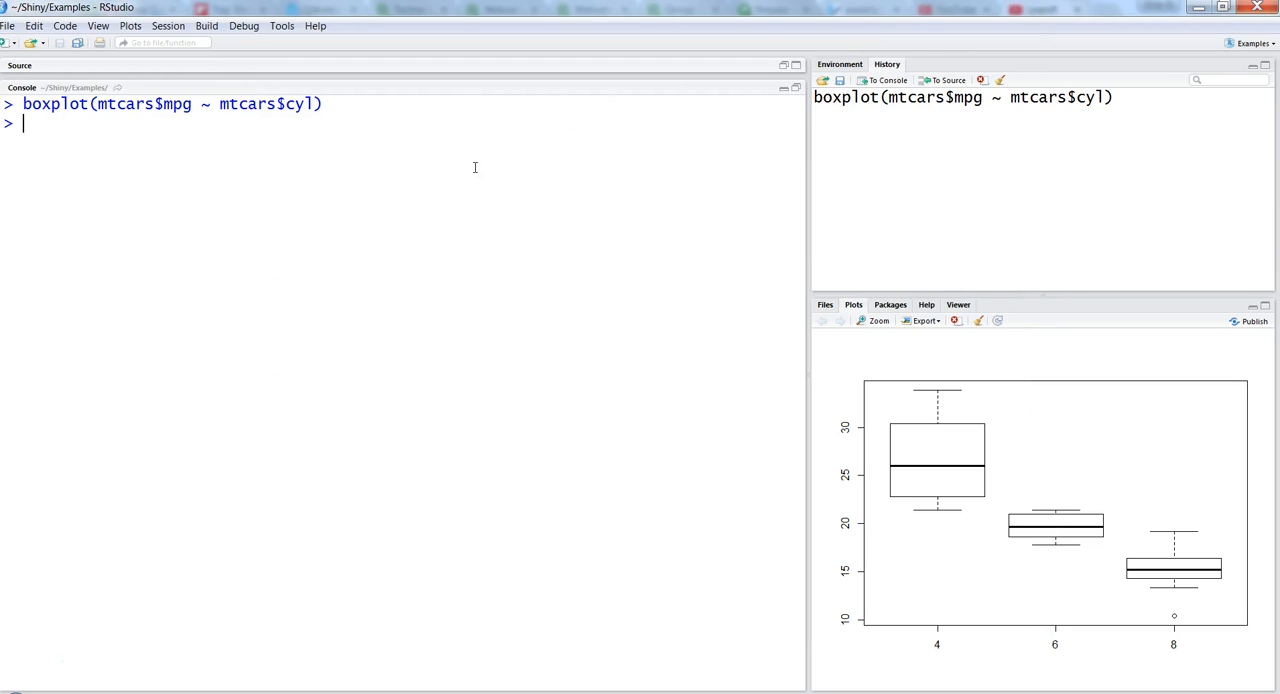
Run ?boxplot, mark the subset argument, and scroll through the help's Arguments section
{"action": "type", "text": "?boxplot"}
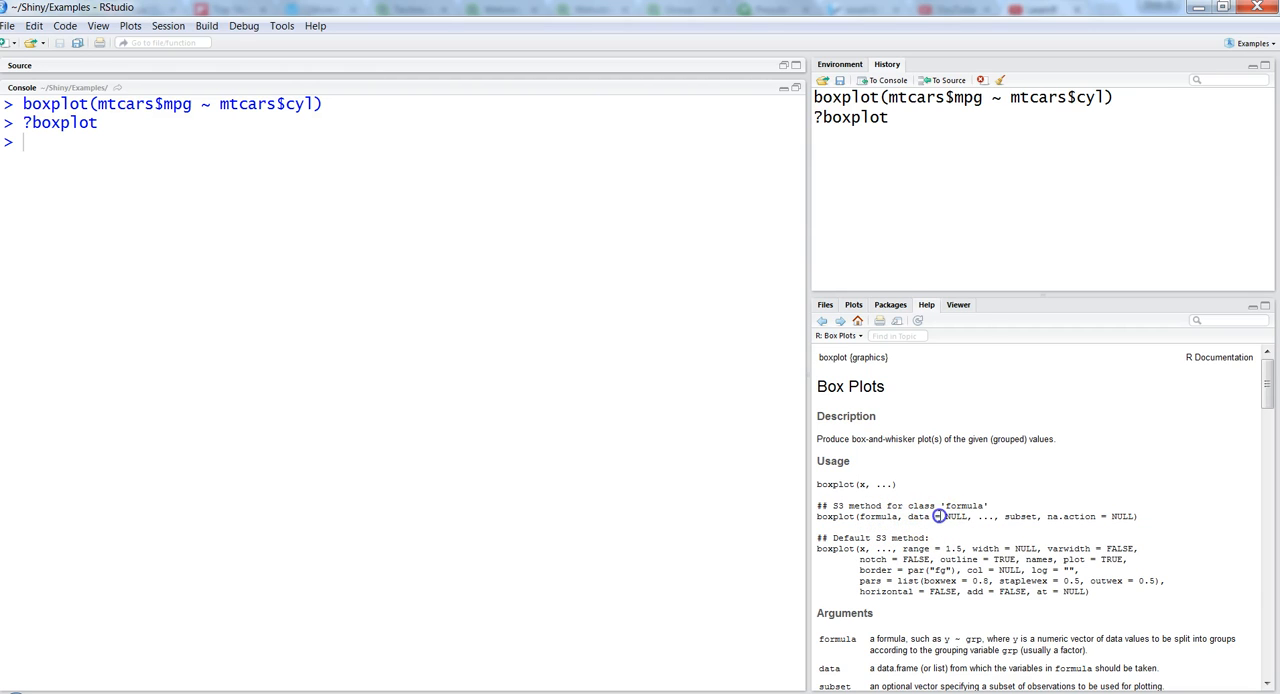
{"action": "double_click", "coordinate": [1019, 516]}
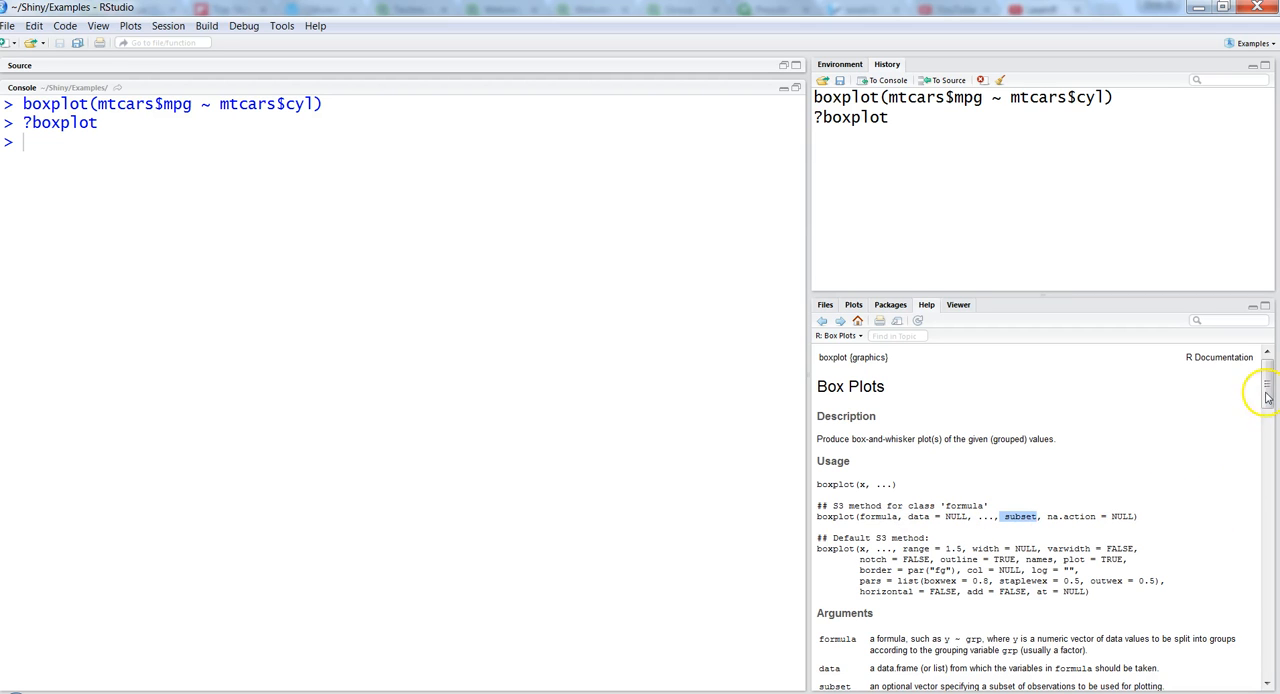
{"action": "scroll", "scroll_direction": "down", "scroll_amount": 3}
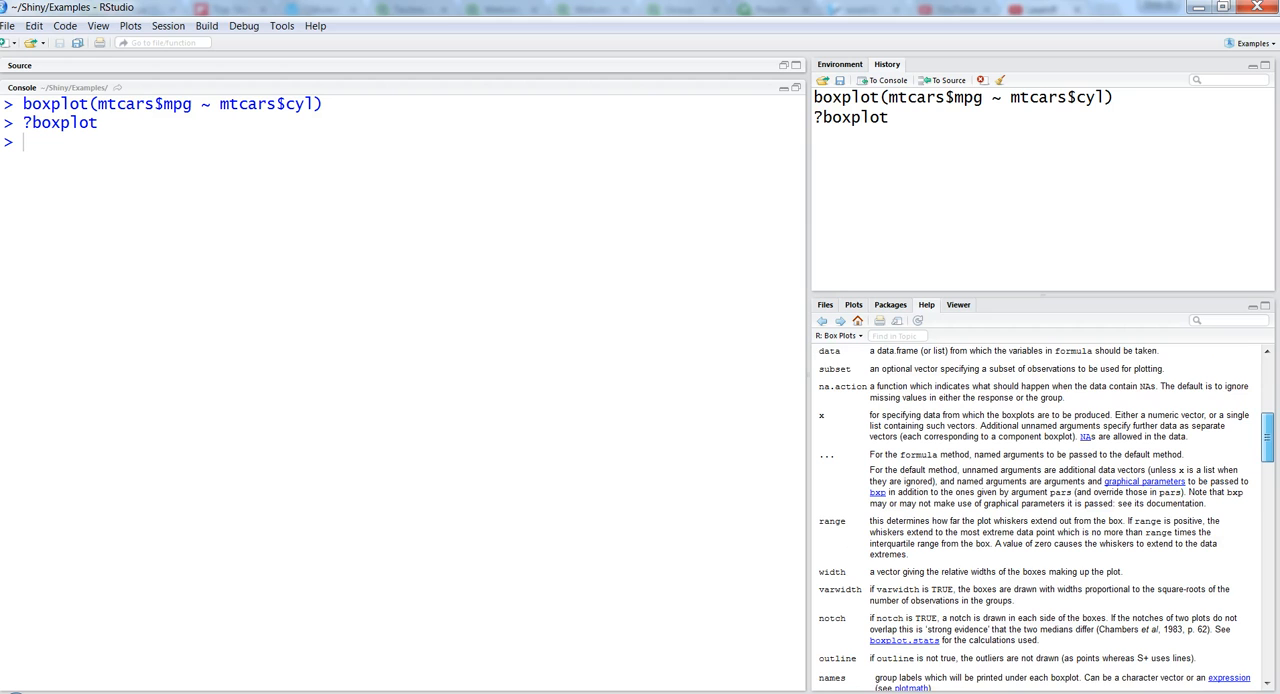
{"action": "scroll", "scroll_direction": "down", "scroll_amount": 3}
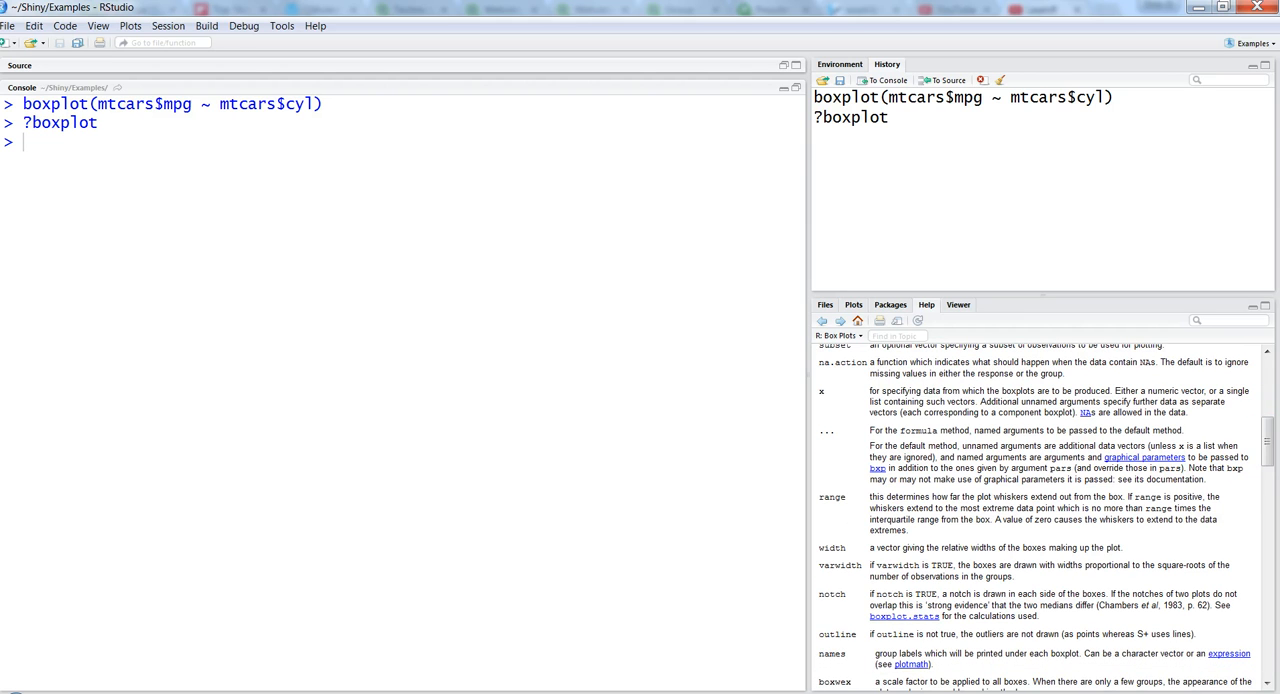
{"action": "scroll", "scroll_direction": "down", "scroll_amount": 3}
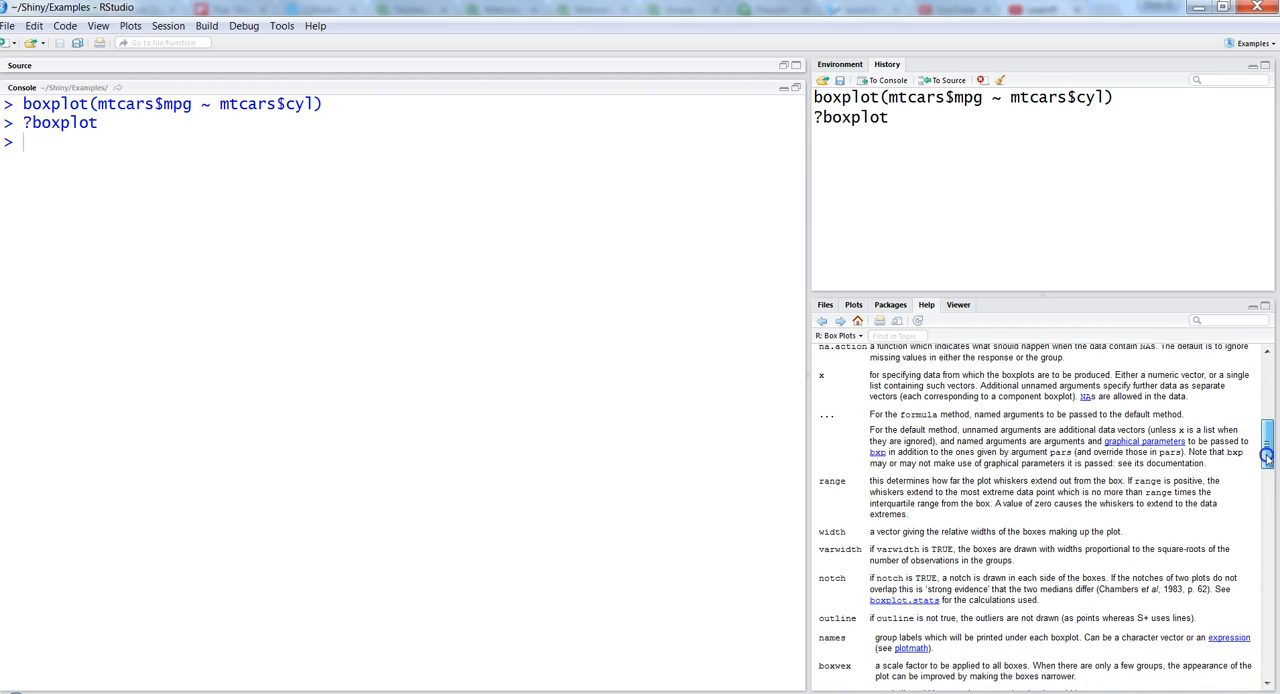
{"action": "scroll", "scroll_direction": "down", "scroll_amount": 3}
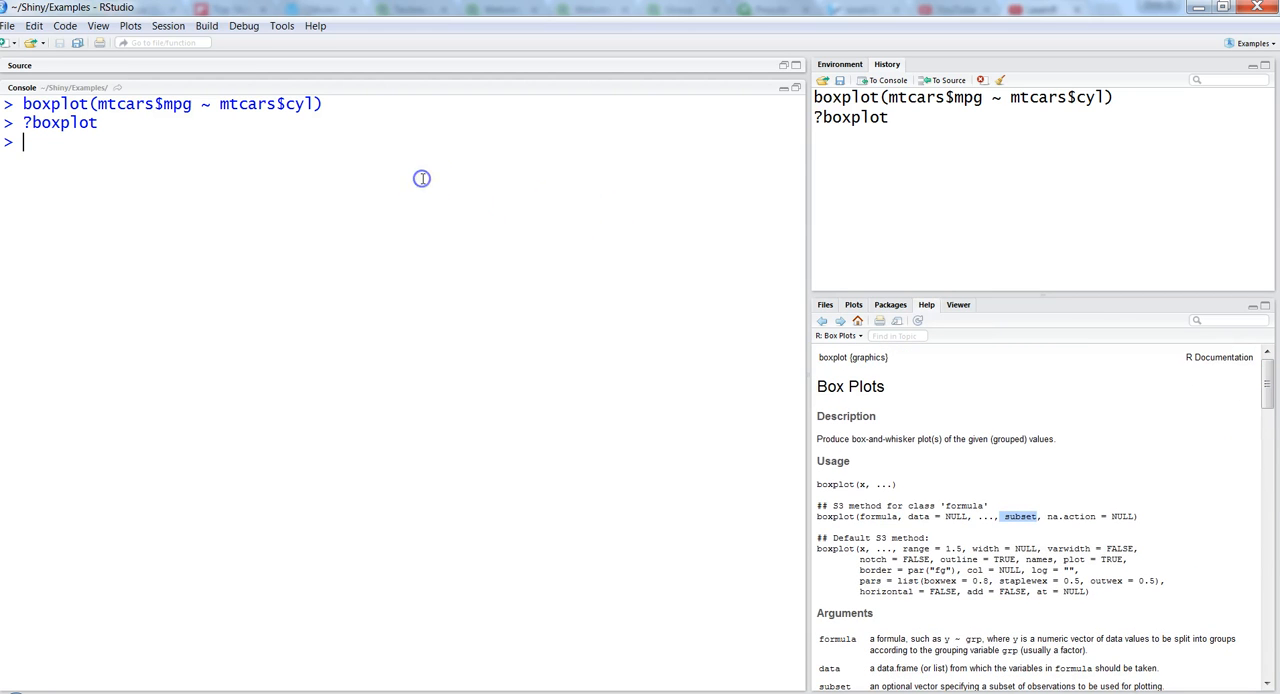
Load ggplot2 and run ggplot(mtcars, aes(cyl, mpg)) + geom_boxplot(), giving one box
{"action": "type", "text": "library"}
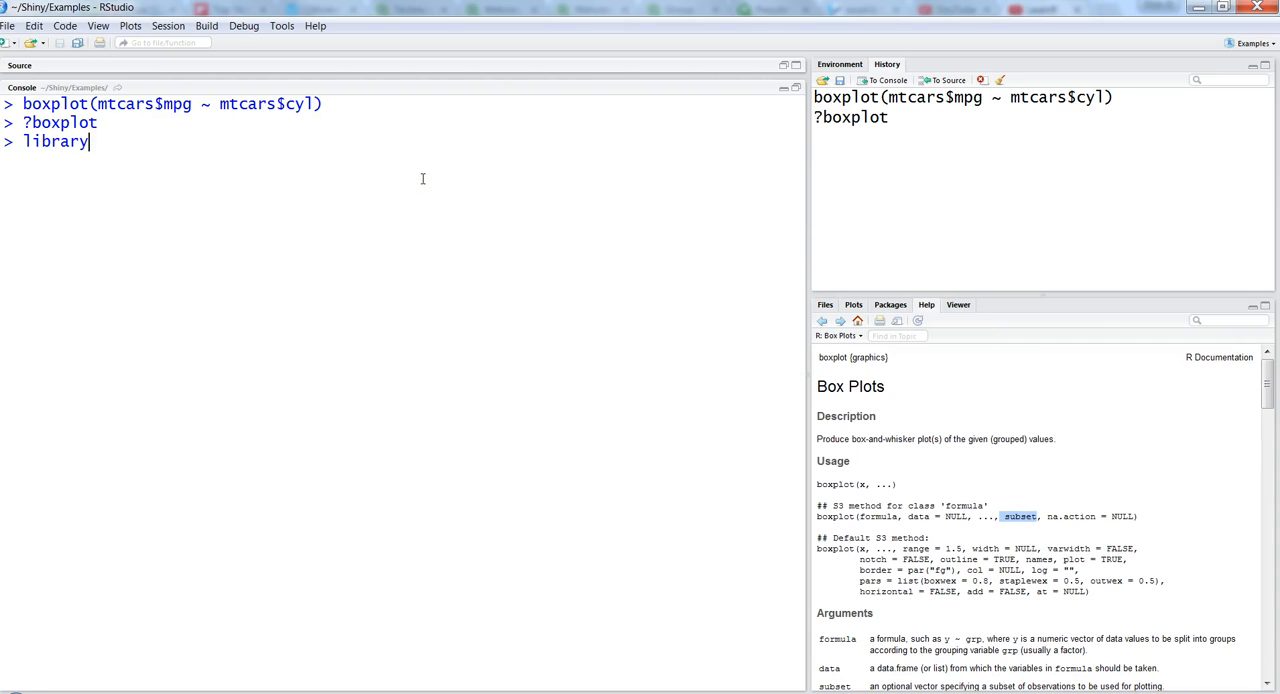
{"action": "type", "text": "(ggplot2)"}
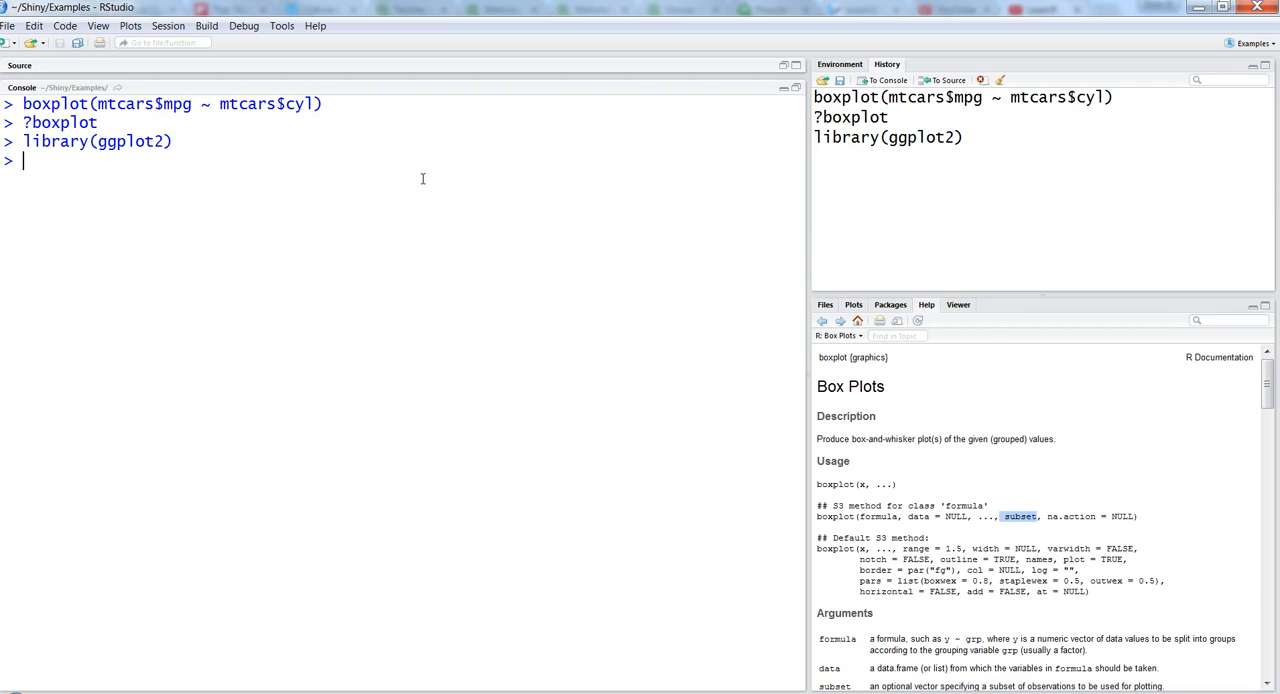
{"action": "type", "text": "ggplot("}
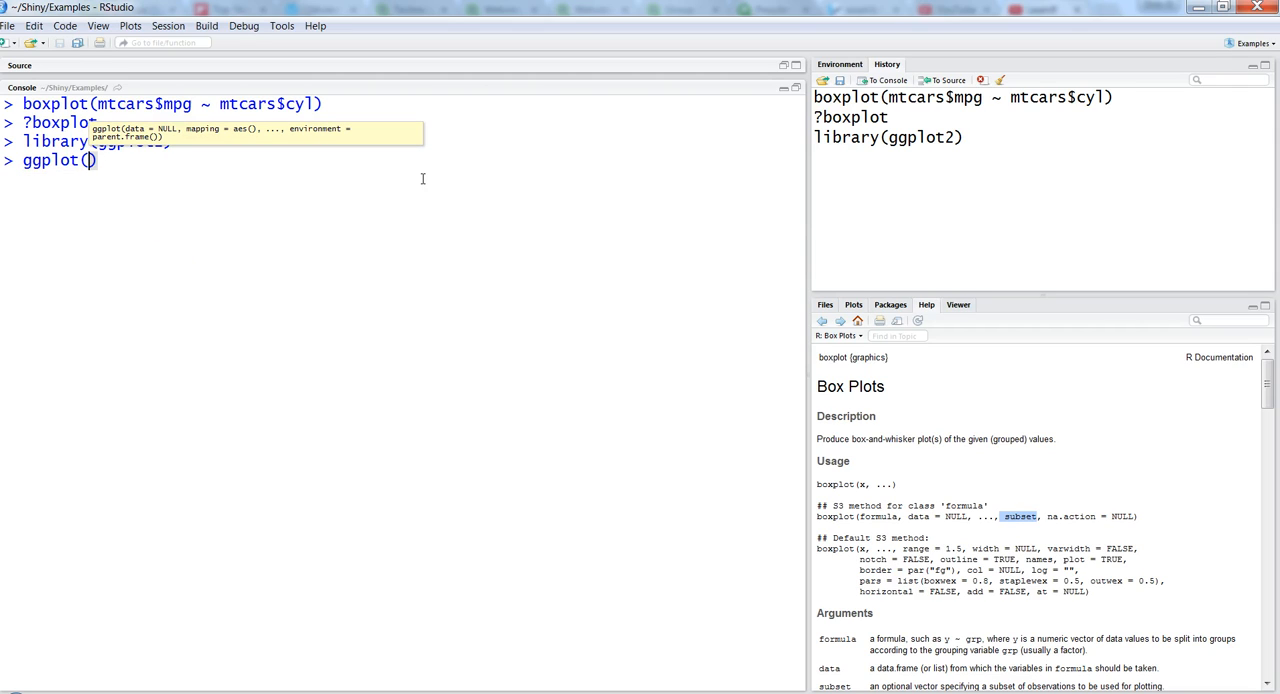
{"action": "type", "text": "mtcars,"}
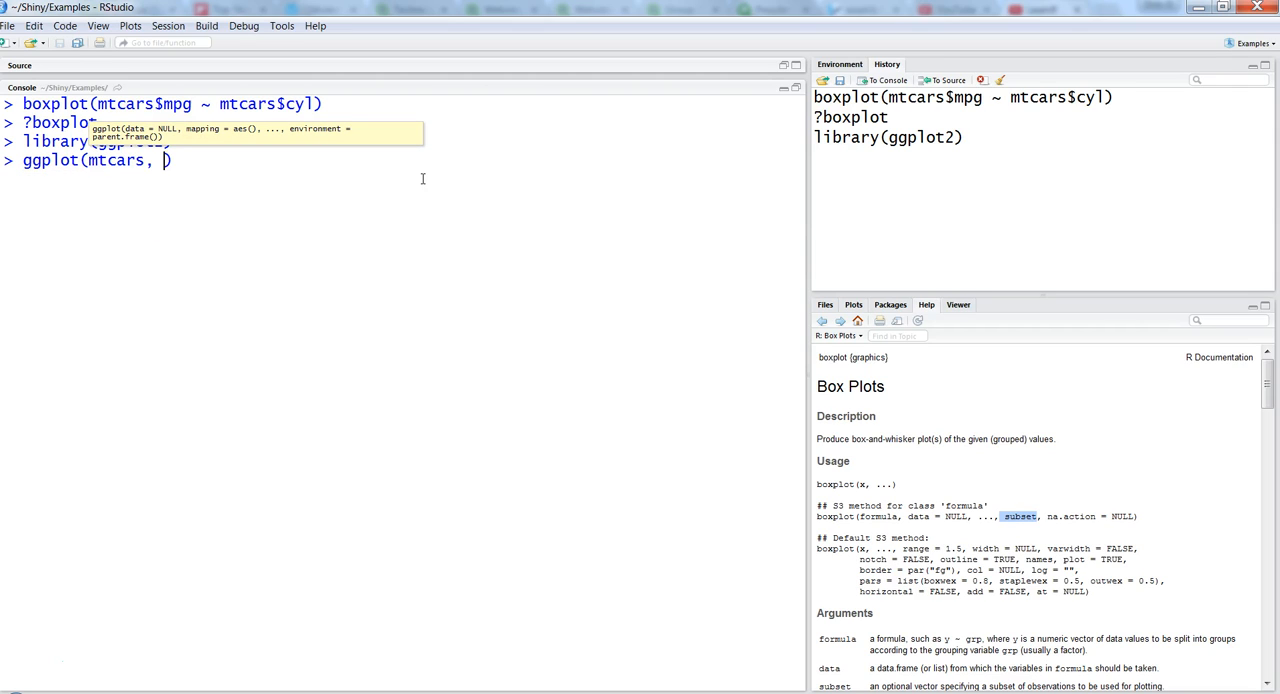
{"action": "type", "text": "aes(cyl, mpg"}
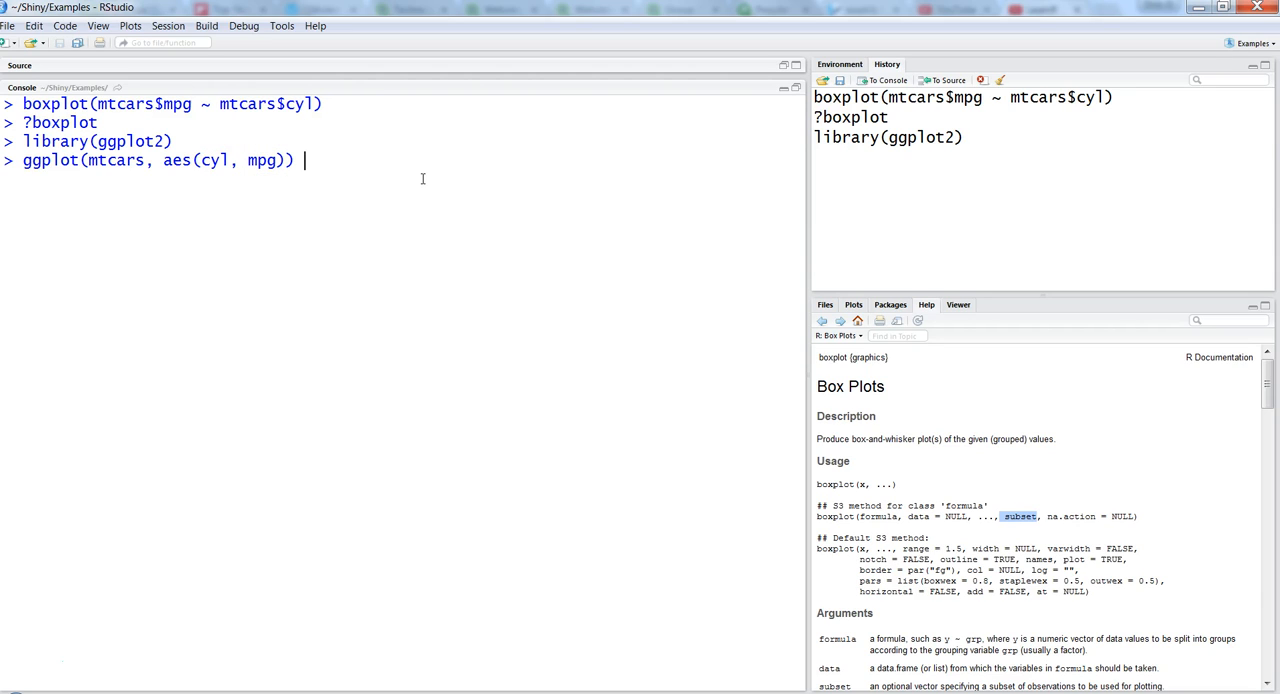
{"action": "type", "text": "+ geom_boxplot("}
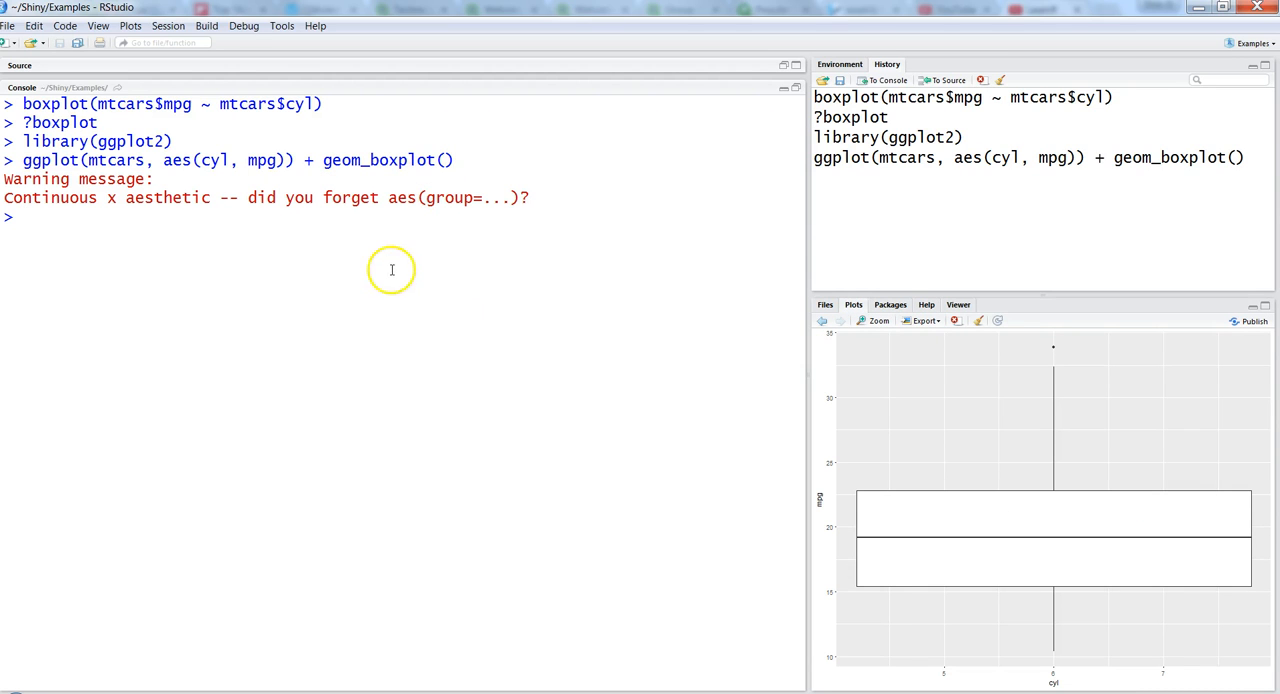
{"action": "double_click", "coordinate": [167, 197]}
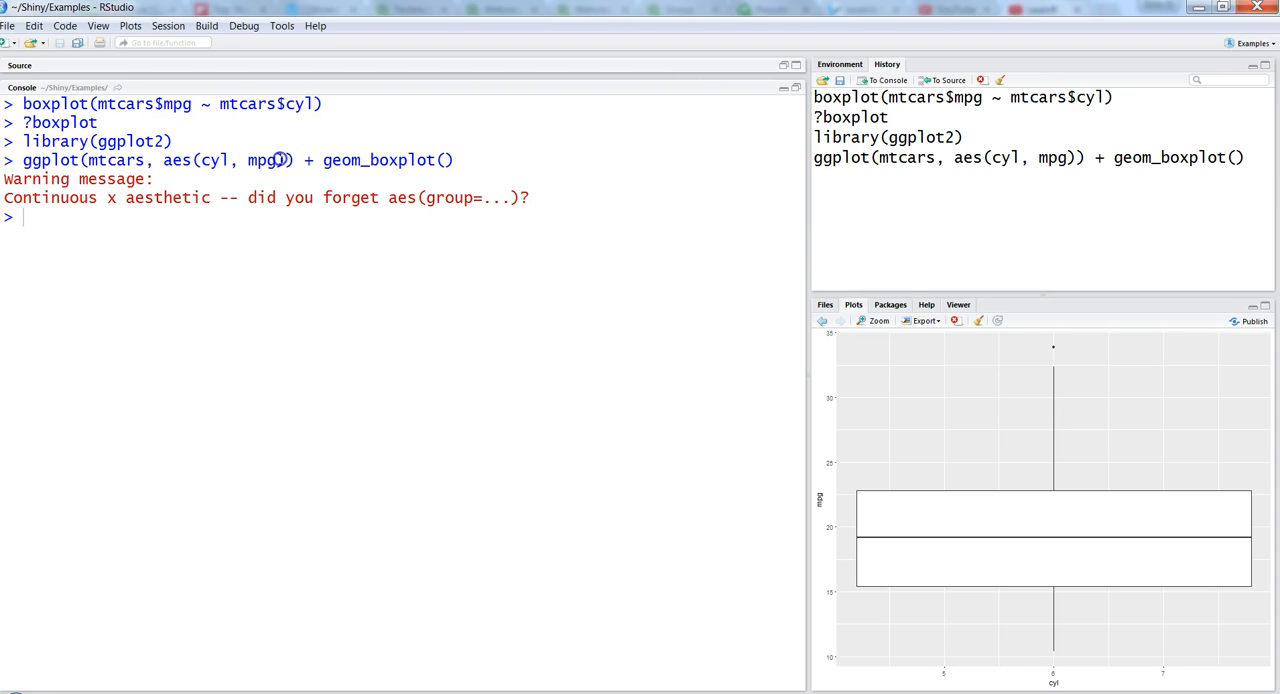
{"action": "double_click", "coordinate": [210, 160]}
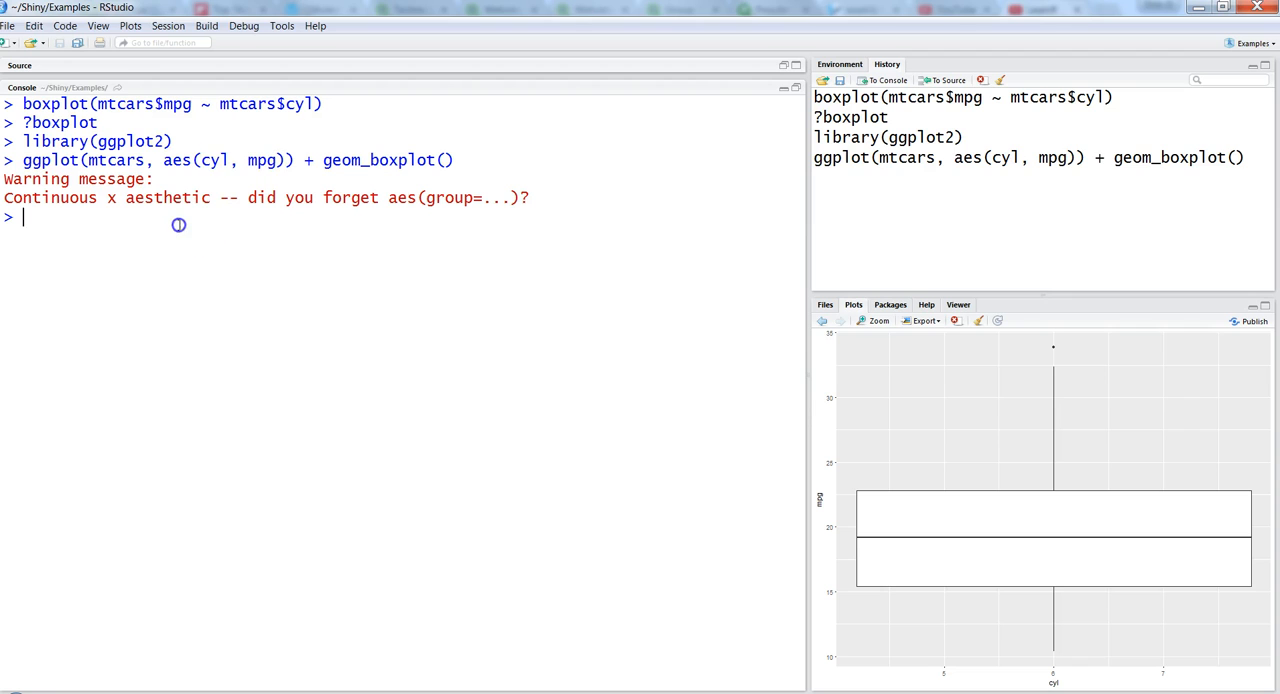
Run str(mtcars) and highlight that cyl is stored as numeric
{"action": "type", "text": "str(mtcar"}
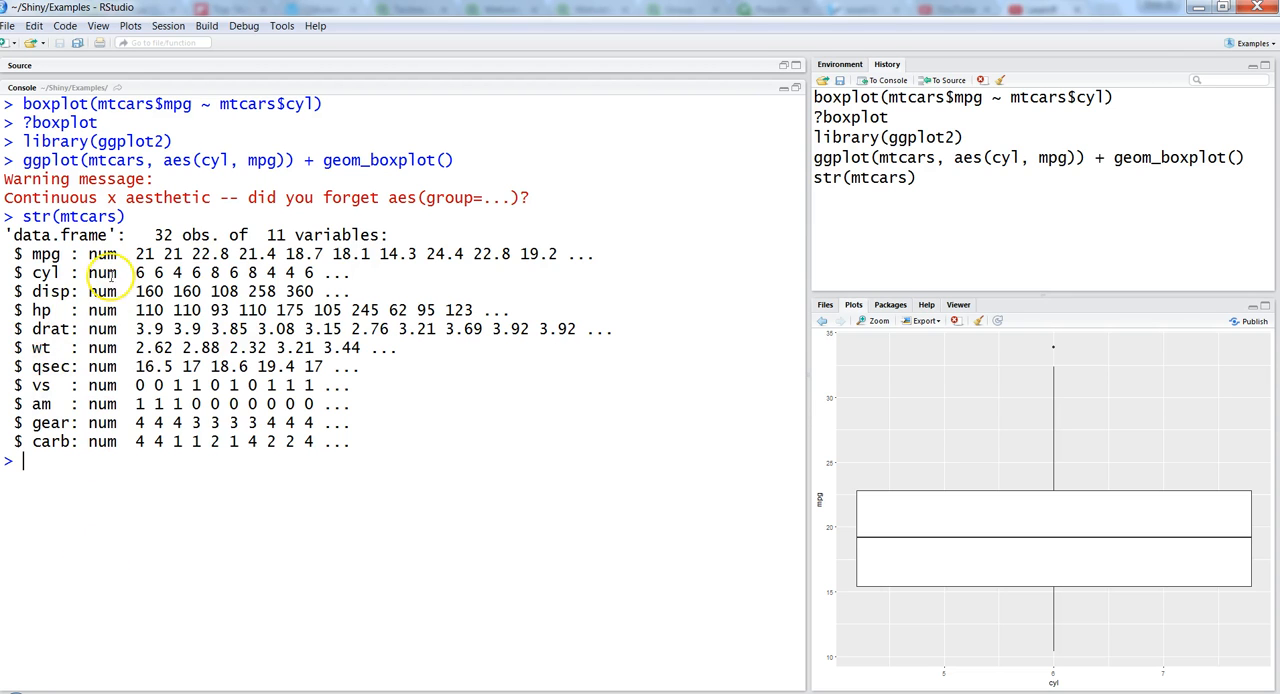
{"action": "double_click", "coordinate": [102, 273]}
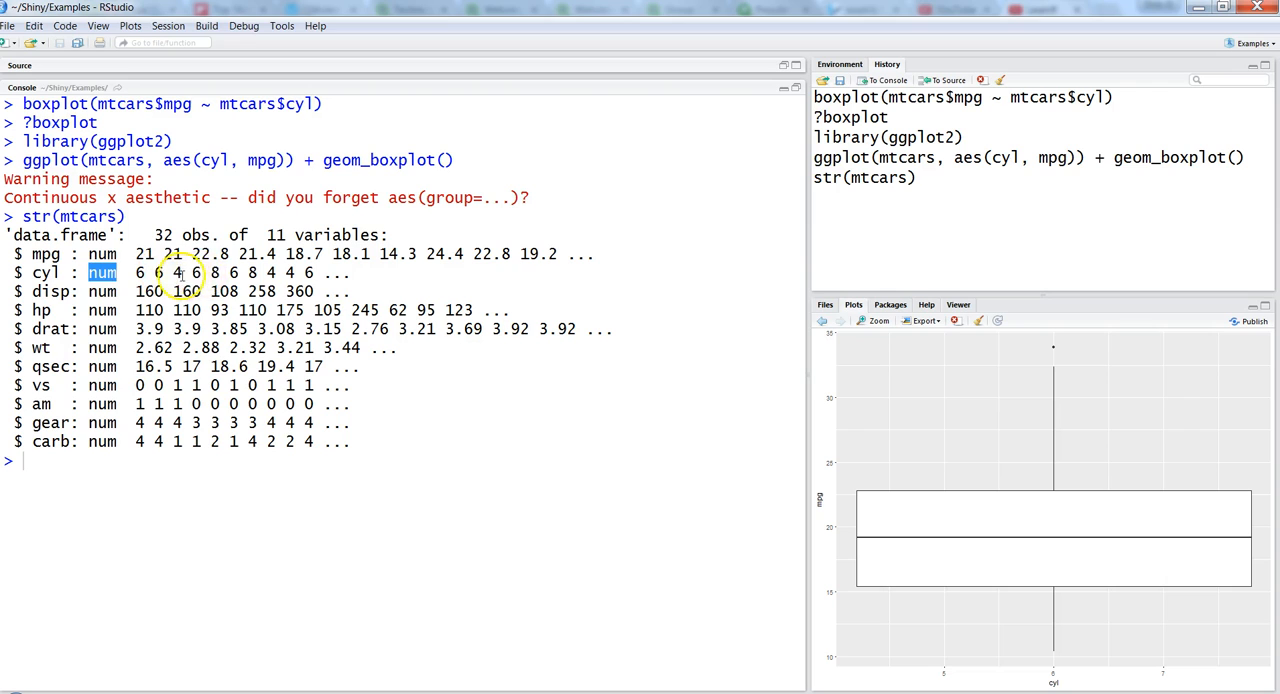
{"action": "triple_click", "coordinate": [180, 272]}
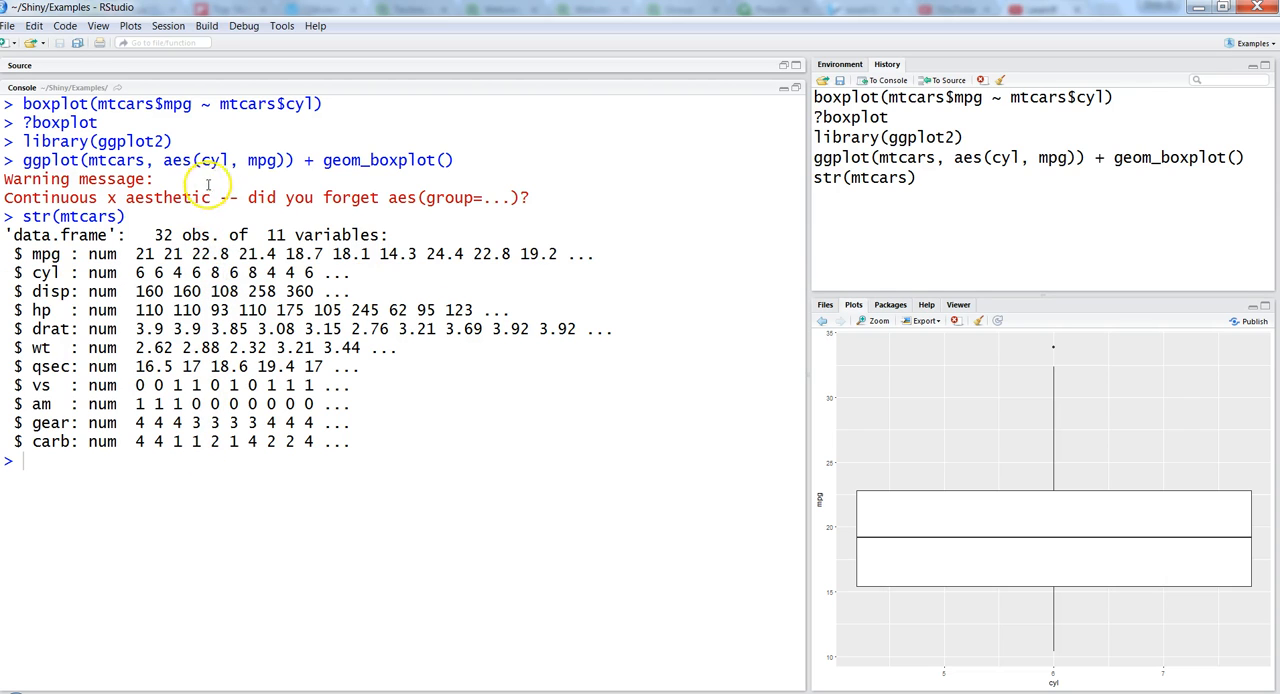
{"action": "mouse_move", "coordinate": [232, 479]}
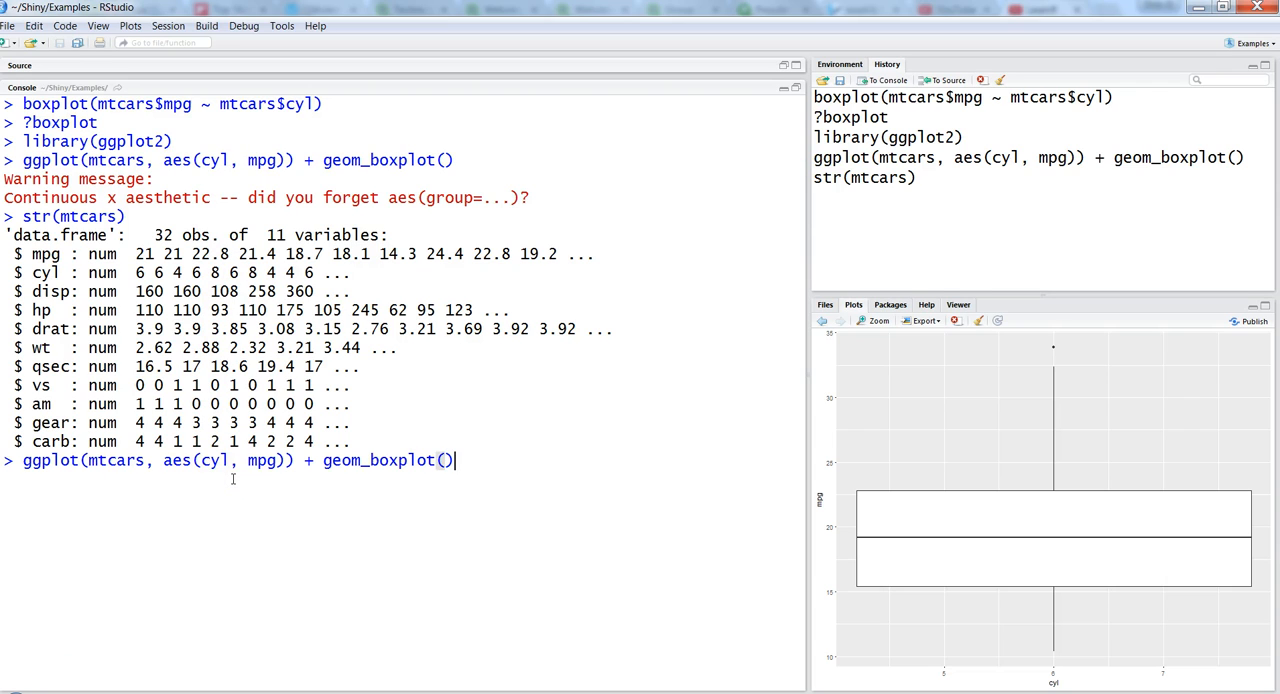
Rerun the ggplot boxplot with as.factor(cyl) and inspect the three boxes in Zoom
{"action": "type", "text": "as.f"}
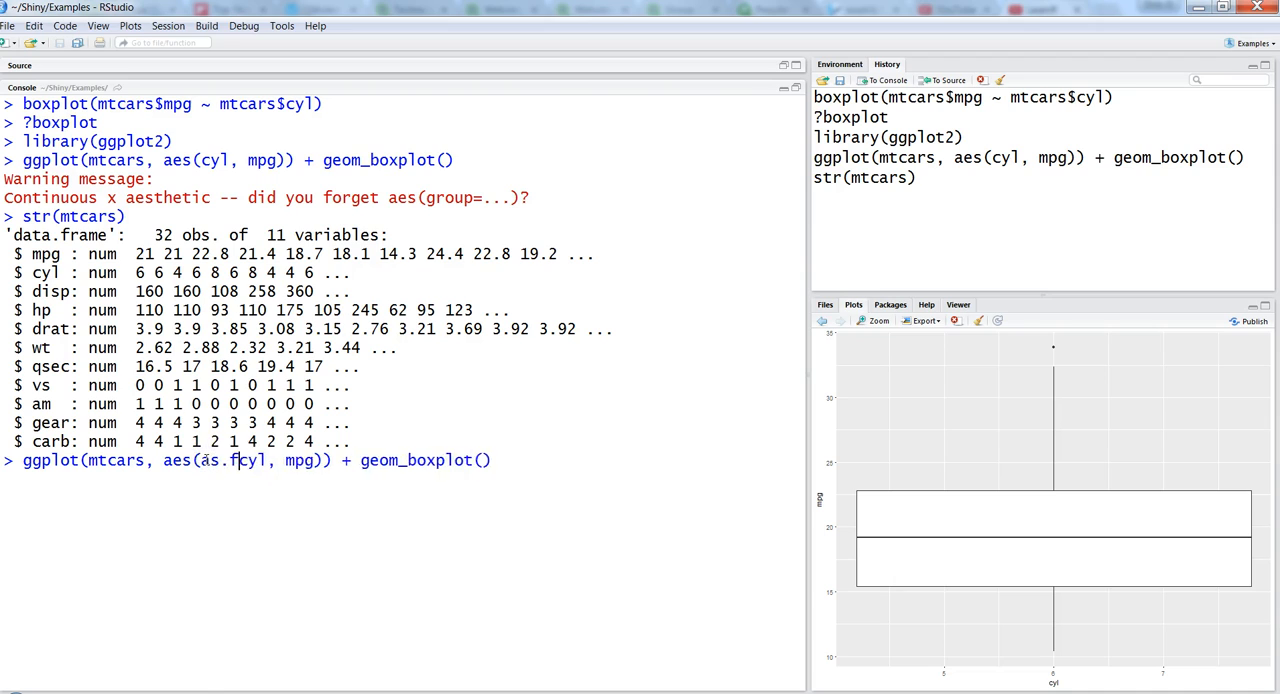
{"action": "type", "text": "actor("}
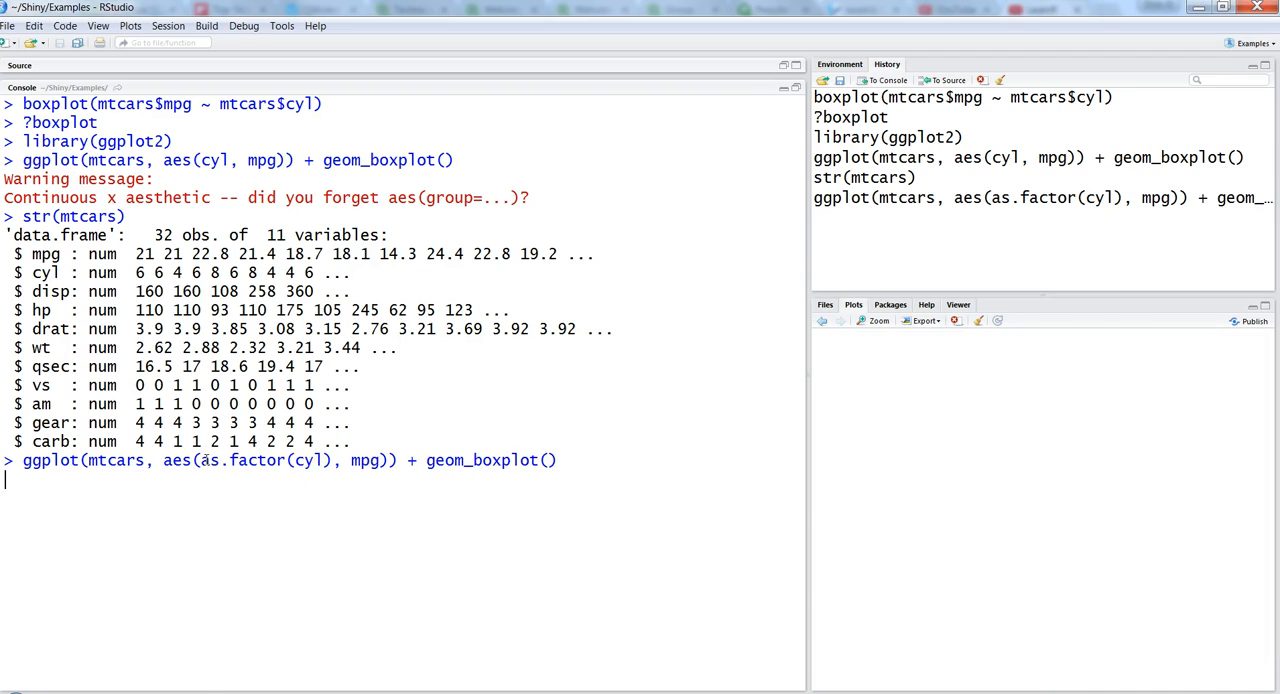
{"action": "key", "text": "Return"}
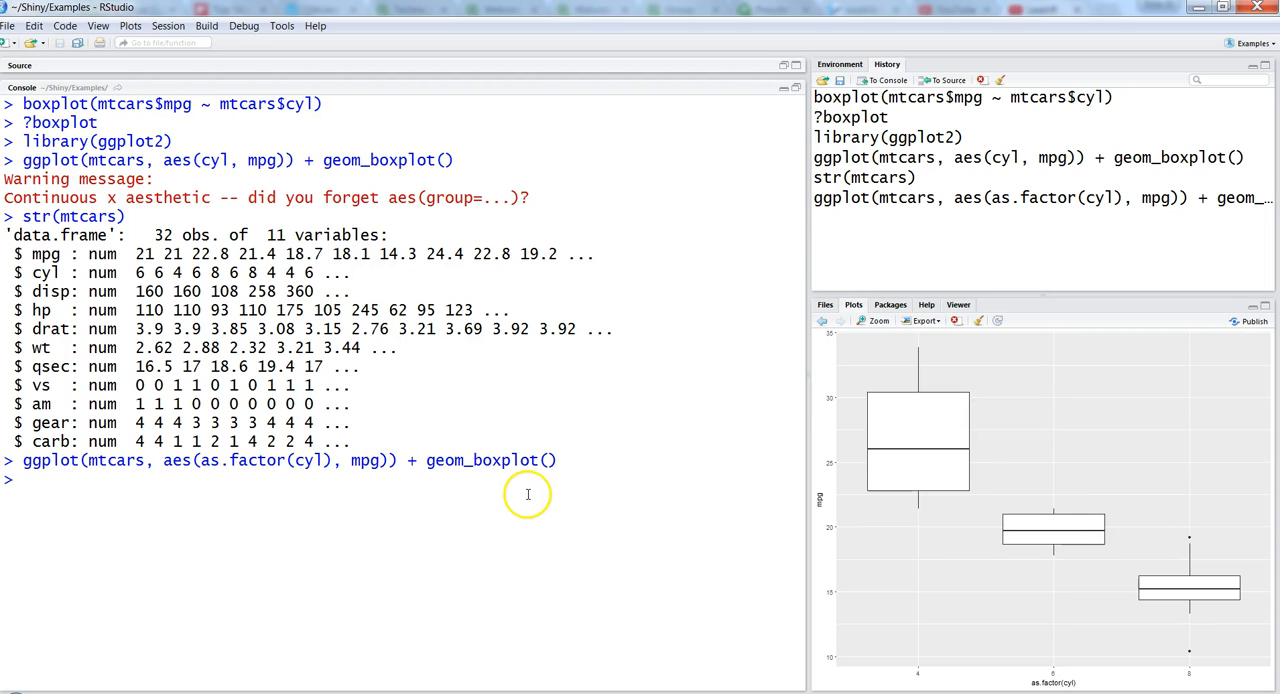
{"action": "mouse_move", "coordinate": [1006, 461]}
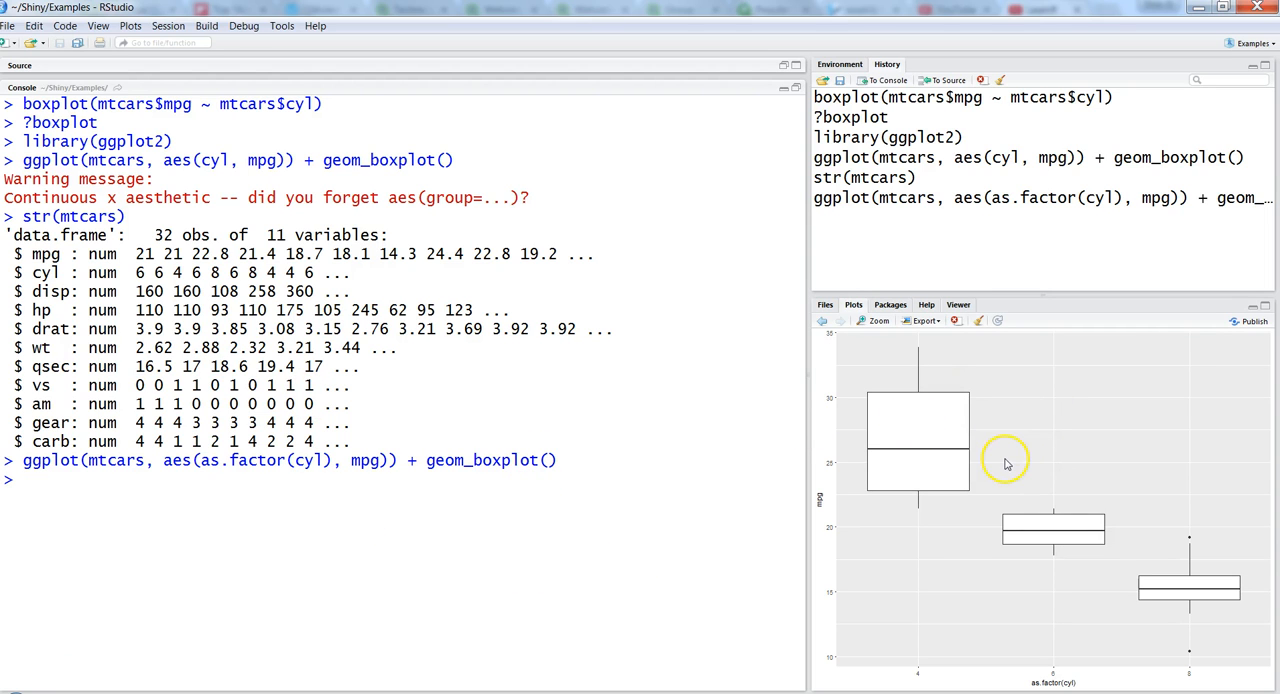
{"action": "left_click", "coordinate": [872, 320]}
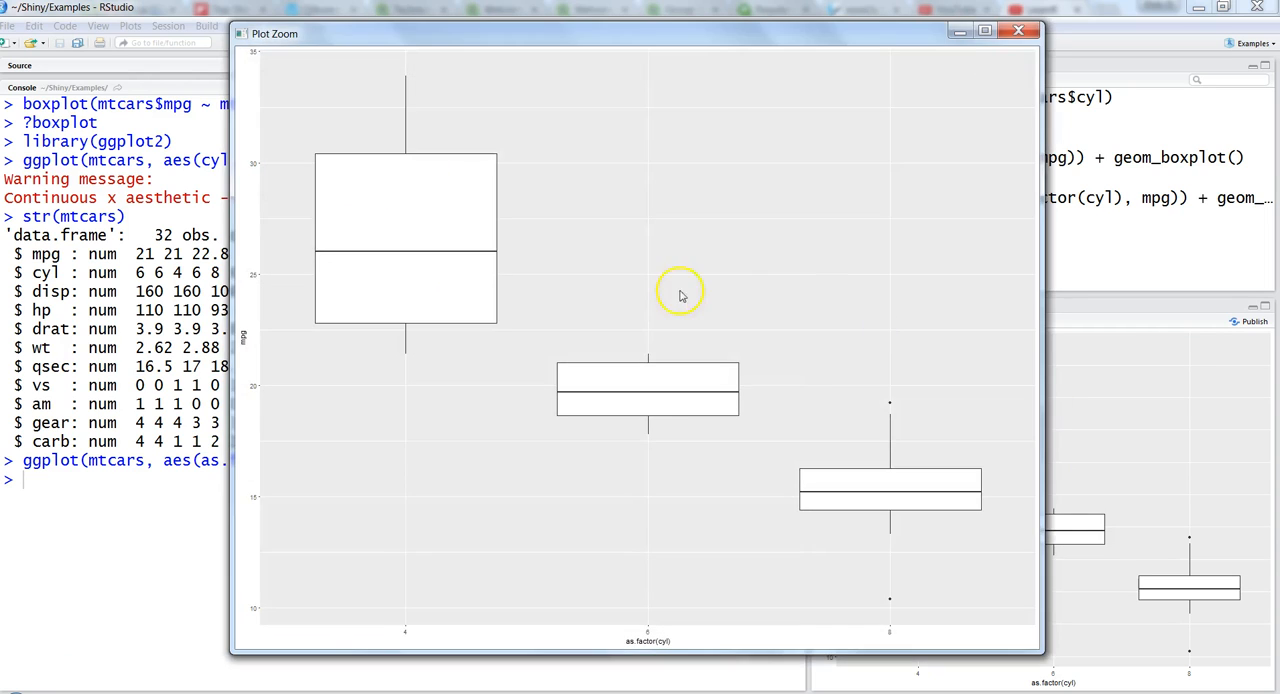
{"action": "mouse_move", "coordinate": [626, 296]}
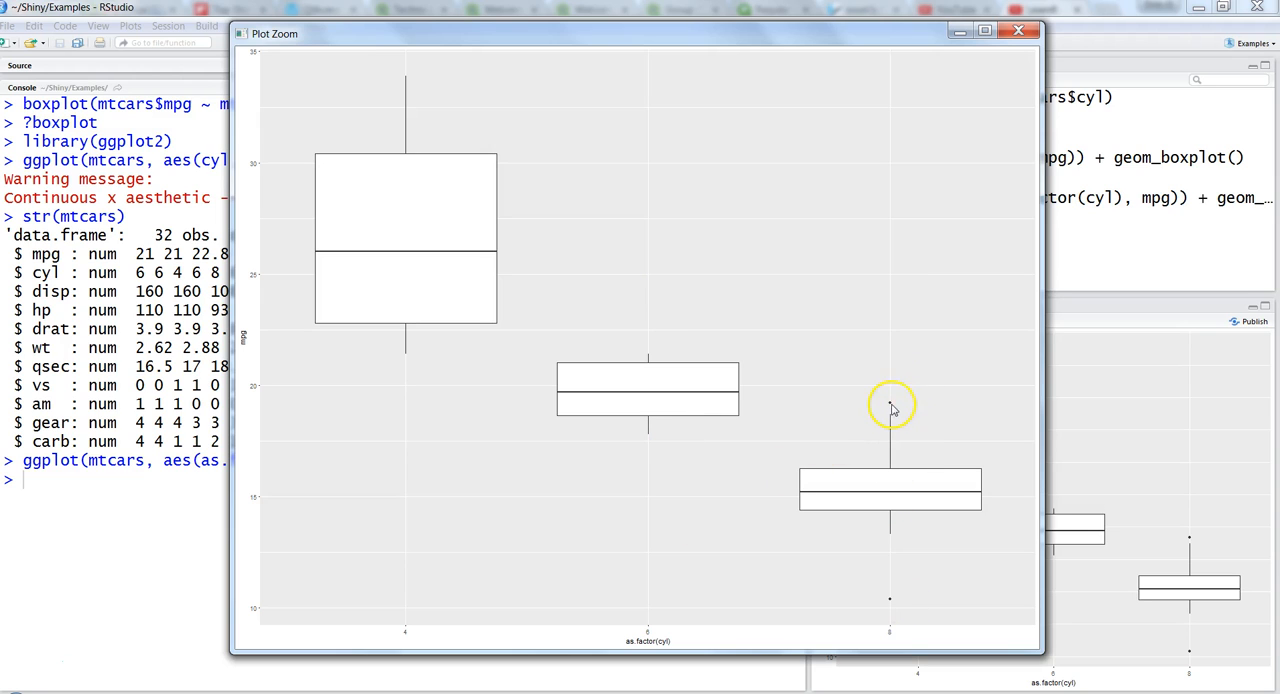
{"action": "mouse_move", "coordinate": [890, 598]}
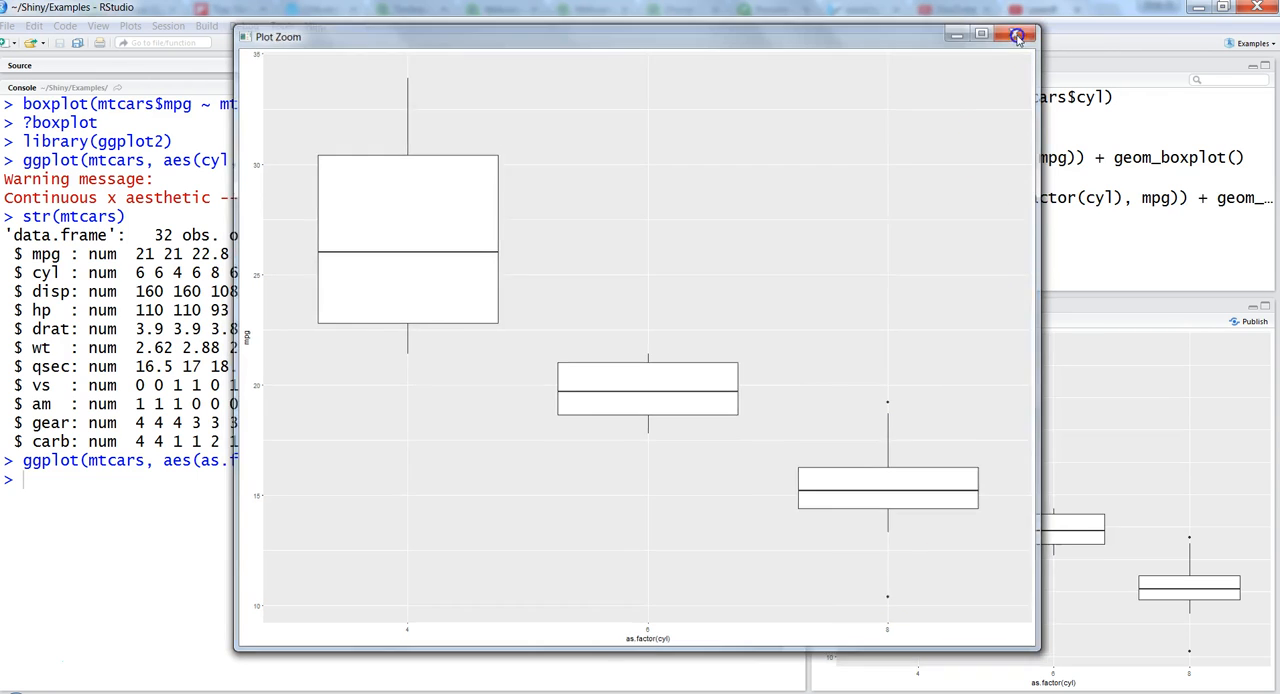
{"action": "left_click", "coordinate": [1018, 36]}
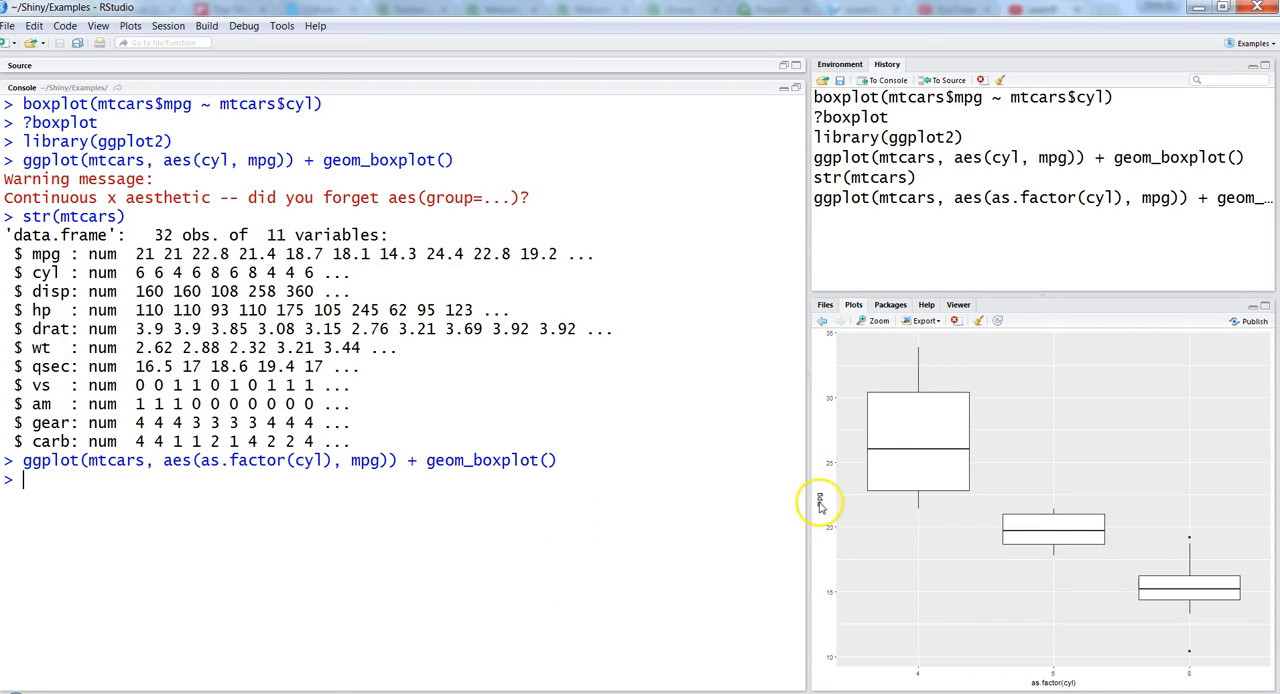
{"action": "mouse_move", "coordinate": [865, 615]}
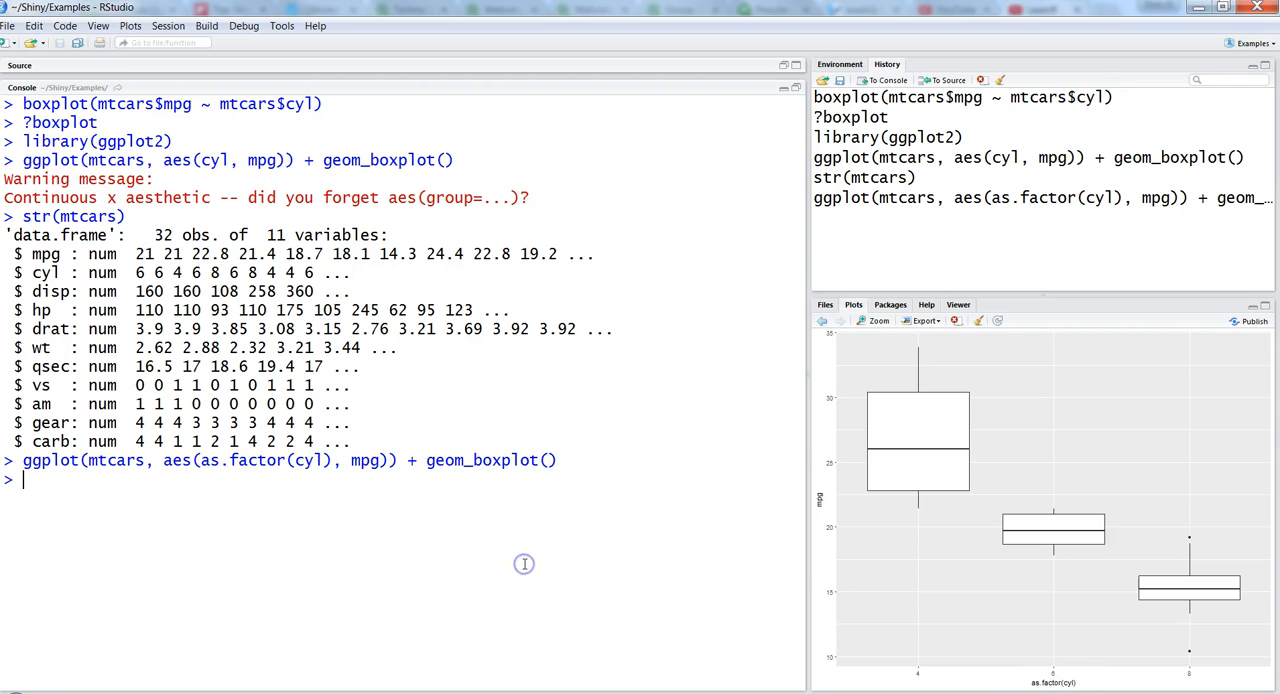
Store the plot as g <- ggplot(mtcars, aes(cyl, mpg)) + geom_boxplot()
{"action": "key", "text": "Up"}
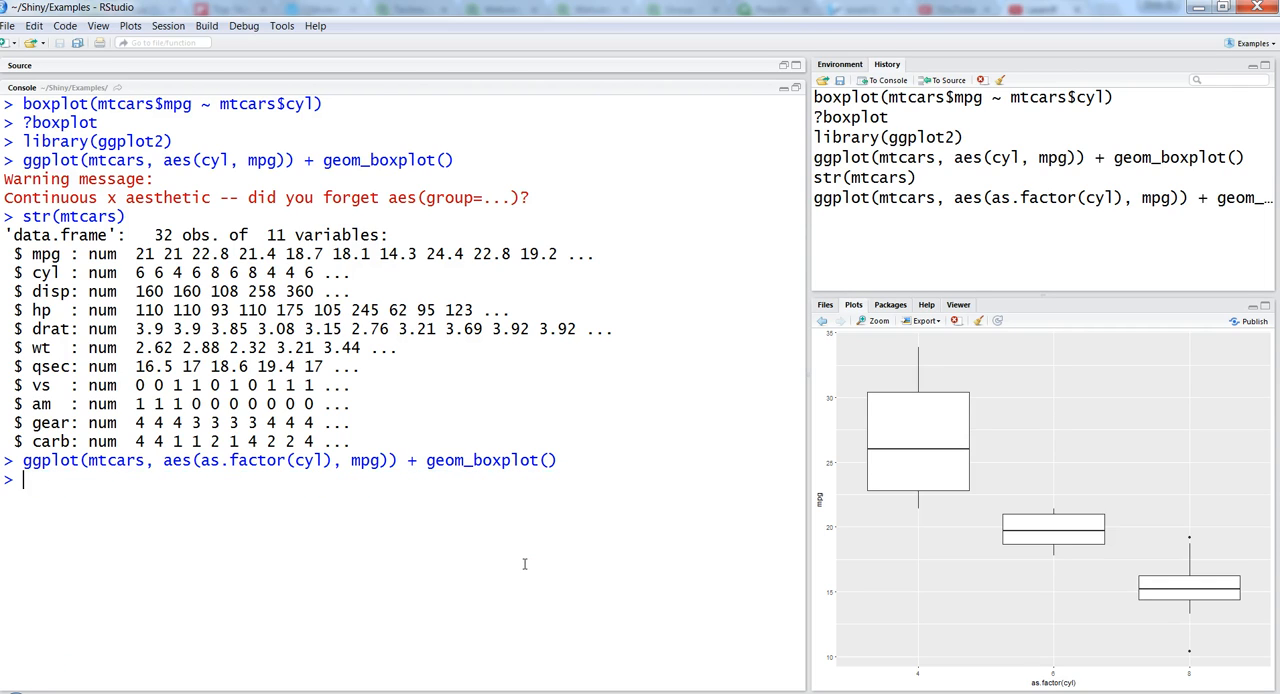
{"action": "type", "text": "g"}
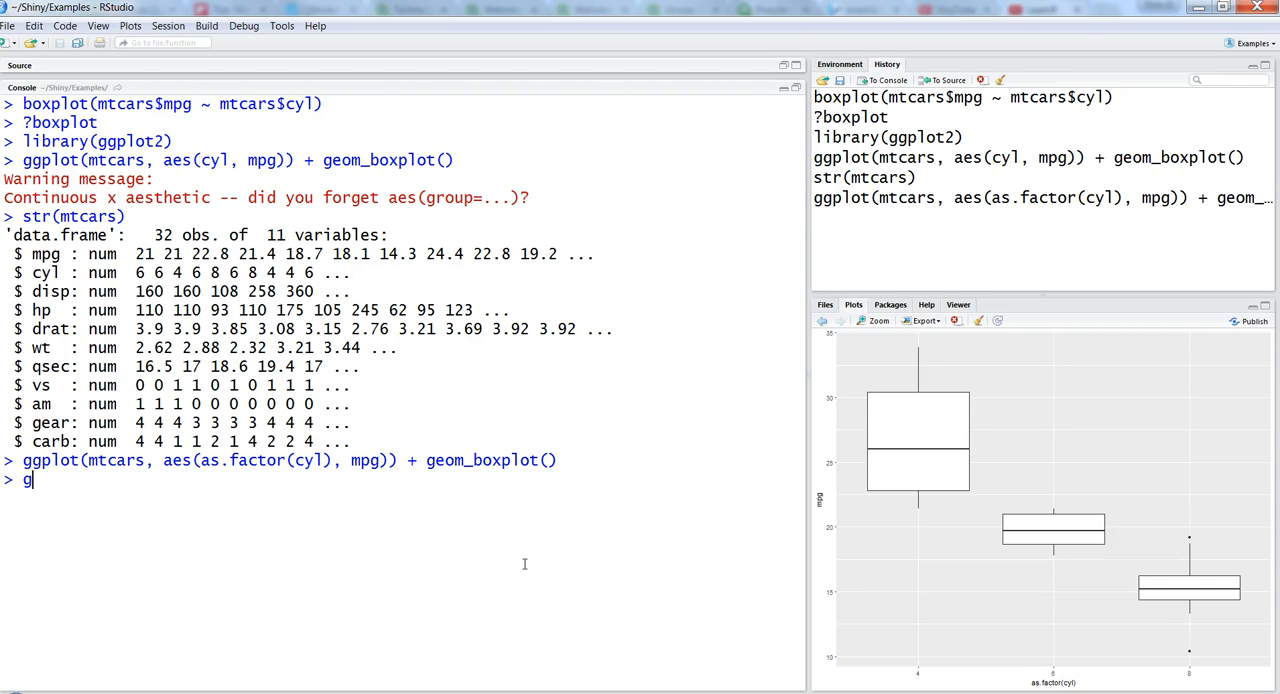
{"action": "type", "text": "str(mtcars)"}
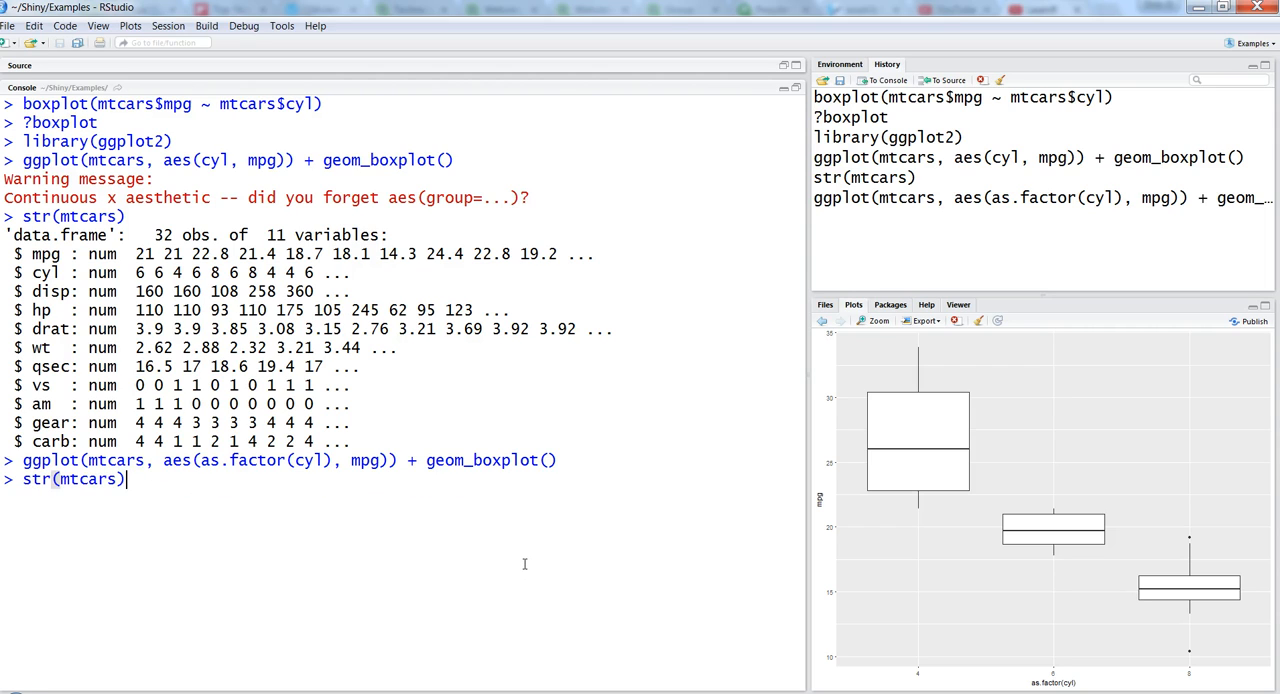
{"action": "type", "text": "g <-ggplot(mtcars, aes(cyl, mpg)) + geom_boxplot()"}
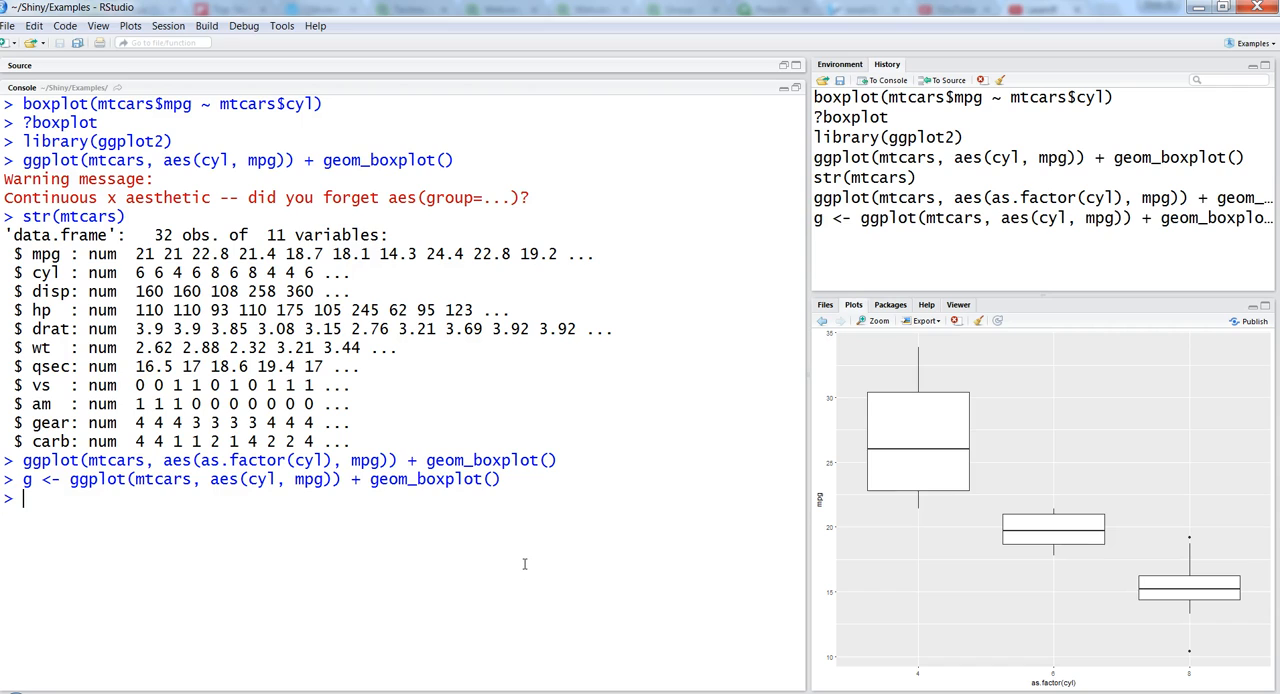
Run g + labs(x = "Miles per Gallon", y = "No. of cylinders")
{"action": "type", "text": "g"}
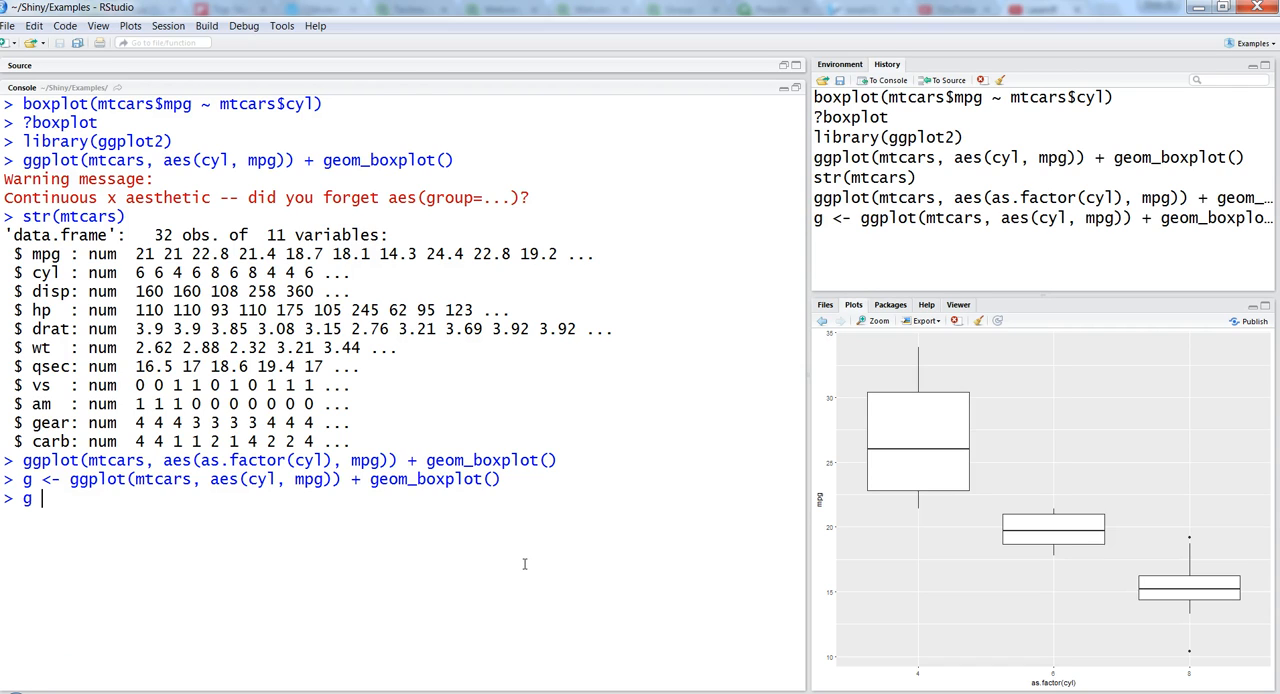
{"action": "type", "text": "+"}
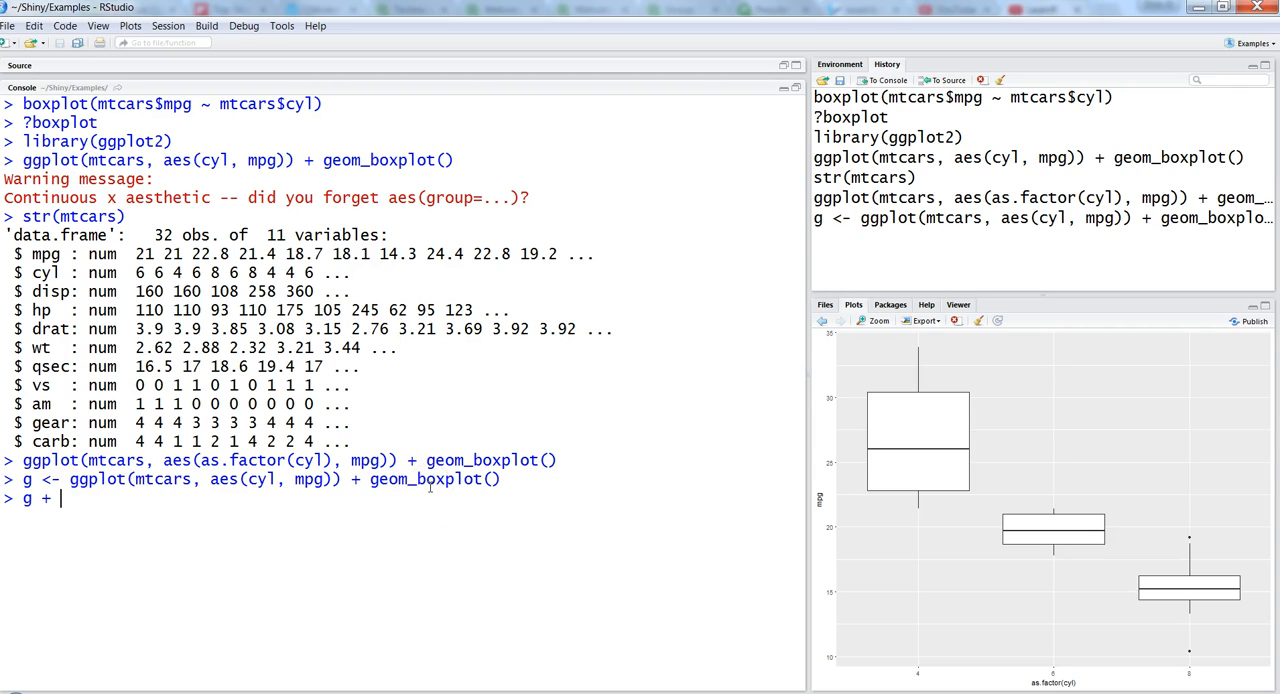
{"action": "type", "text": "labs(x"}
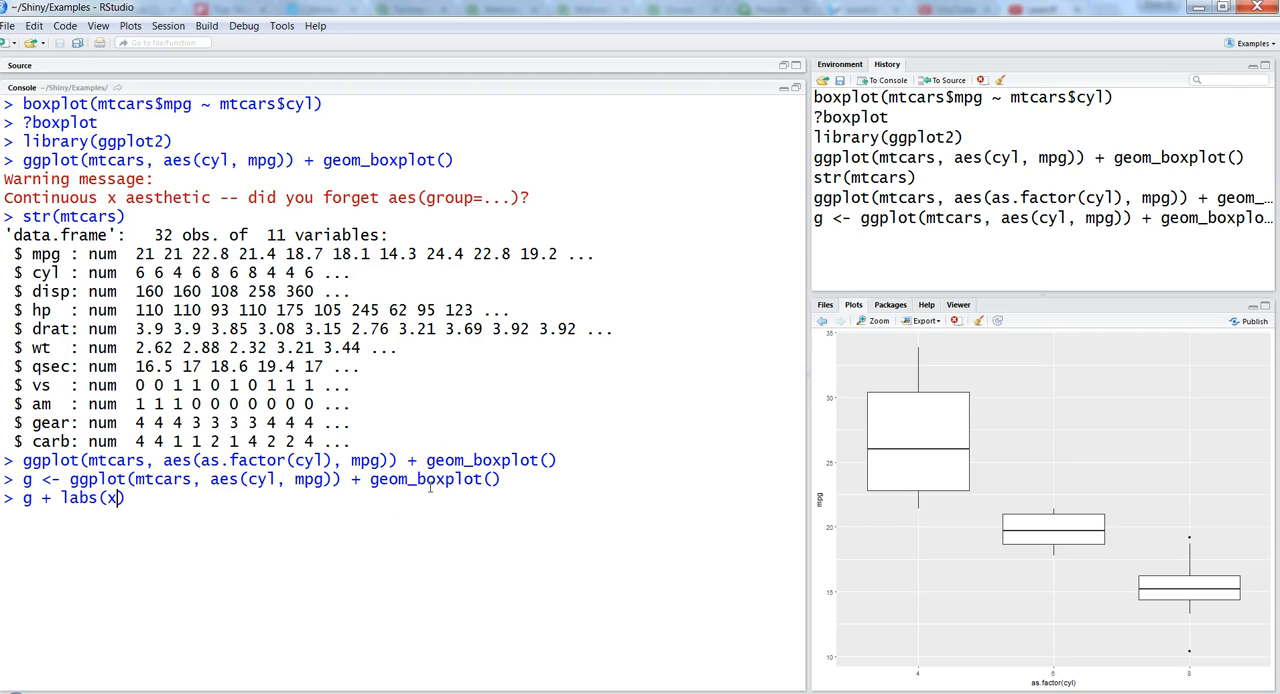
{"action": "type", "text": "= \"Mile"}
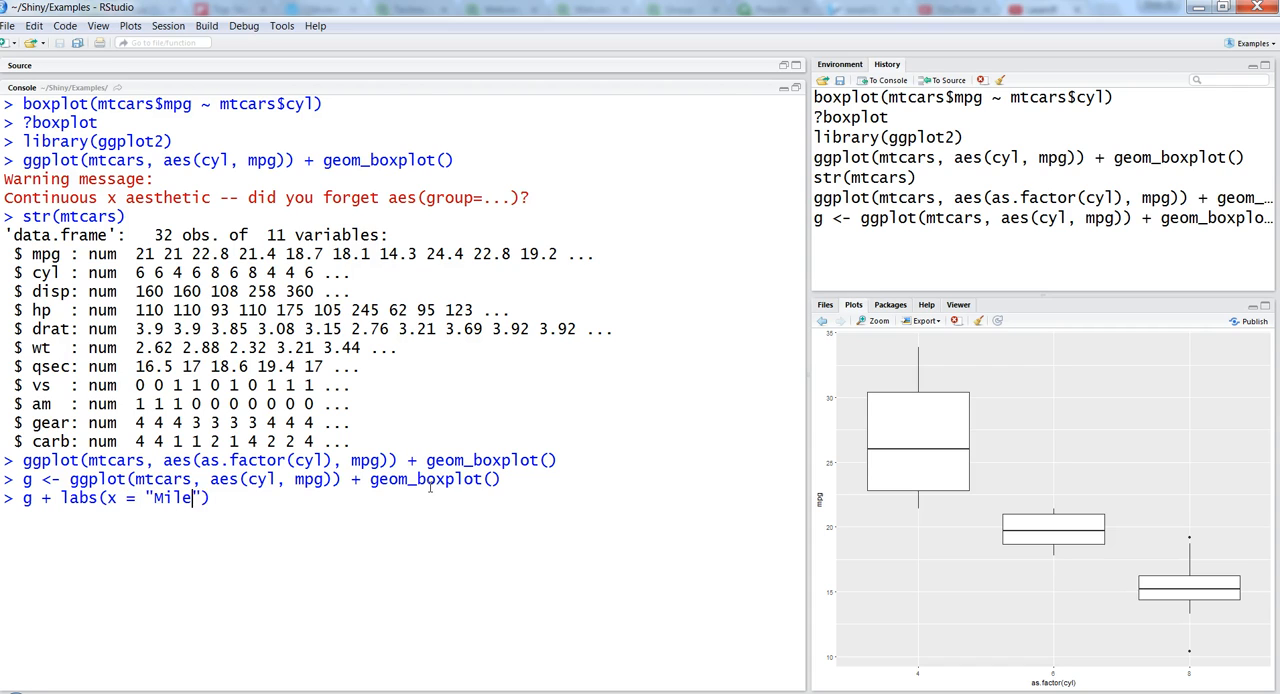
{"action": "type", "text": "s per Gallon\", y = \"No."}
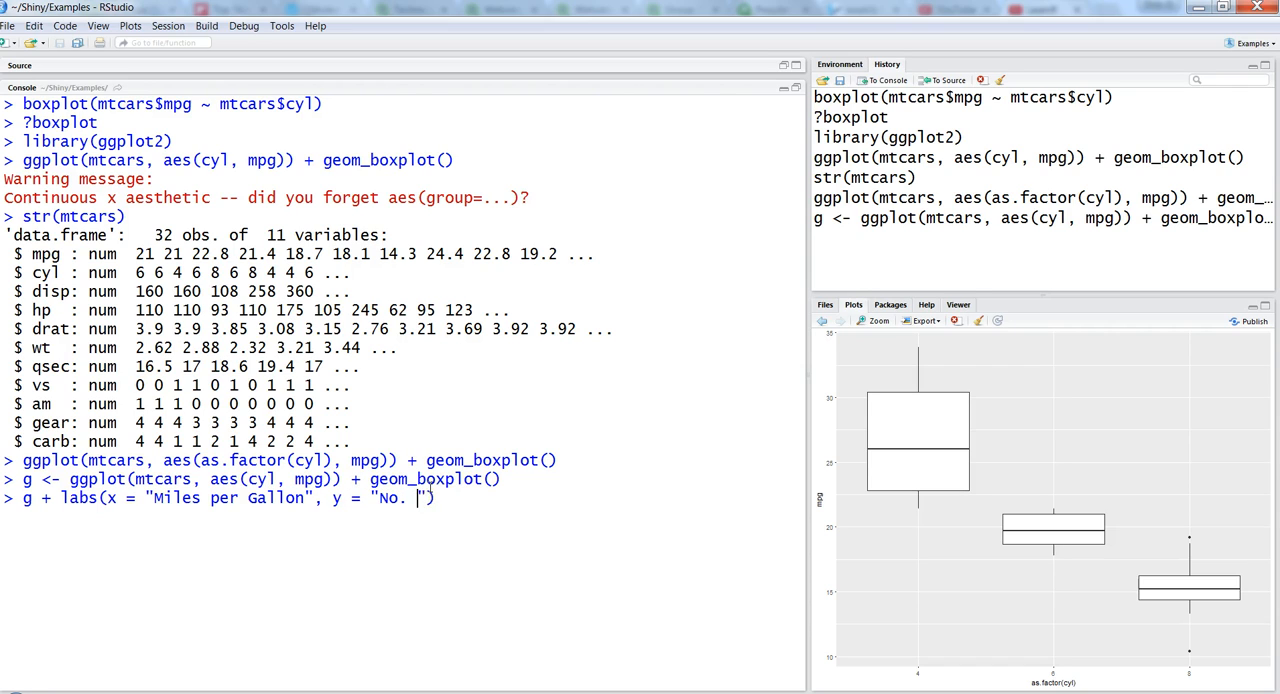
{"action": "type", "text": "of cylinders"}
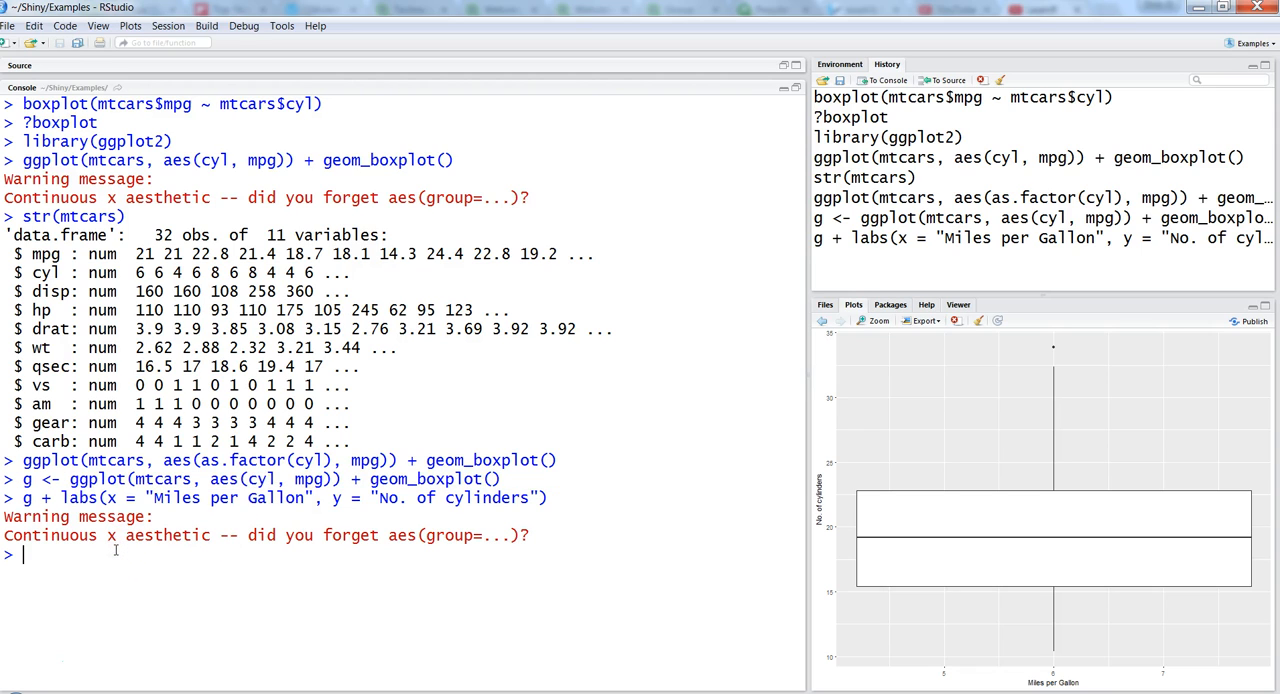
Redefine g with as.factor(cyl) and rerun g + labs with the same axis titles
{"action": "type", "text": "g <- ggplot(mtcars, aes(cyl, mpg)) + geom_boxplot()"}
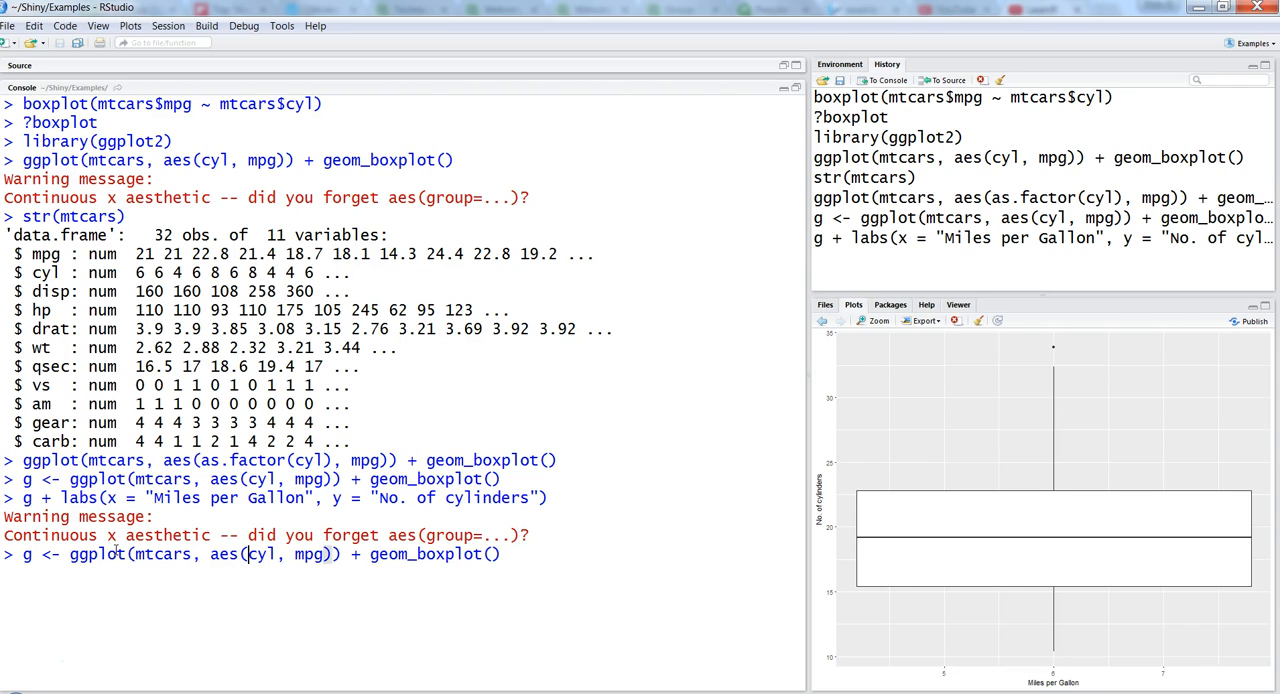
{"action": "type", "text": "as.factor("}
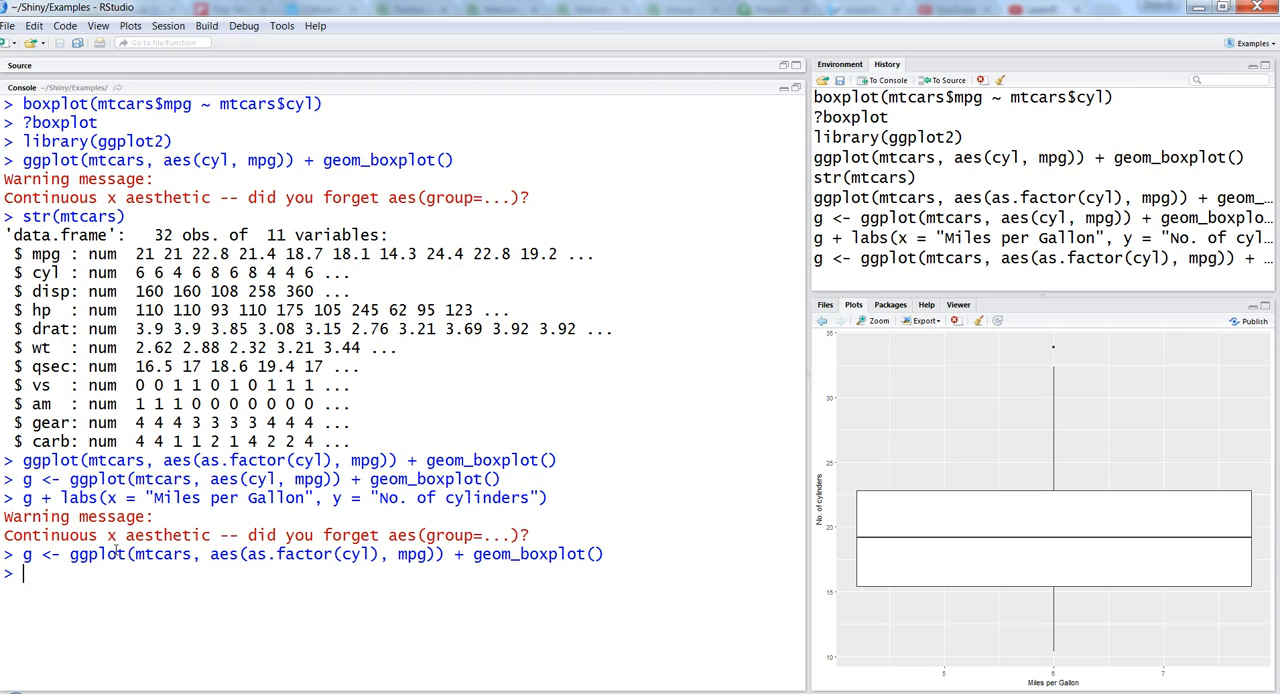
{"action": "type", "text": "g + labs(x = \"Miles per Gallon\", y = \"No. of cylinders\")"}
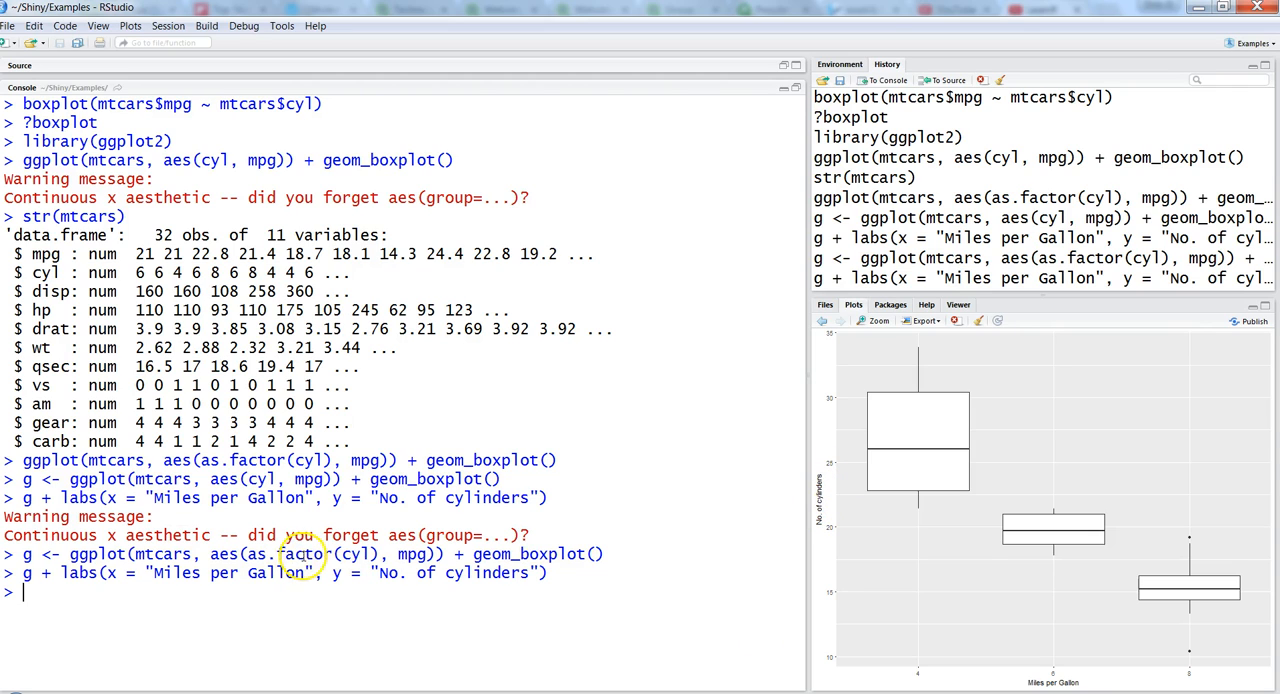
{"action": "mouse_move", "coordinate": [612, 574]}
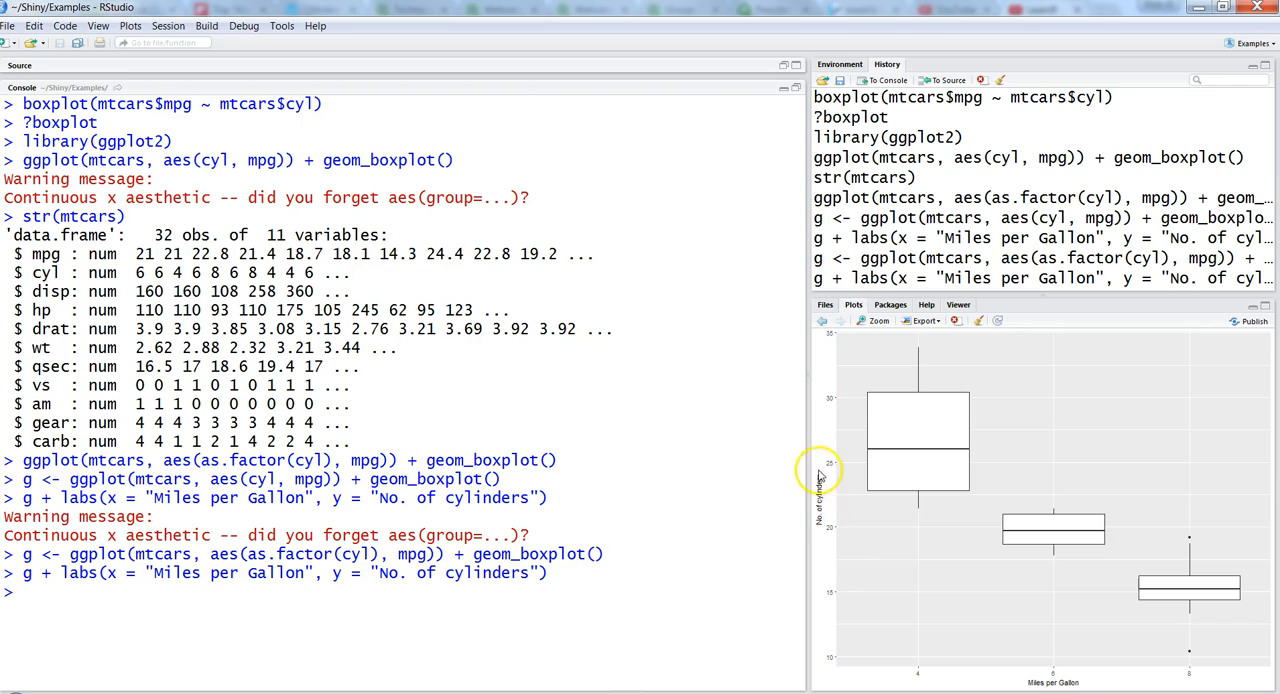
{"action": "mouse_move", "coordinate": [820, 500]}
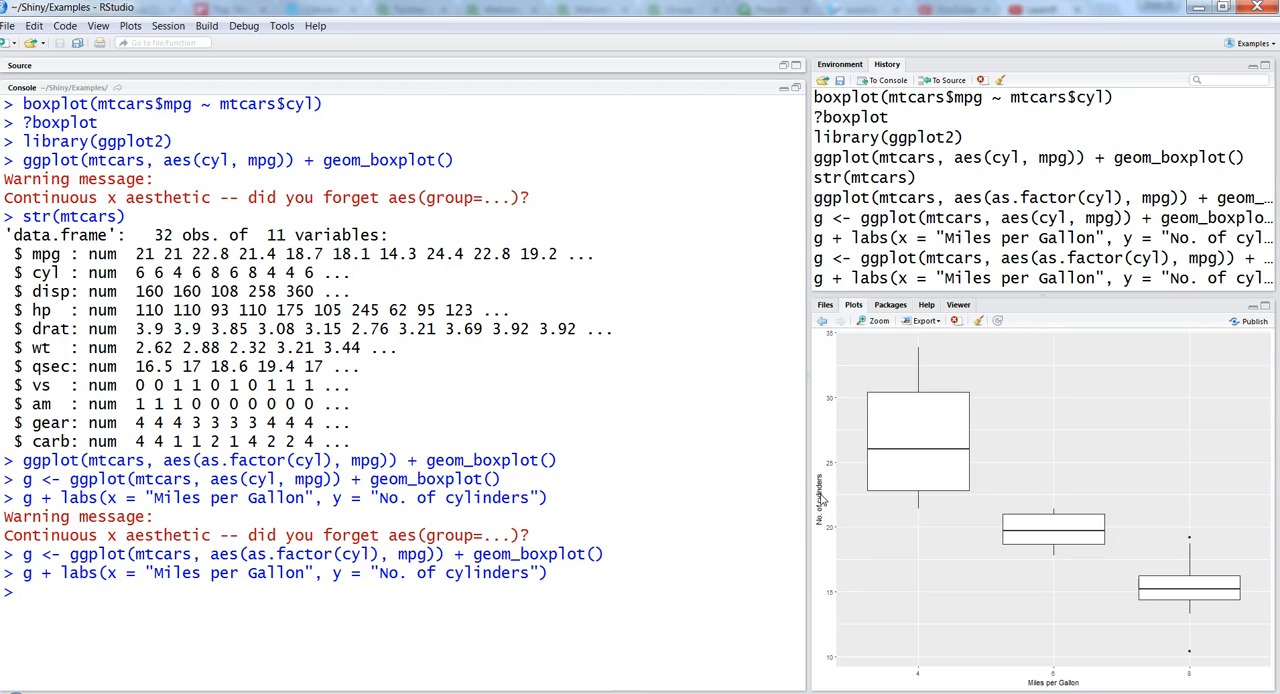
{"action": "mouse_move", "coordinate": [1025, 658]}
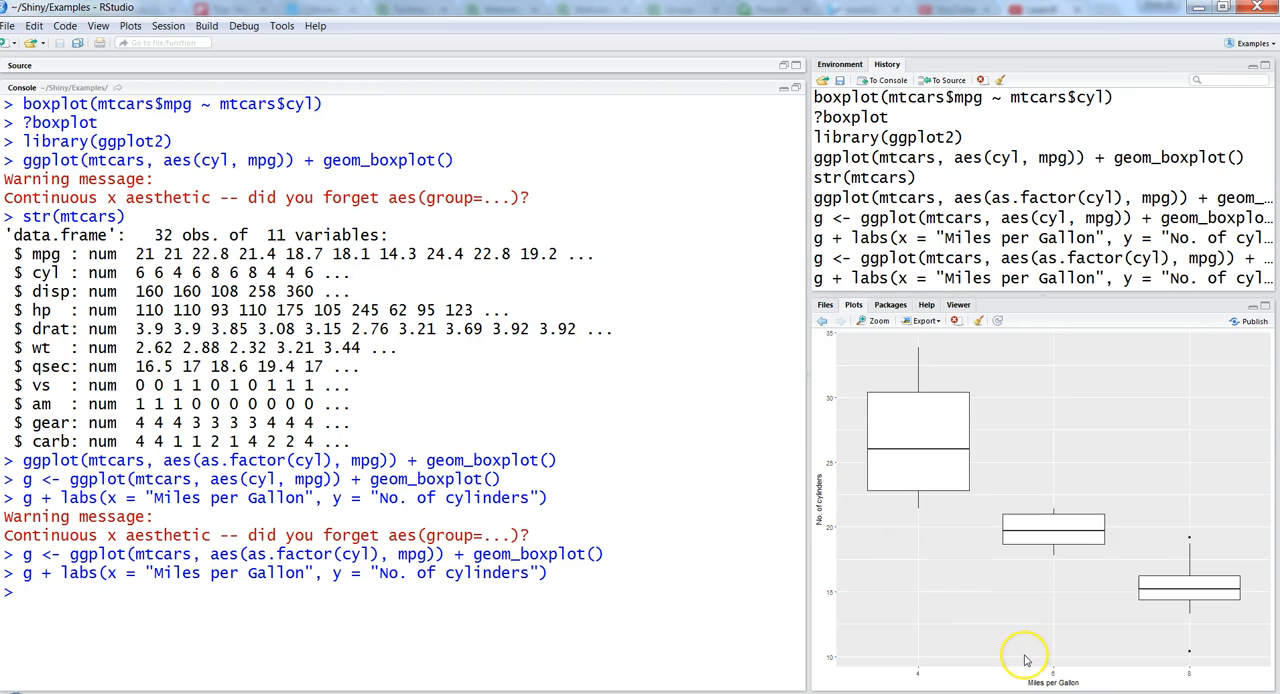
{"action": "mouse_move", "coordinate": [1025, 660]}
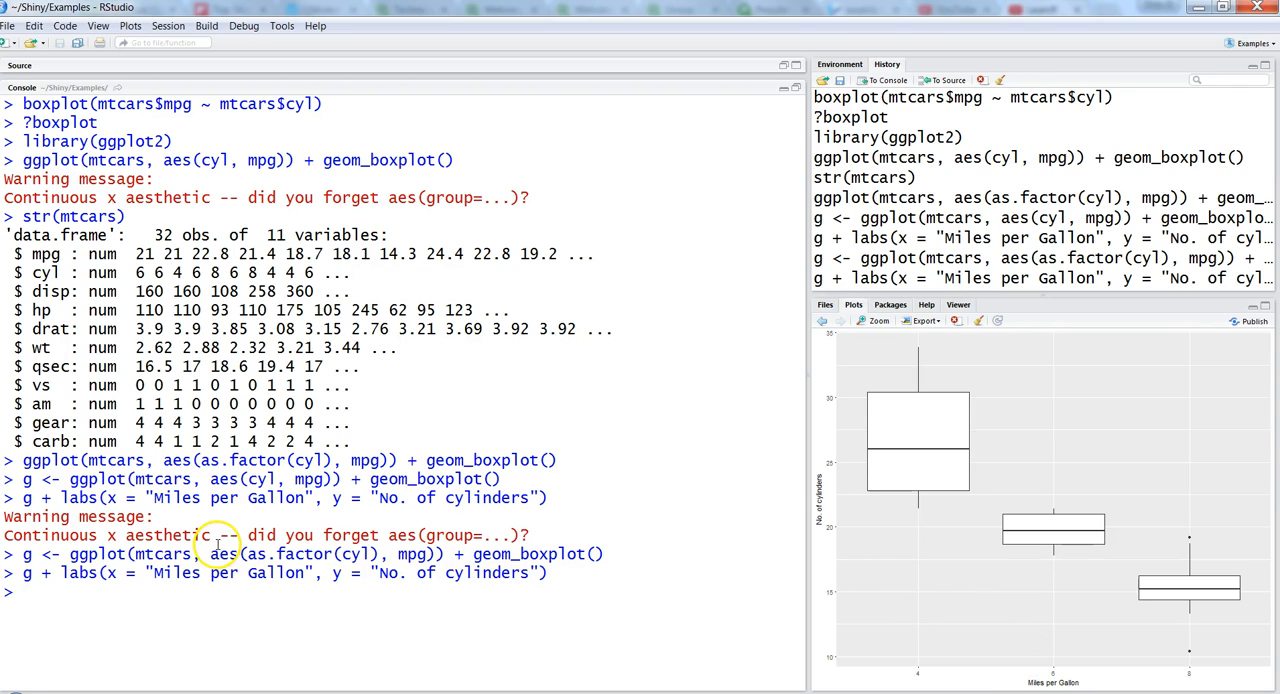
{"action": "mouse_move", "coordinate": [1005, 665]}
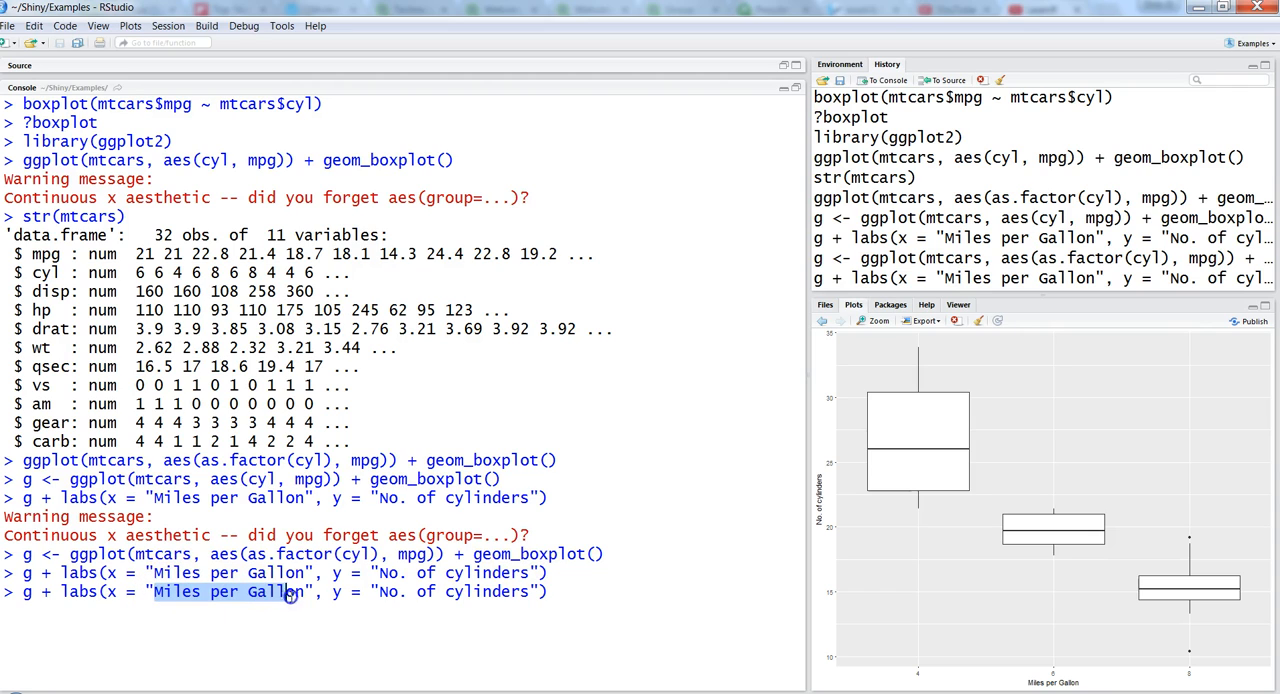
Swap the labels to x = "No. of Cylinders", y = "Miles per gallon" and save as g1
{"action": "type", "text": "No"}
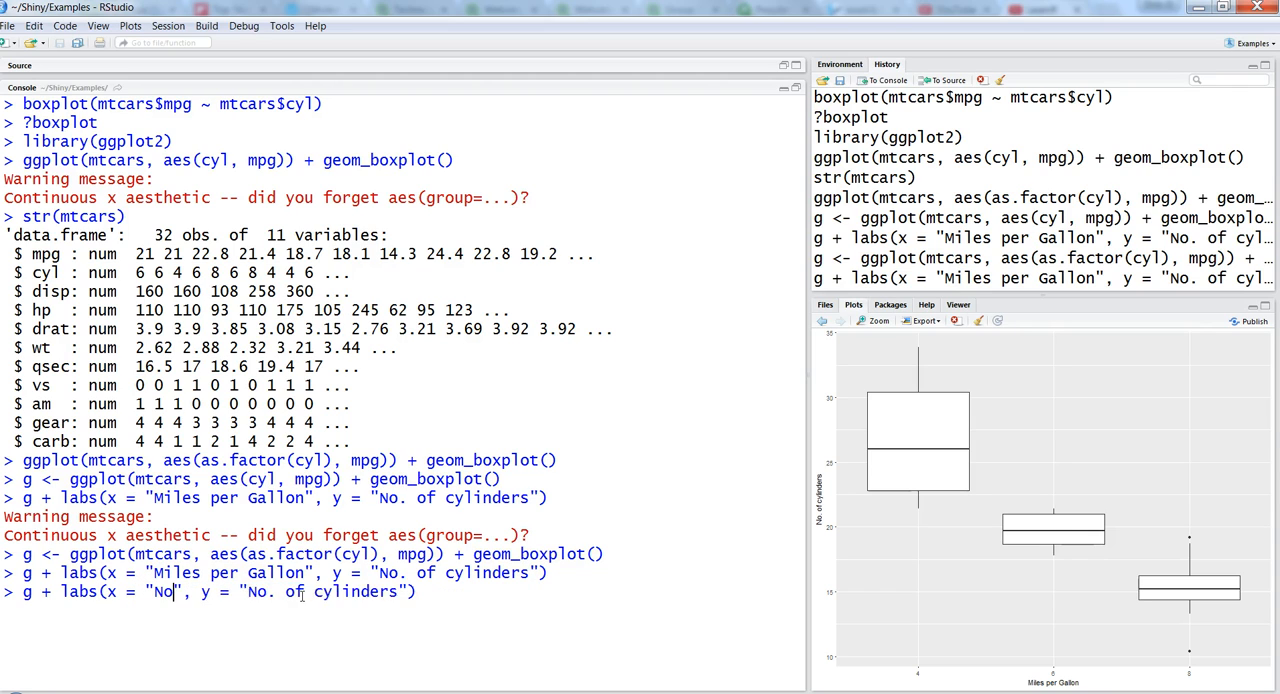
{"action": "type", "text": ". of Cylinders"}
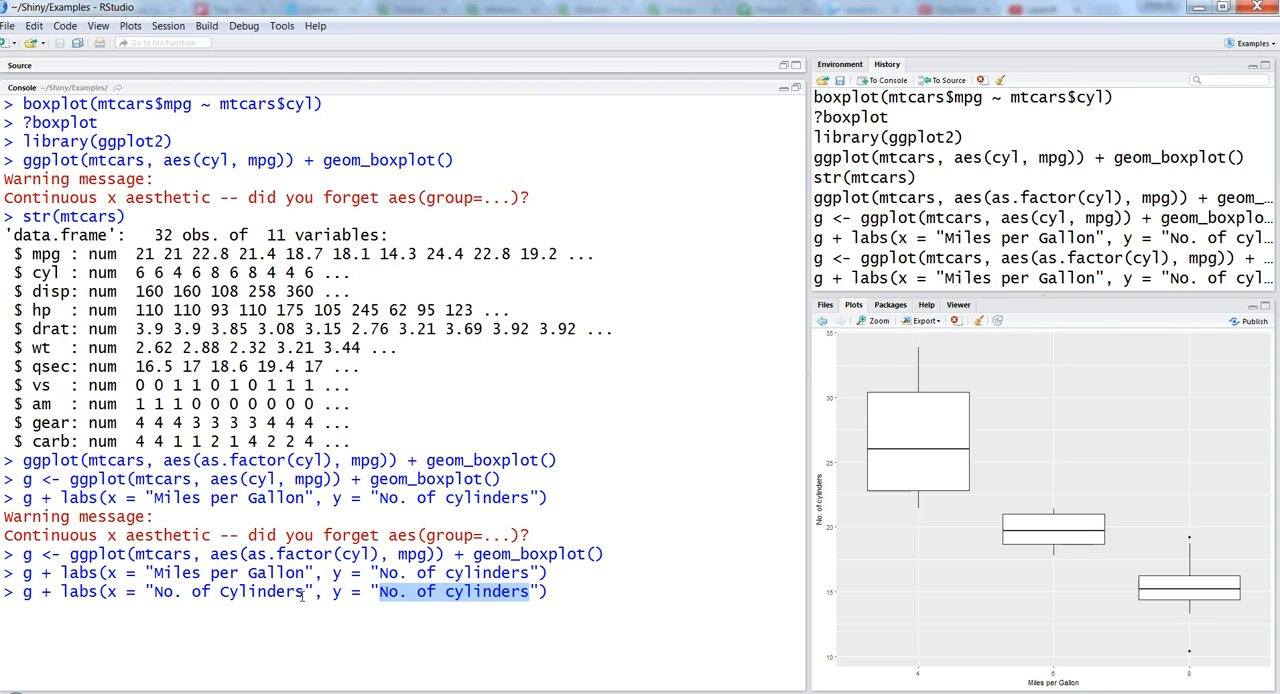
{"action": "type", "text": "Miles per gallon"}
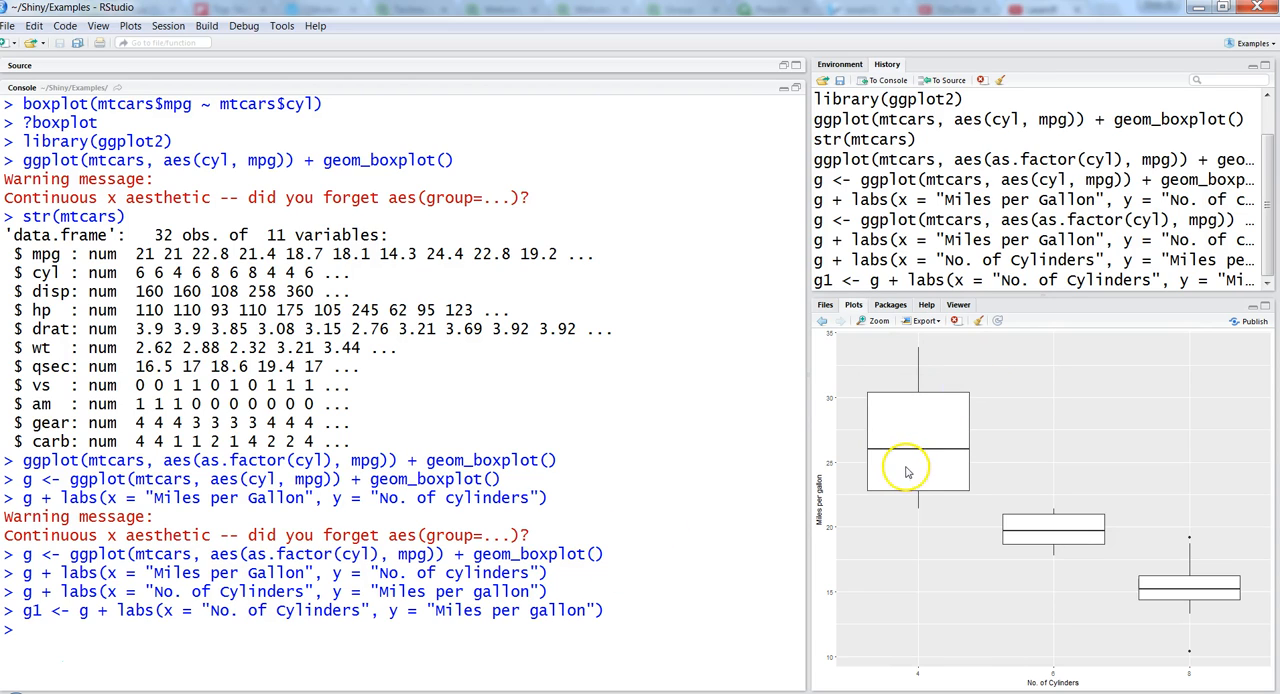
{"action": "type", "text": "g + labs(x = \"No. of Cylinders\", y = \"Miles per gallon\")"}
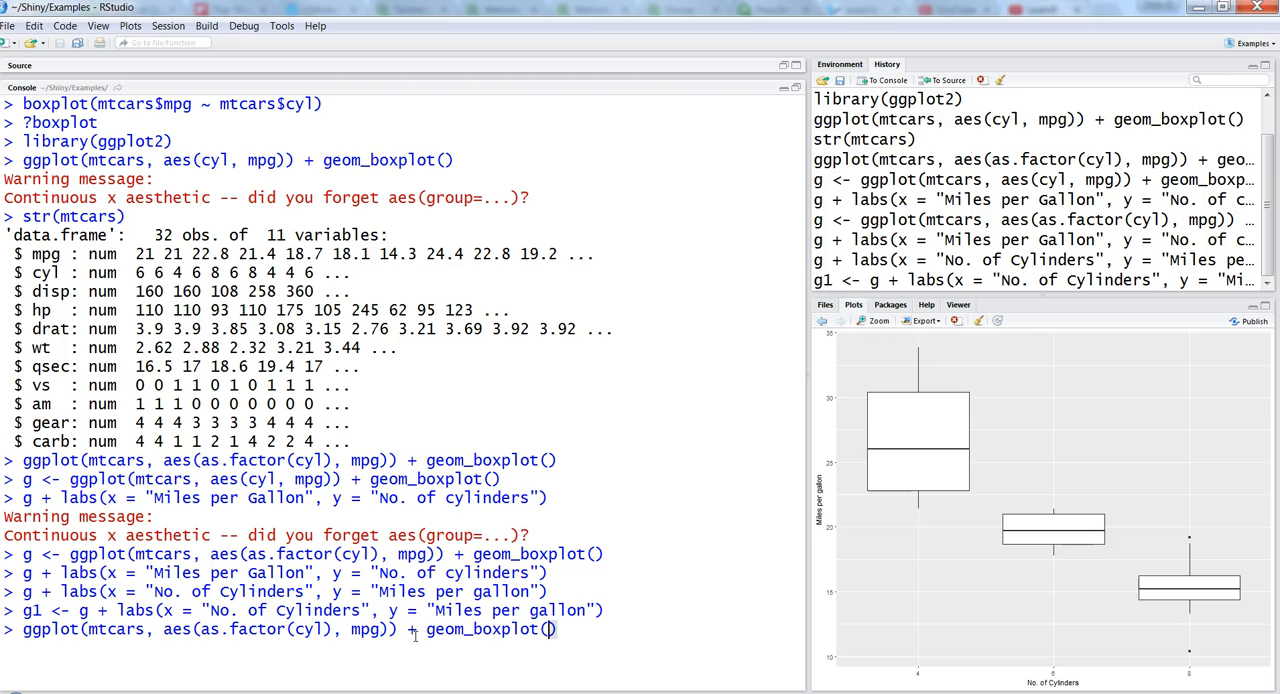
Draw the factor-cyl boxplot with fill = "blue" and color = "red", checking it in Zoom
{"action": "type", "text": "fill = \"blue"}
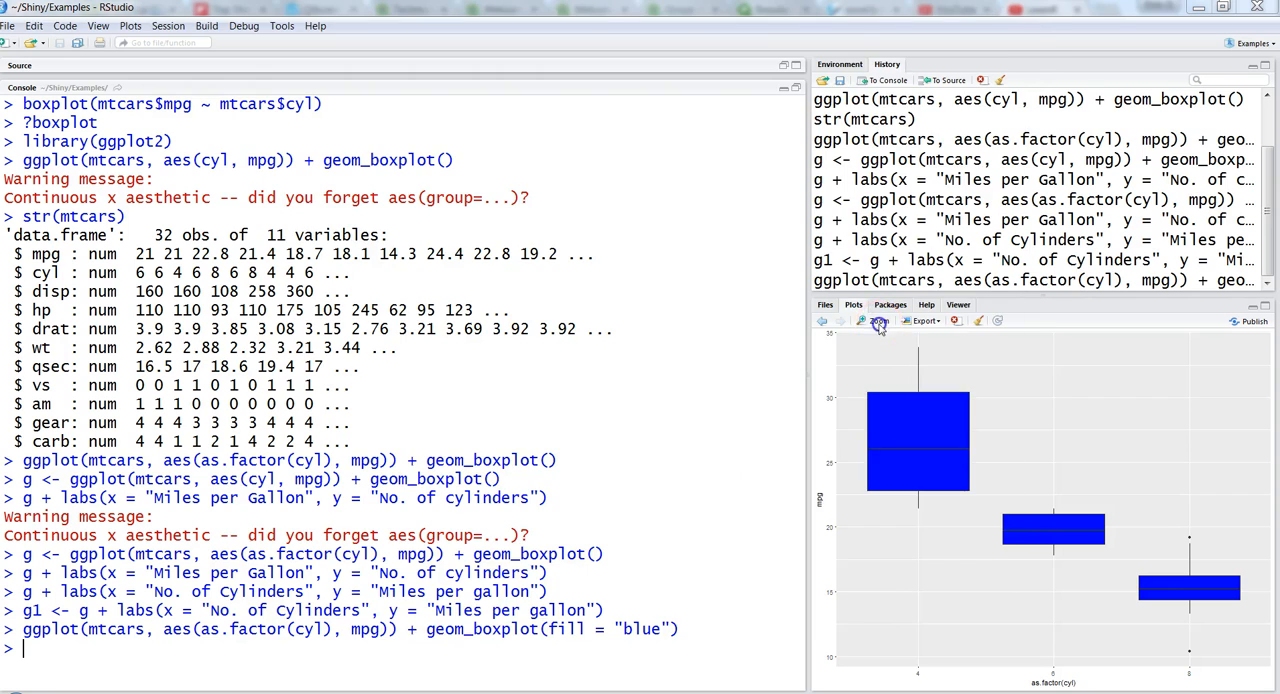
{"action": "left_click", "coordinate": [861, 320]}
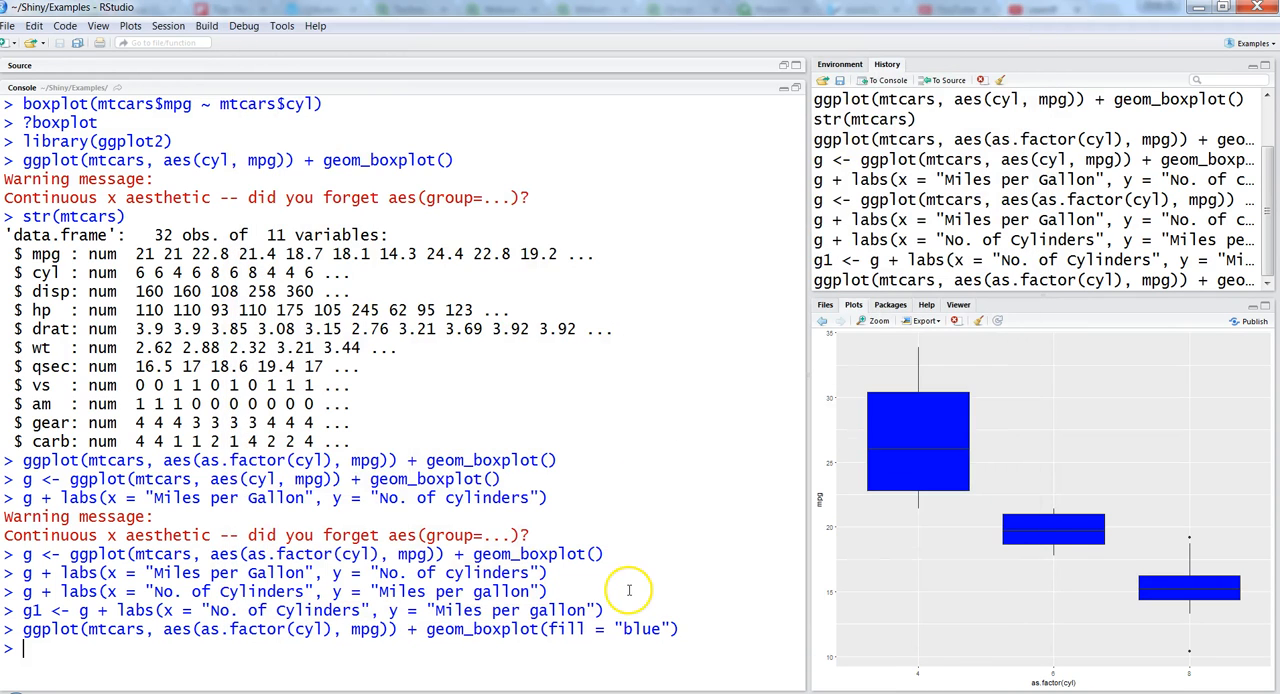
{"action": "type", "text": "ggplot(mtcars, aes(as.factor(cyl), mpg)) + geom_boxplot(fill = \"blue\", color = \"red"}
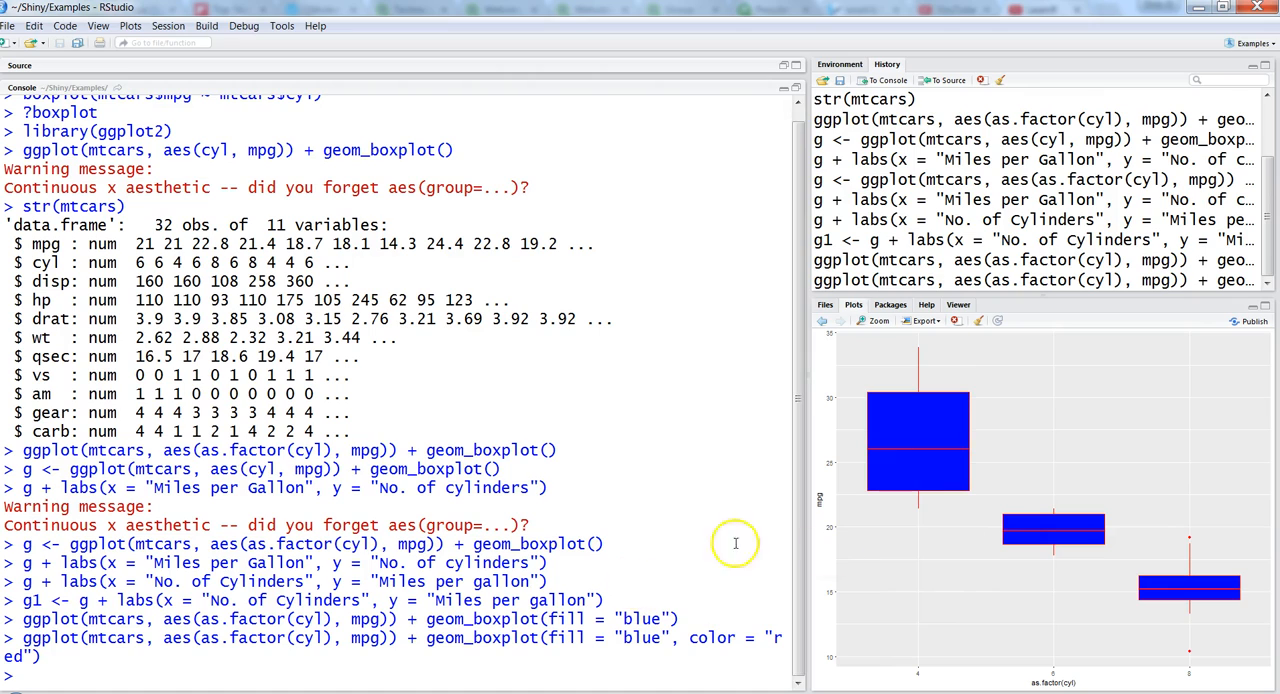
{"action": "mouse_move", "coordinate": [873, 378]}
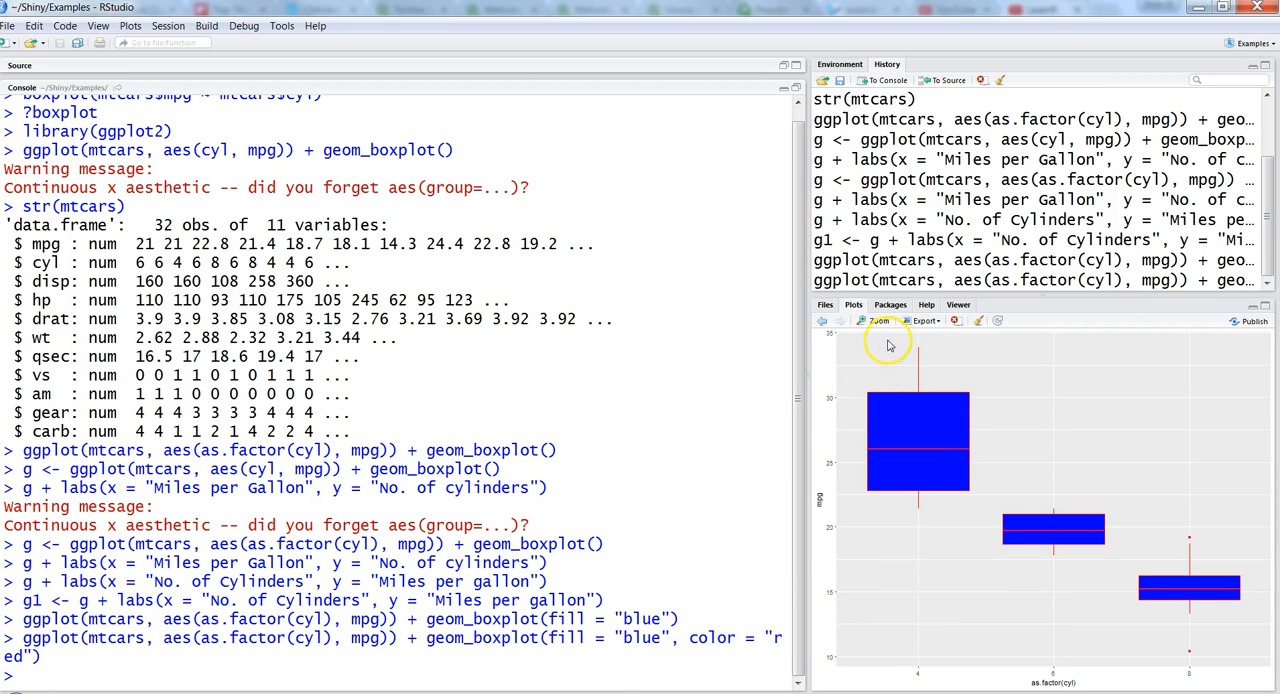
{"action": "left_click", "coordinate": [877, 320]}
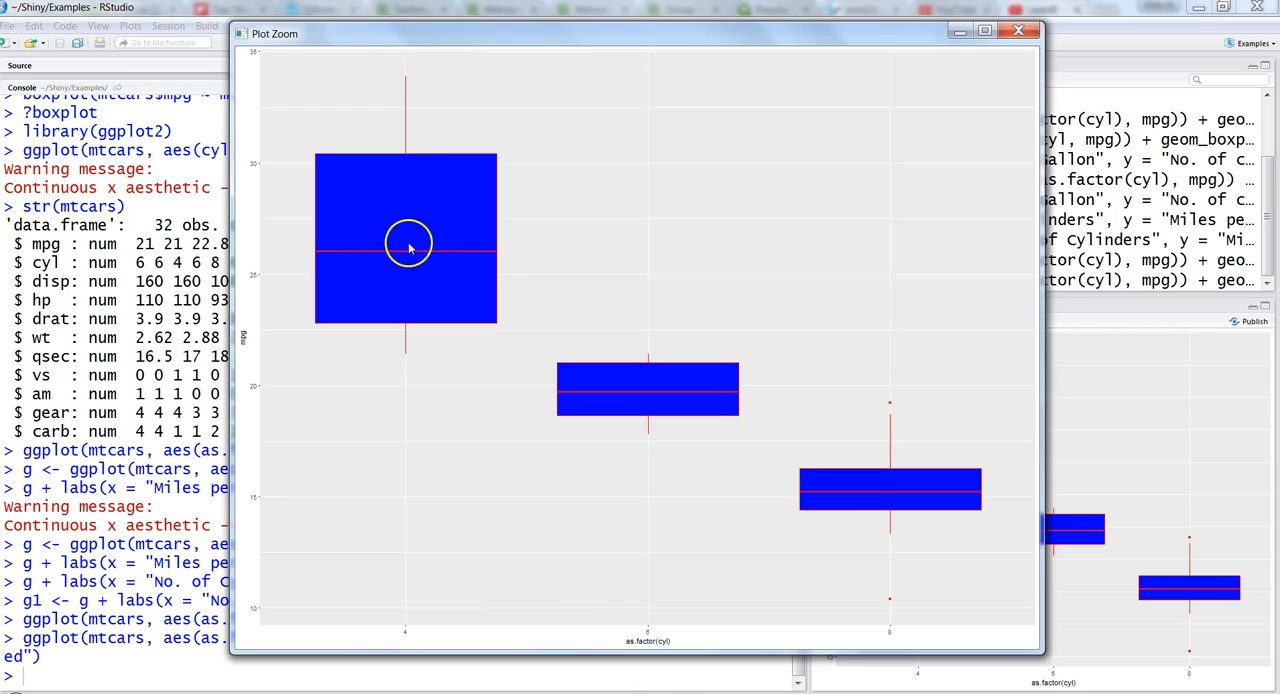
{"action": "mouse_move", "coordinate": [428, 230]}
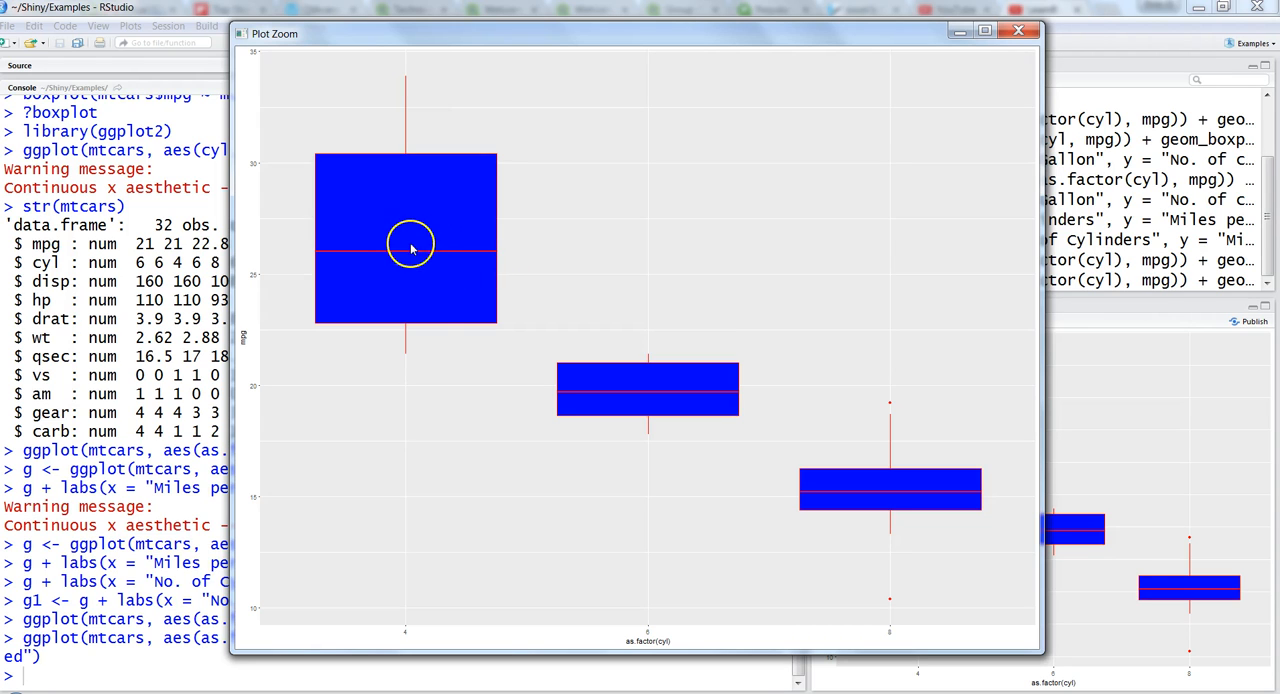
{"action": "left_click", "coordinate": [1018, 29]}
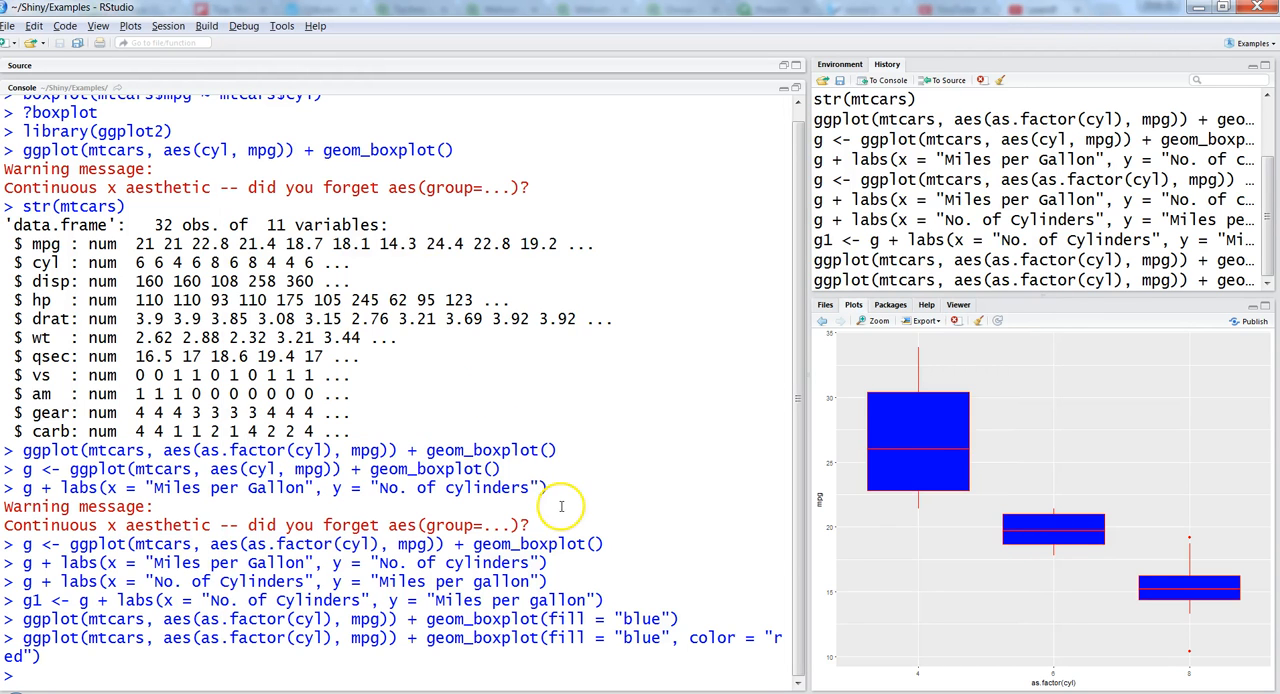
{"action": "mouse_move", "coordinate": [1197, 531]}
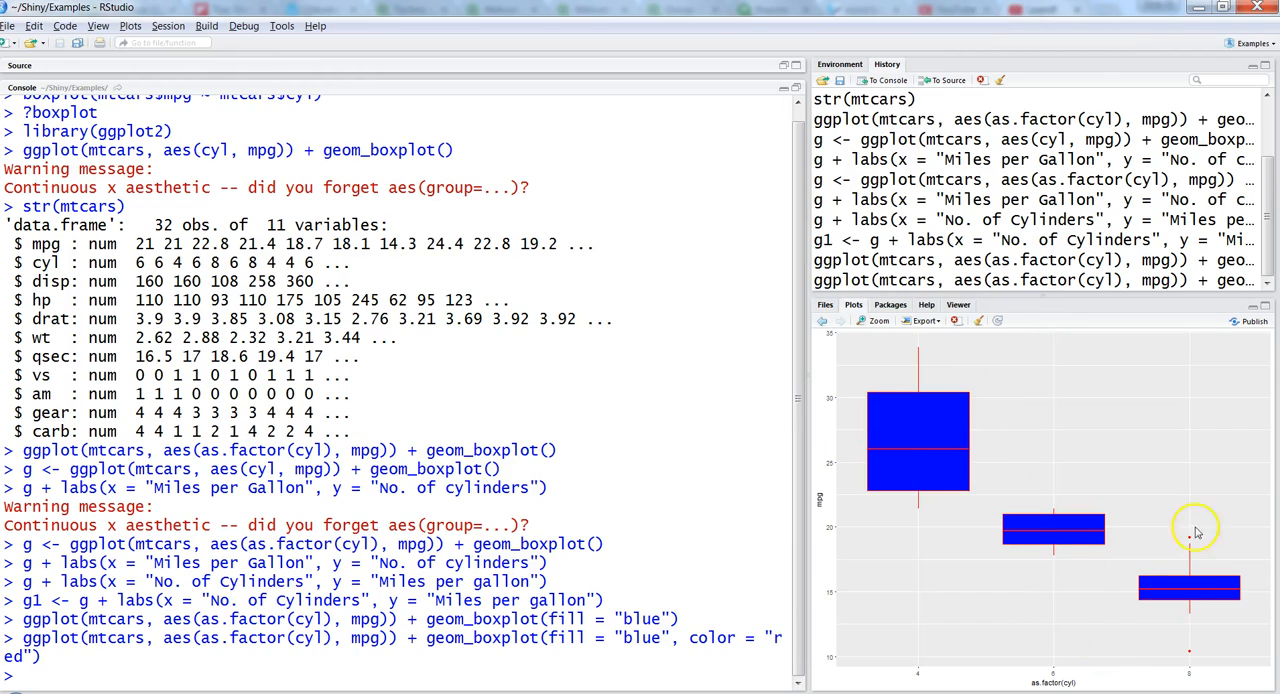
{"action": "mouse_move", "coordinate": [1190, 538]}
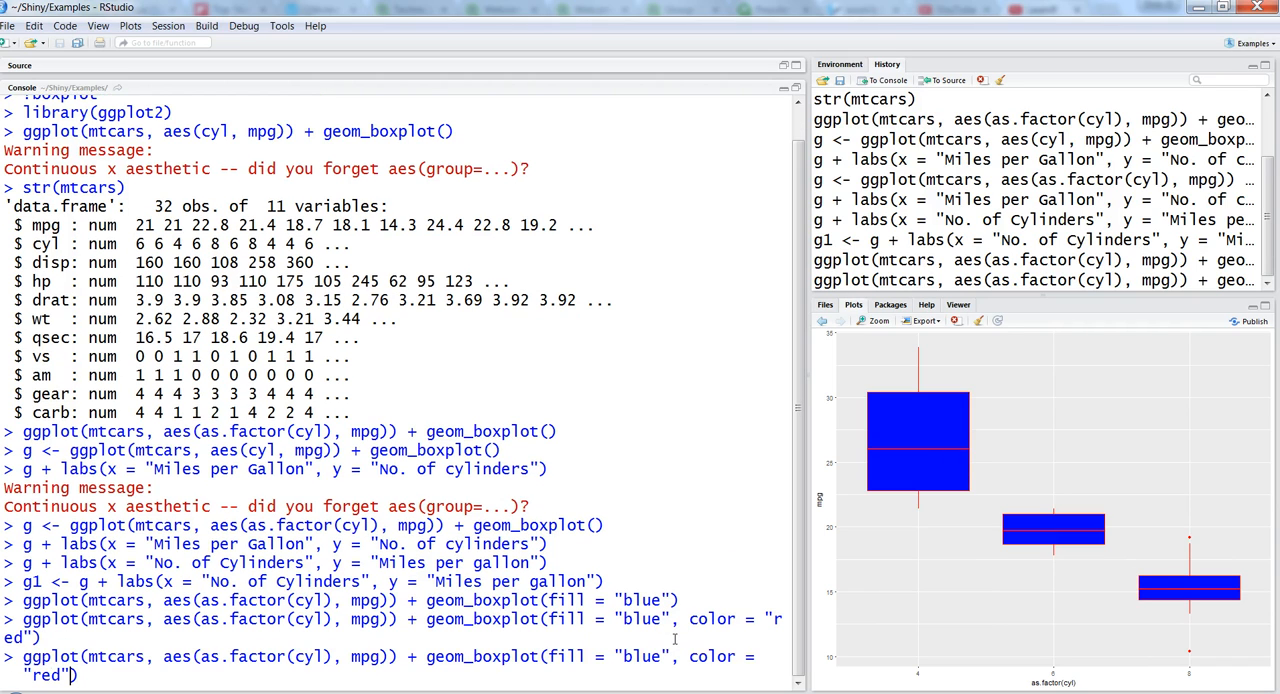
Rerun the blue/red boxplot with shape = 25 and inspect it zoomed
{"action": "type", "text": ","}
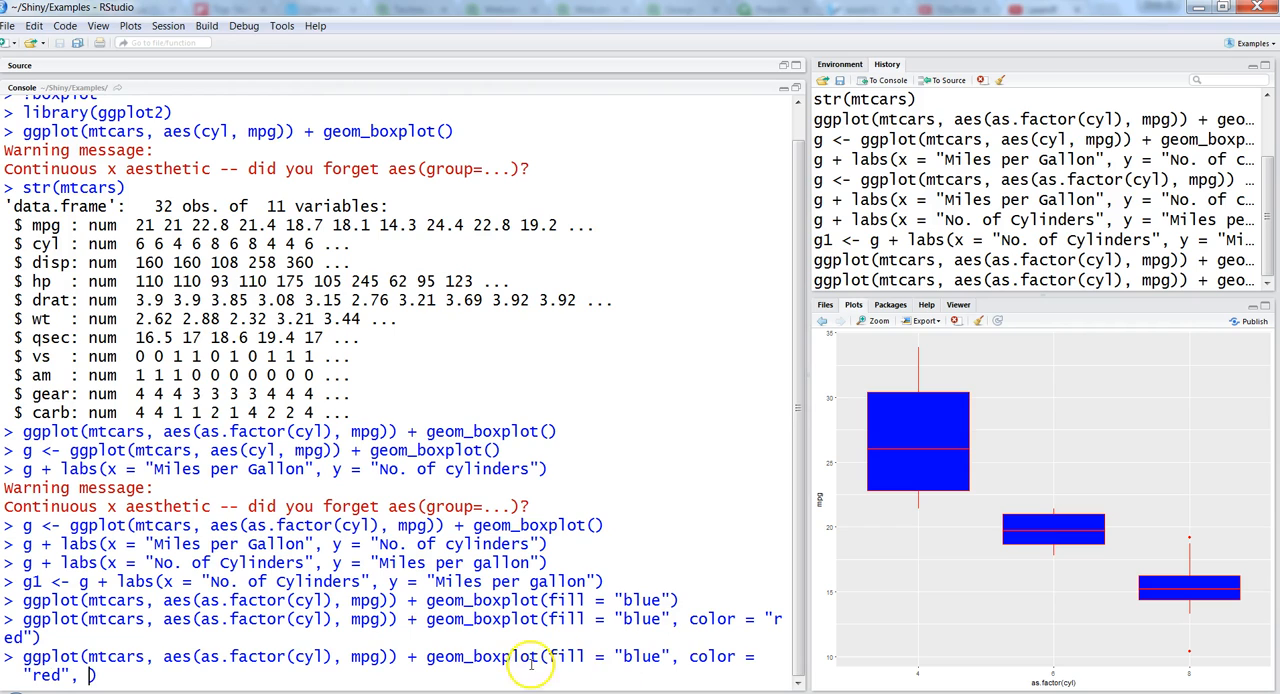
{"action": "type", "text": "shape ="}
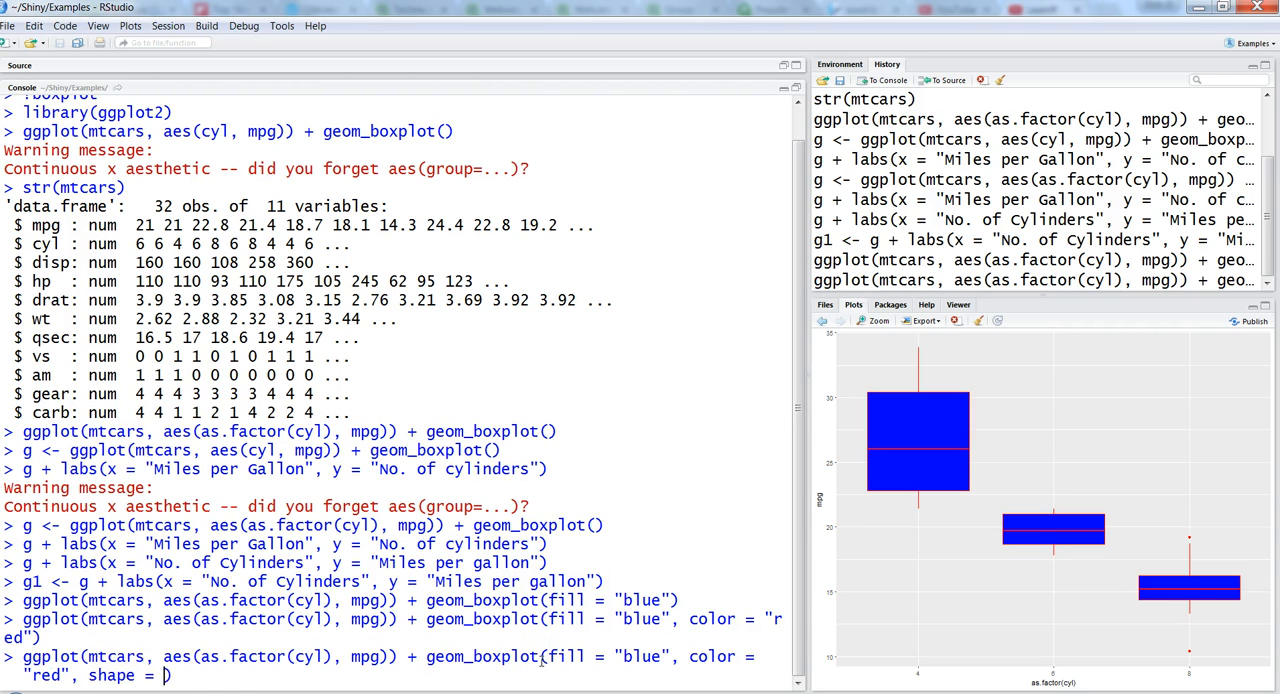
{"action": "type", "text": "5"}
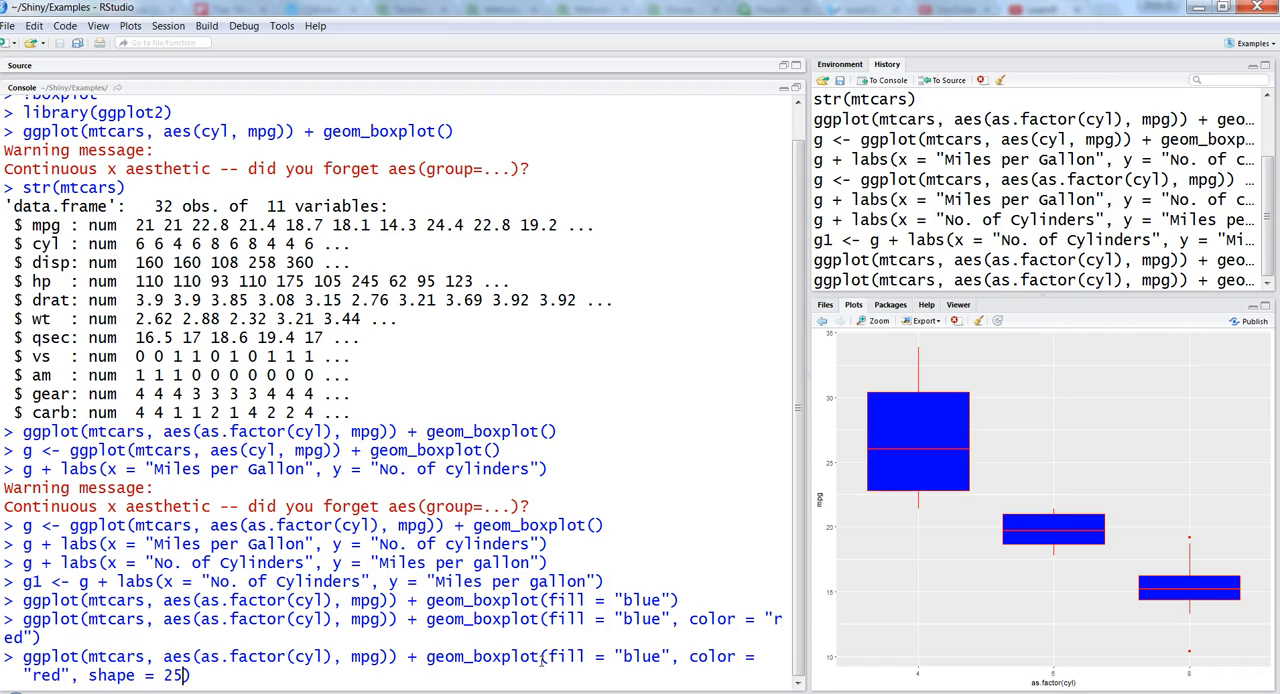
{"action": "key", "text": "Return"}
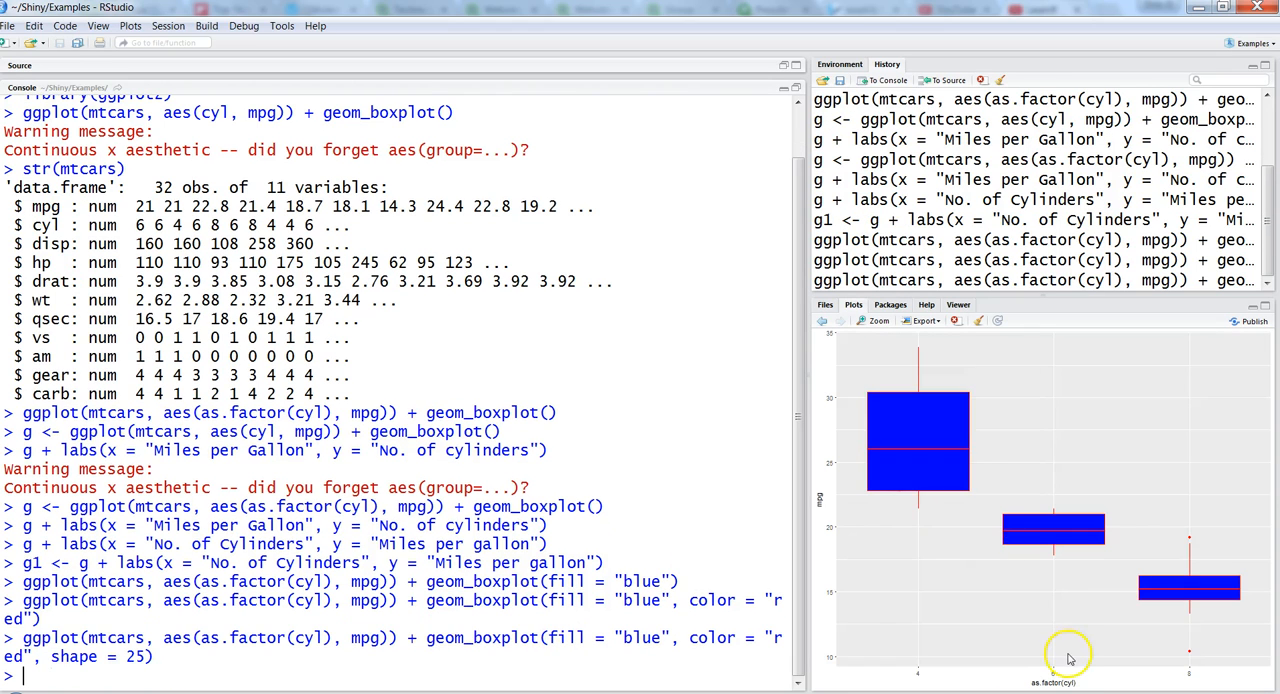
{"action": "left_click", "coordinate": [873, 320]}
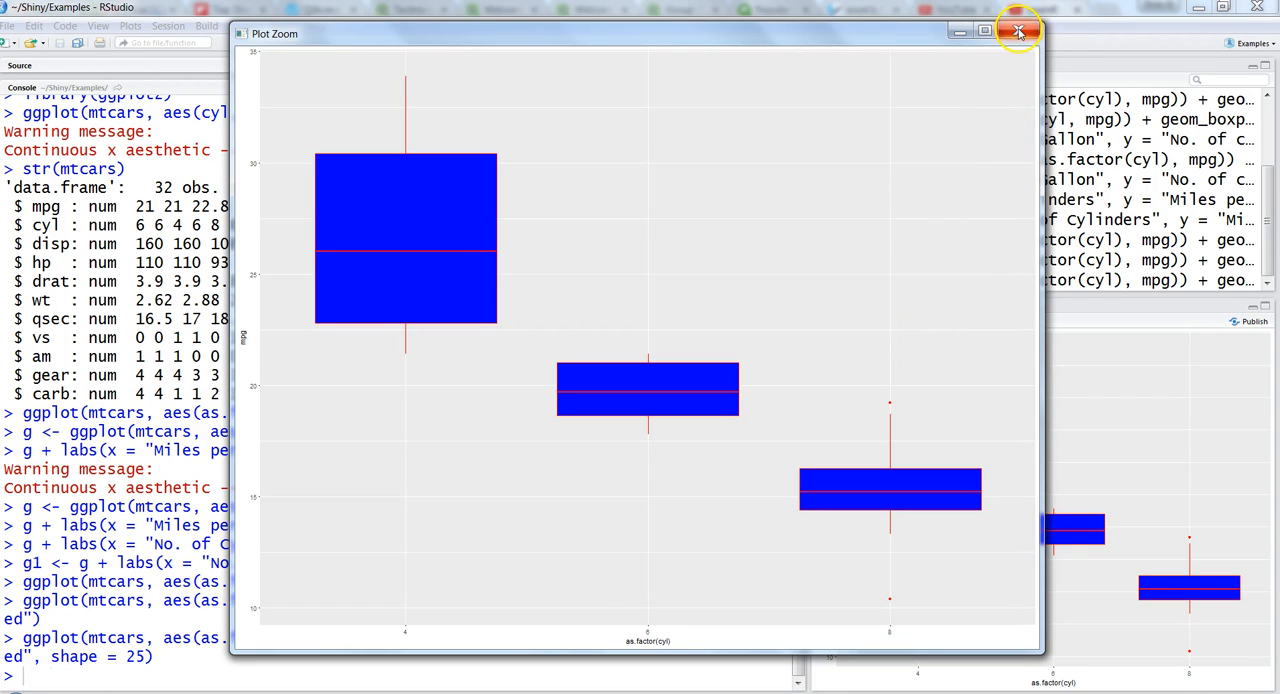
{"action": "left_click", "coordinate": [1018, 31]}
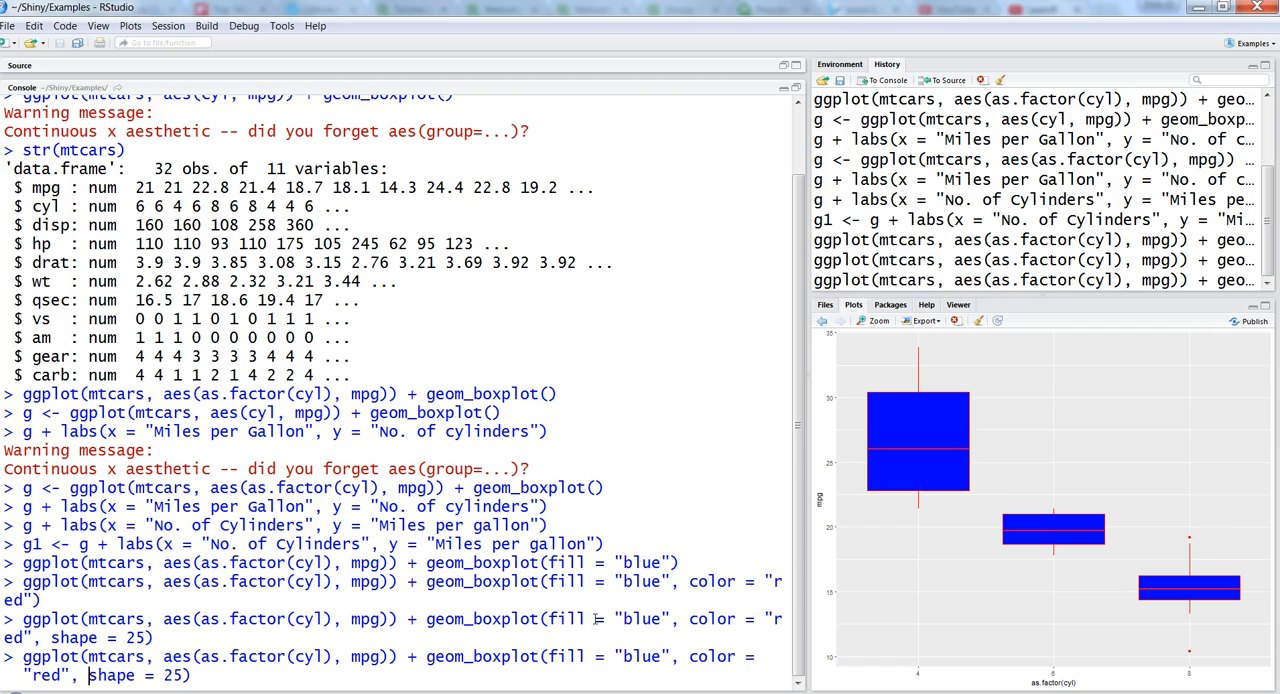
{"action": "mouse_move", "coordinate": [1117, 555]}
{"action": "type", "text": "outlier."}
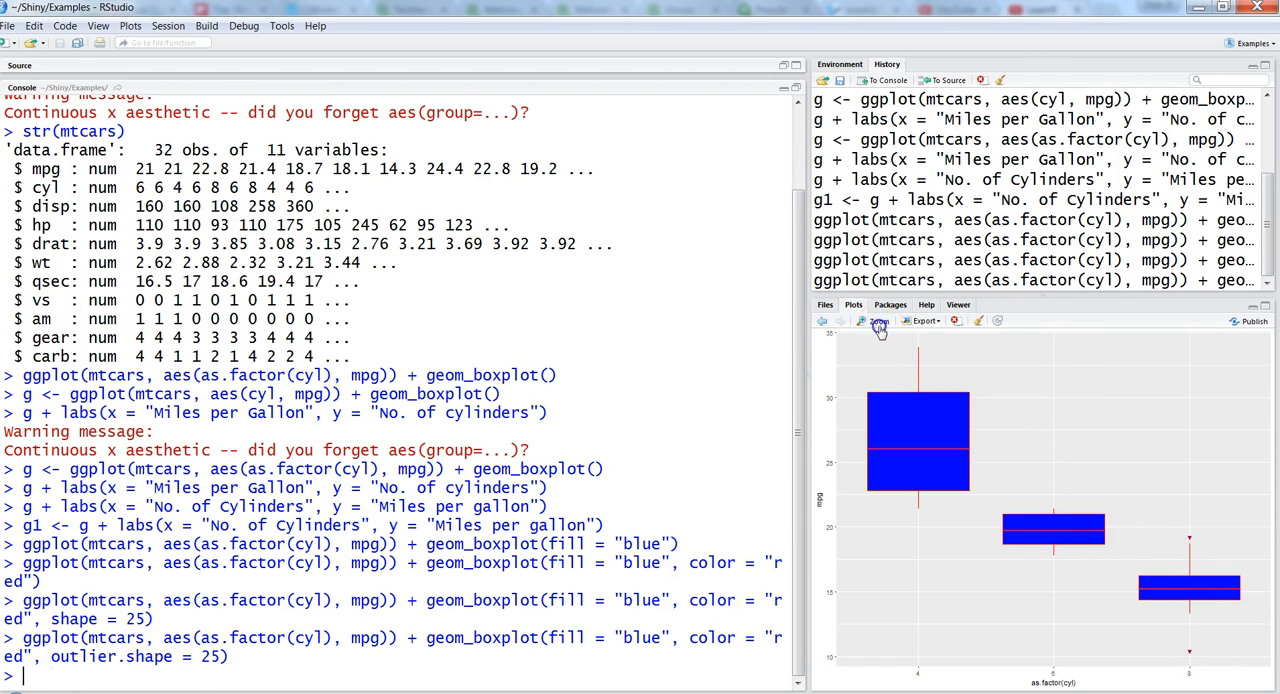
Try outlier.shape = 25, then outlier.shape = 23, inspecting triangle and diamond outliers zoomed
{"action": "left_click", "coordinate": [874, 320]}
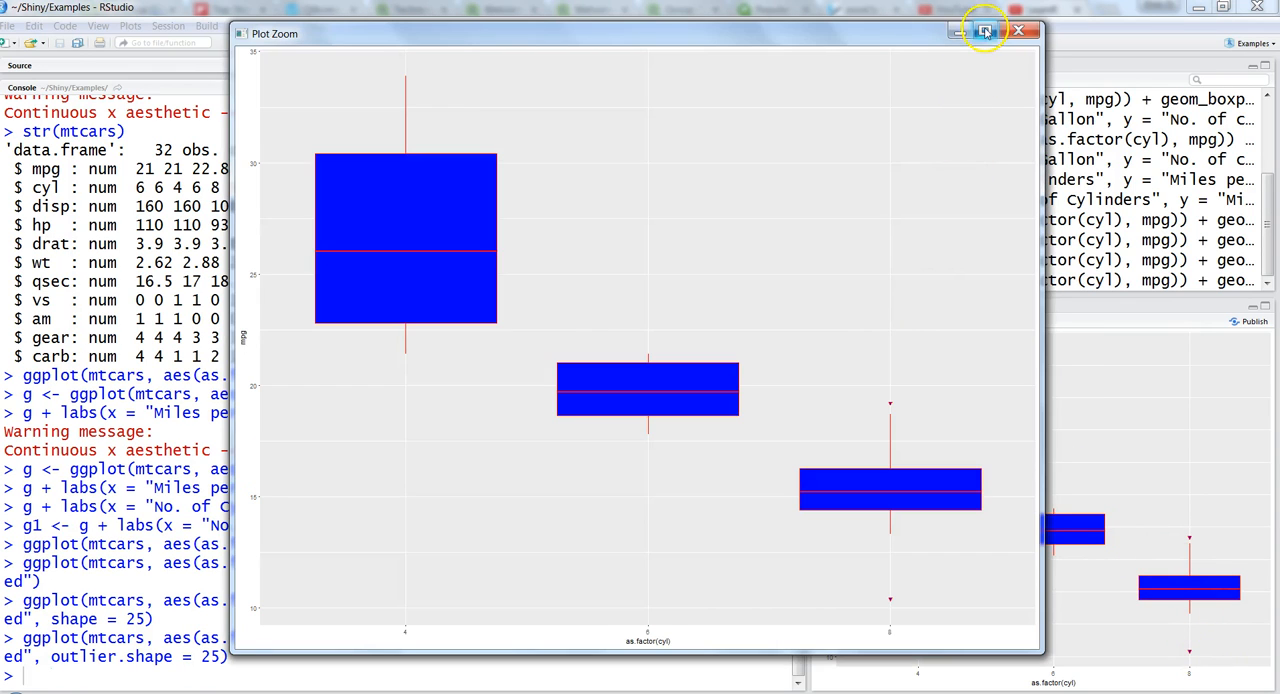
{"action": "left_click", "coordinate": [984, 30]}
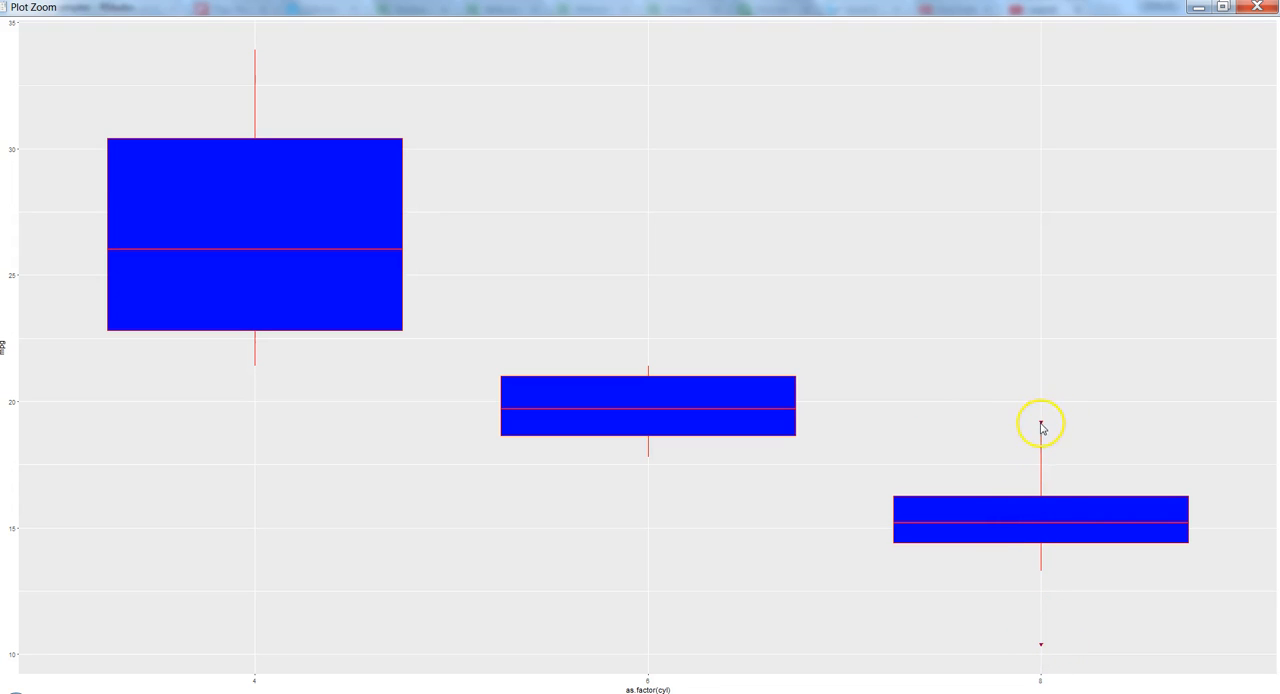
{"action": "left_click", "coordinate": [1257, 7]}
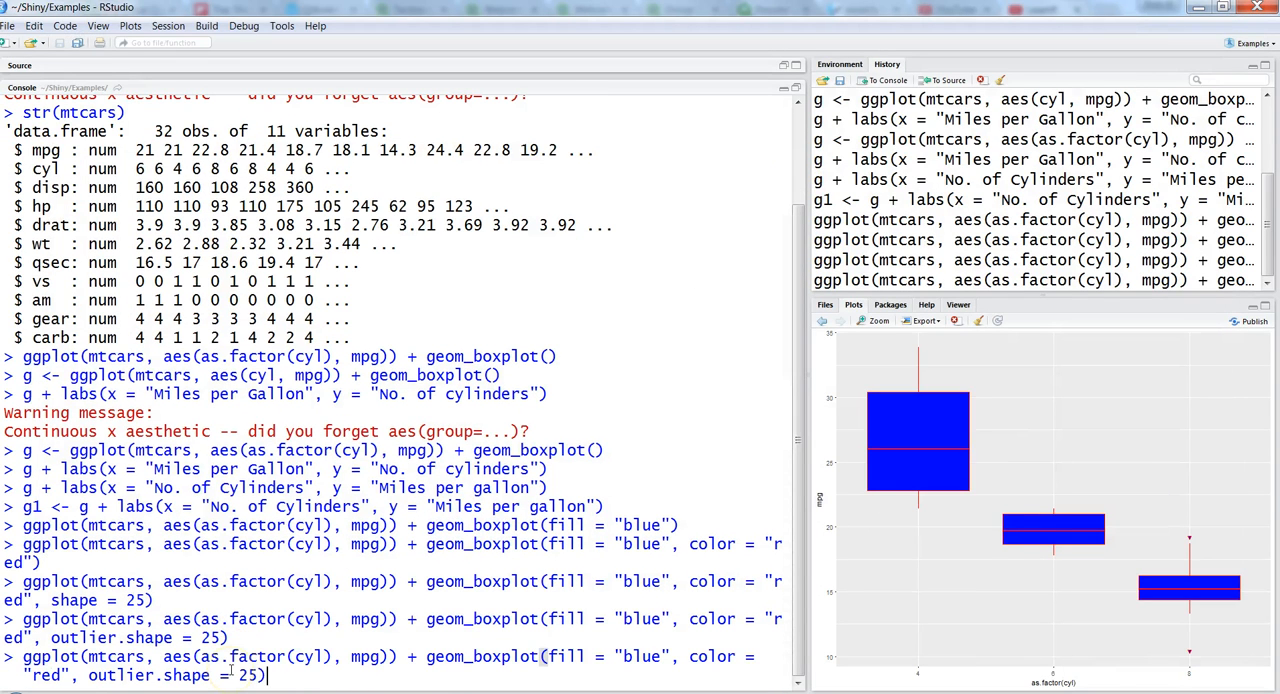
{"action": "key", "text": "BackSpace"}
{"action": "type", "text": "3"}
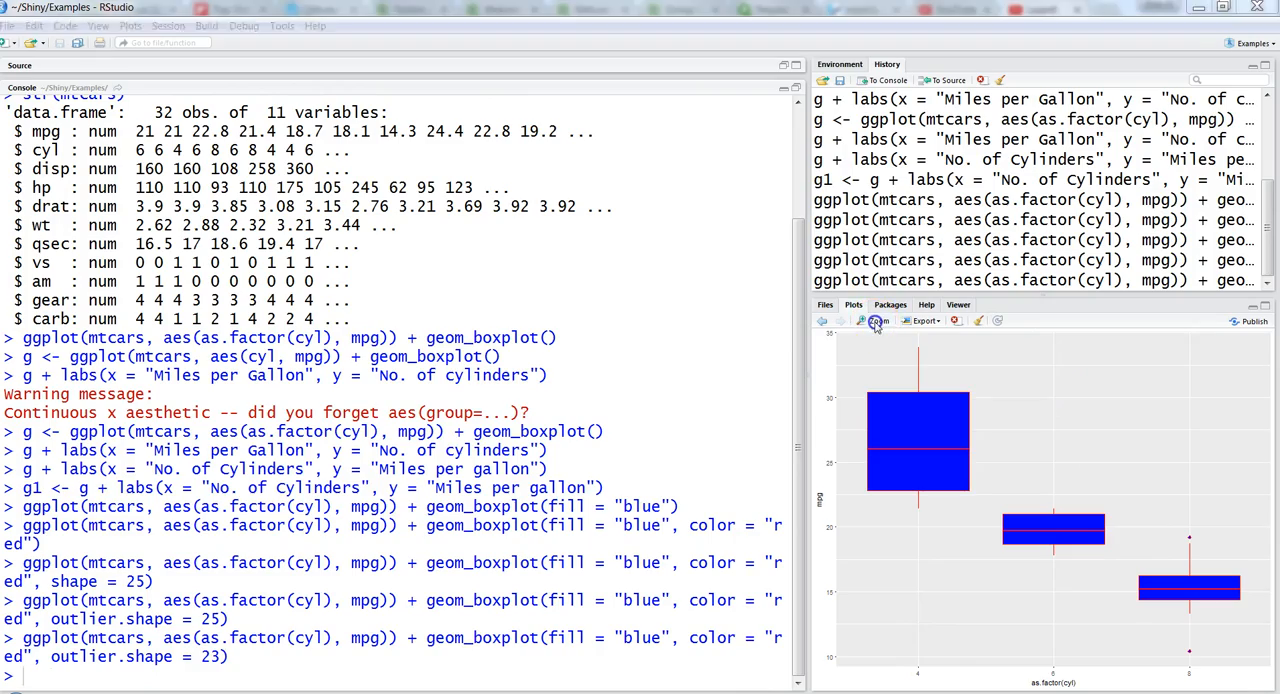
{"action": "left_click", "coordinate": [875, 320]}
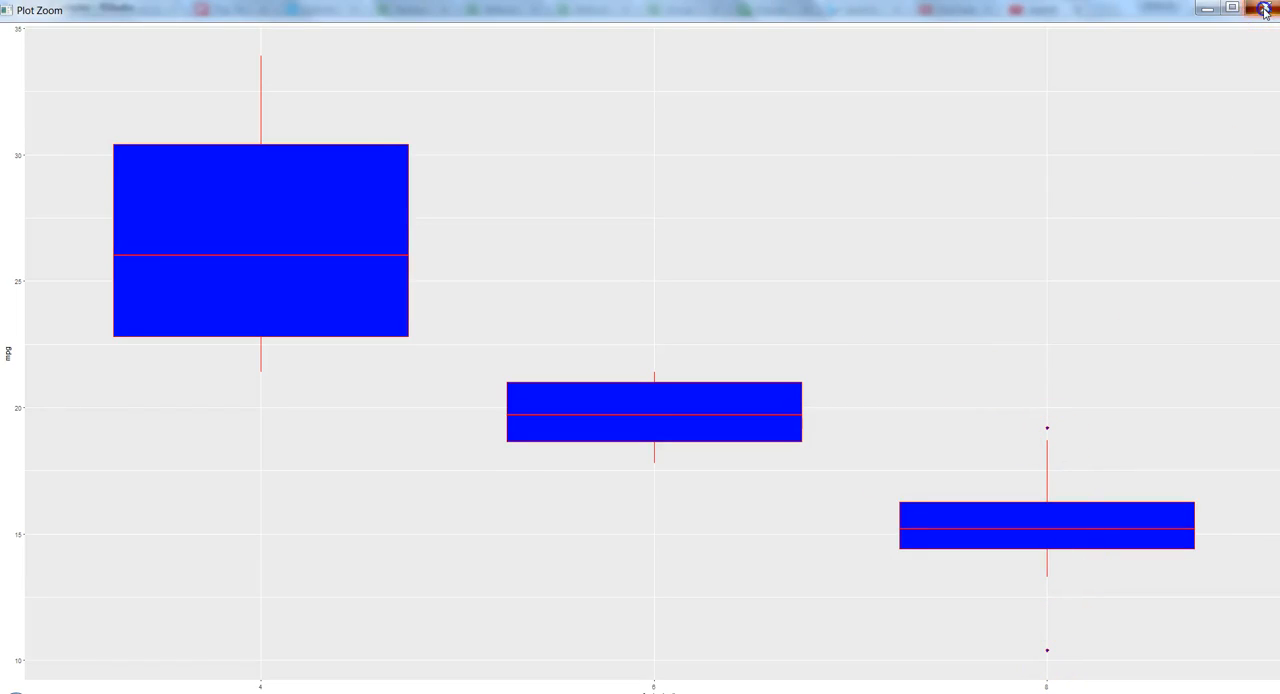
{"action": "left_click", "coordinate": [1264, 8]}
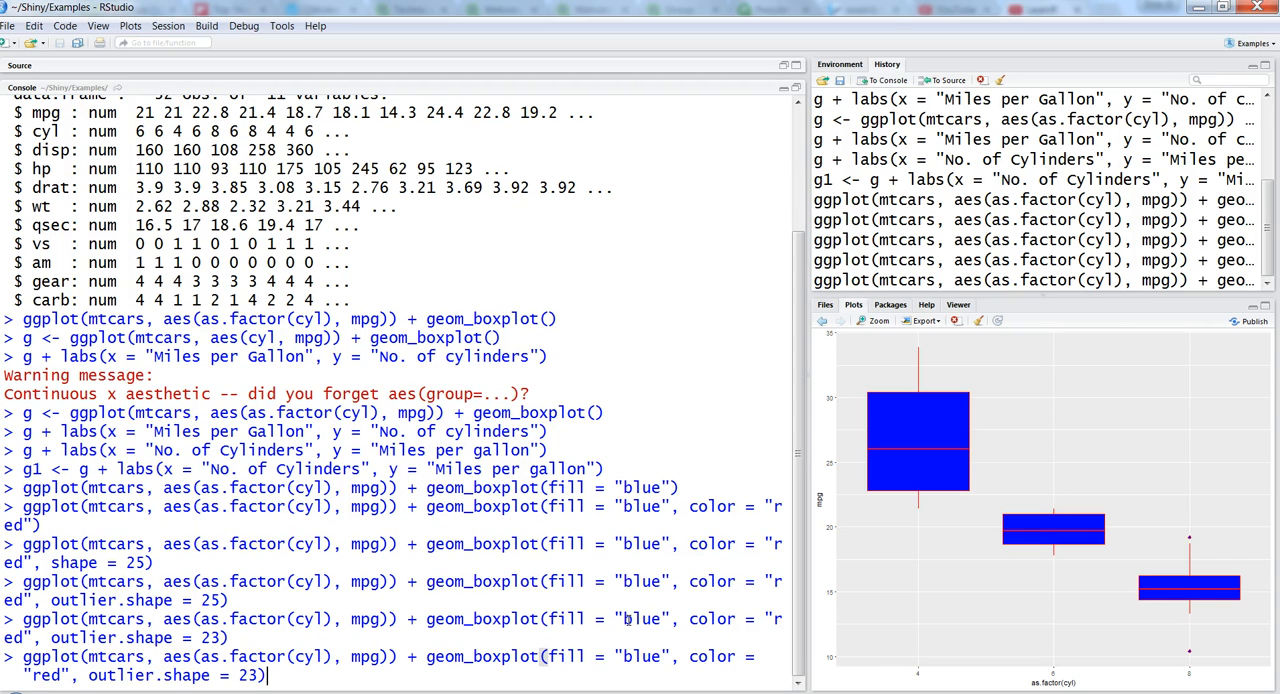
Rerun the mtcars boxplot with + theme_bw(), then + theme_gray(), then query geom_boxplot help
{"action": "type", "text": "+ theme_bw("}
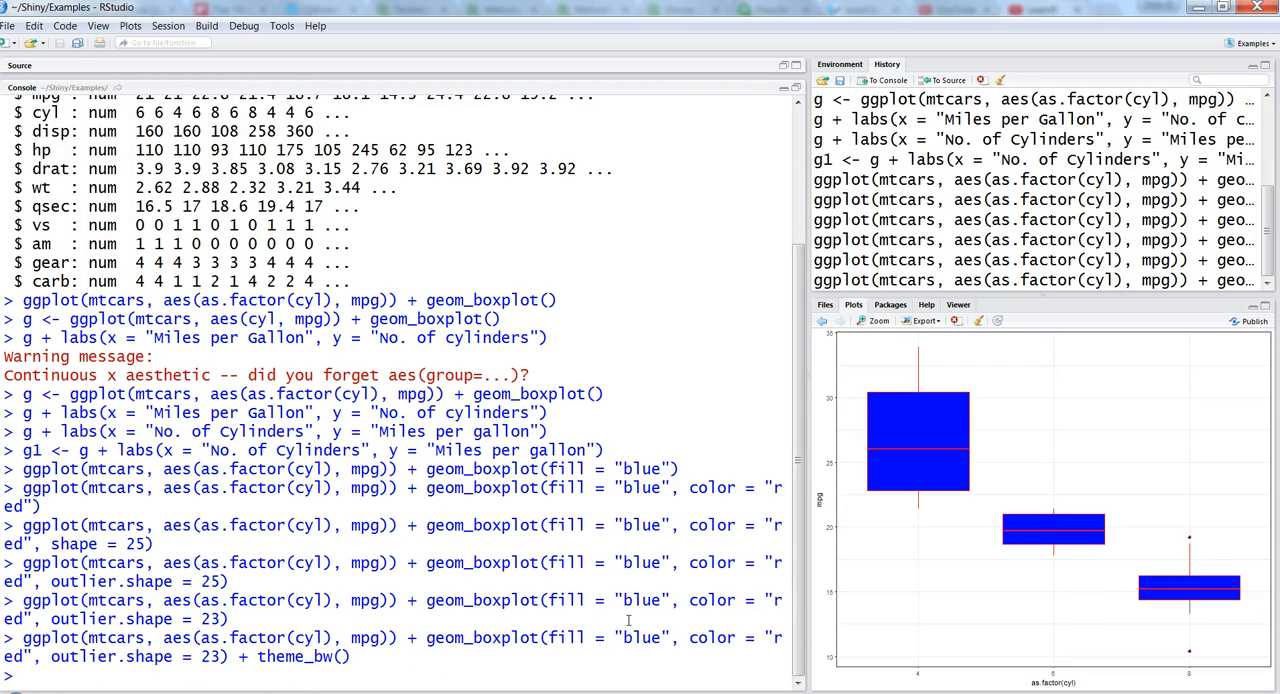
{"action": "type", "text": "theme_"}
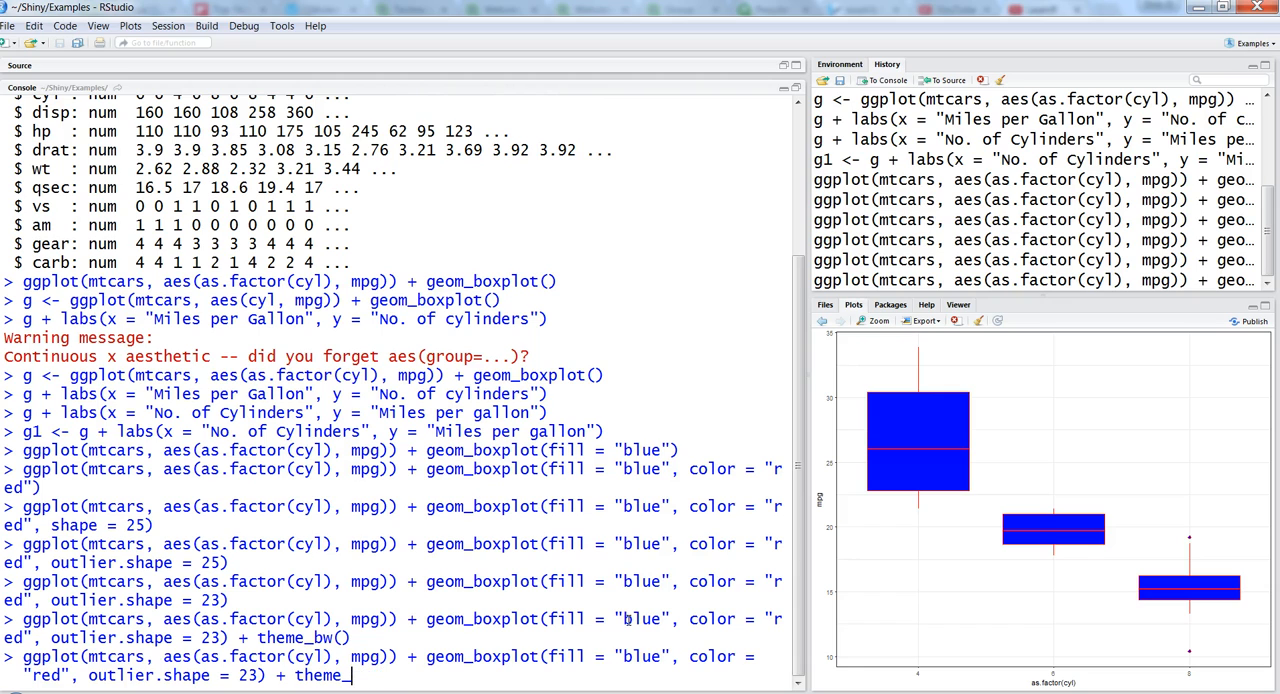
{"action": "type", "text": "theme_"}
{"action": "type", "text": "?"}
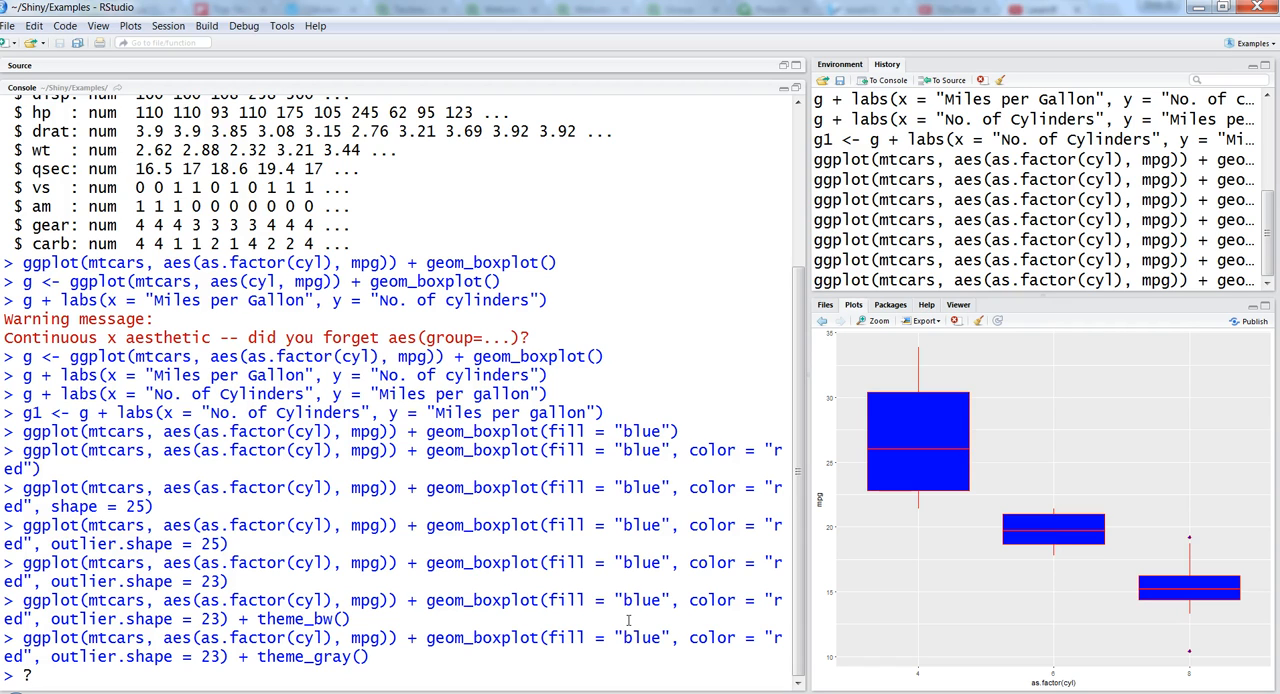
{"action": "type", "text": "geom_boxplot"}
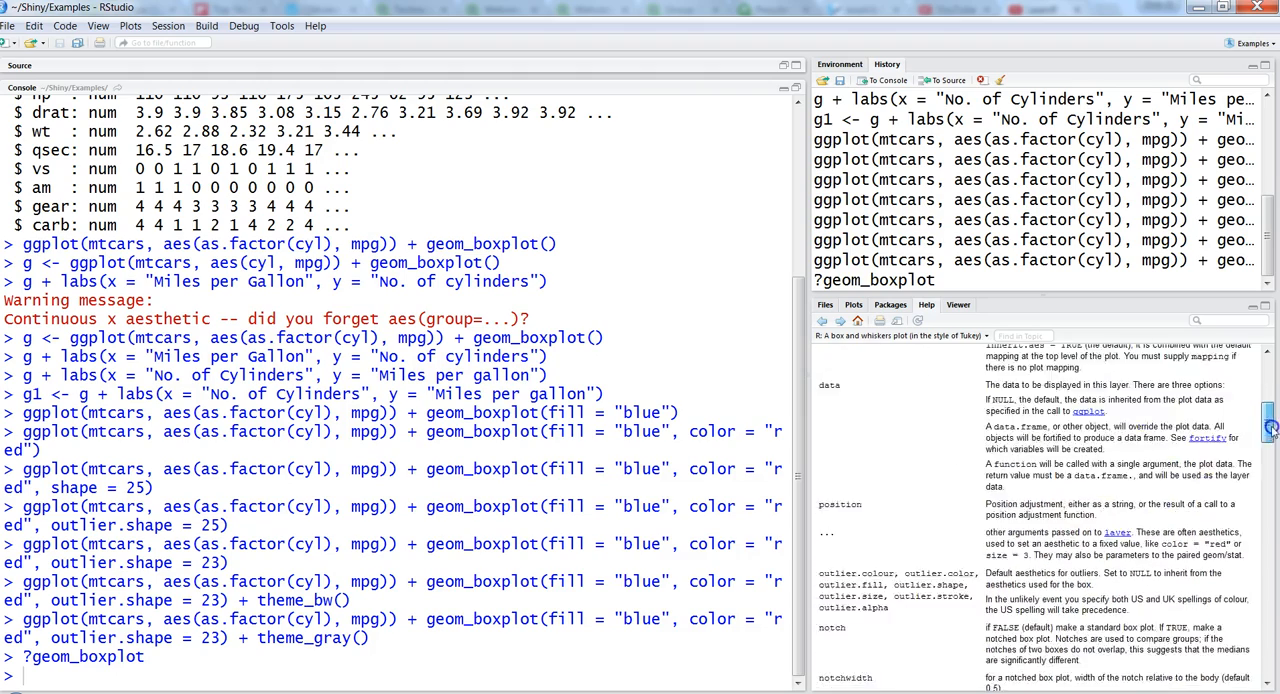
Scroll the geom_boxplot help page down to its Examples, including the stat = "identity" example
{"action": "scroll", "scroll_direction": "down", "scroll_amount": 3}
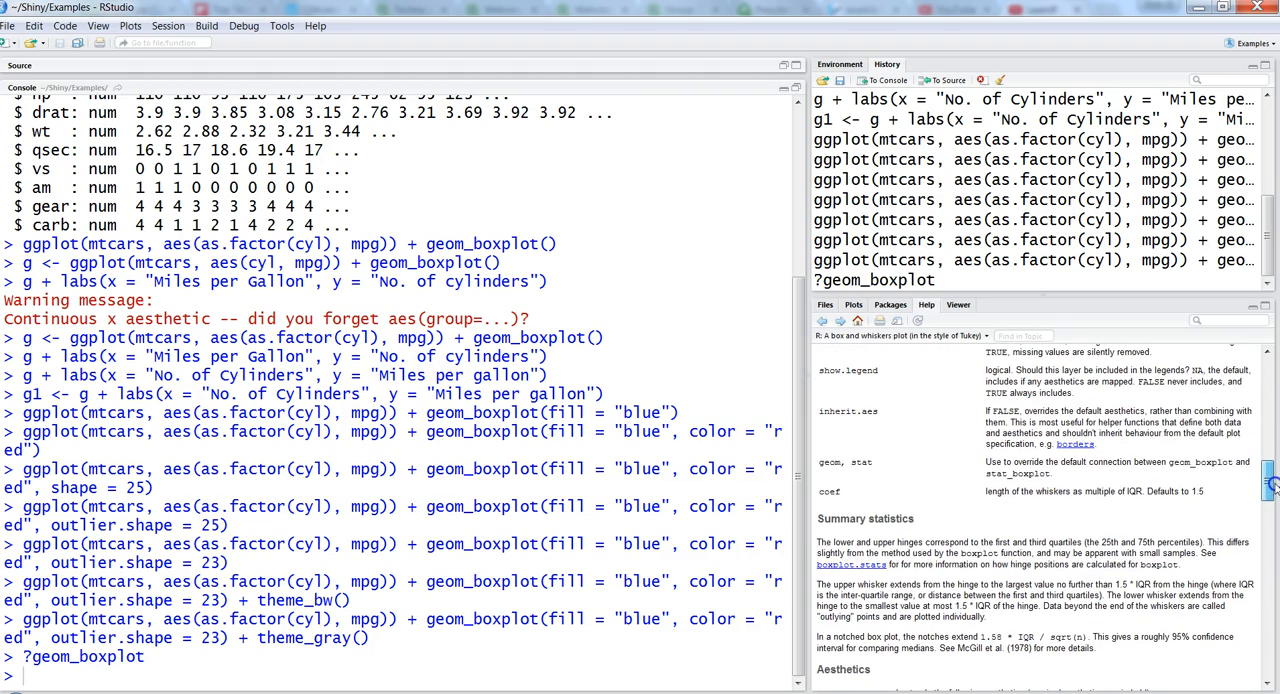
{"action": "scroll", "scroll_direction": "down", "scroll_amount": 3}
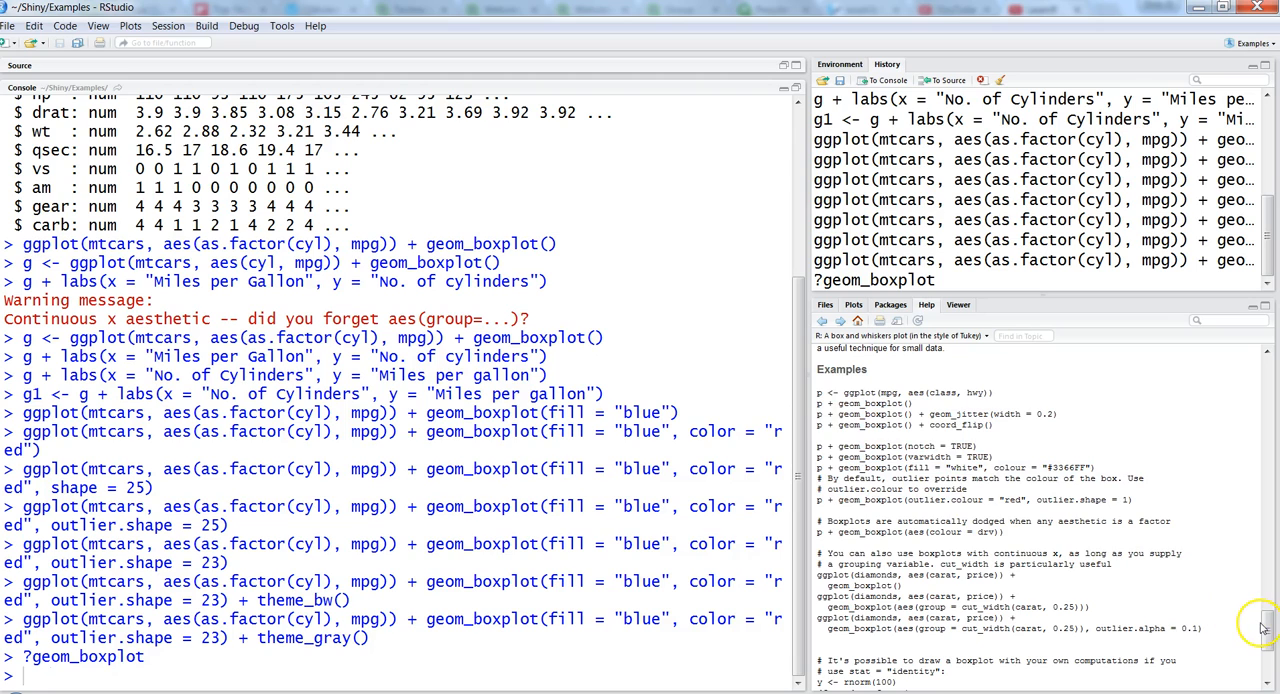
{"action": "scroll", "scroll_direction": "down", "scroll_amount": 3}
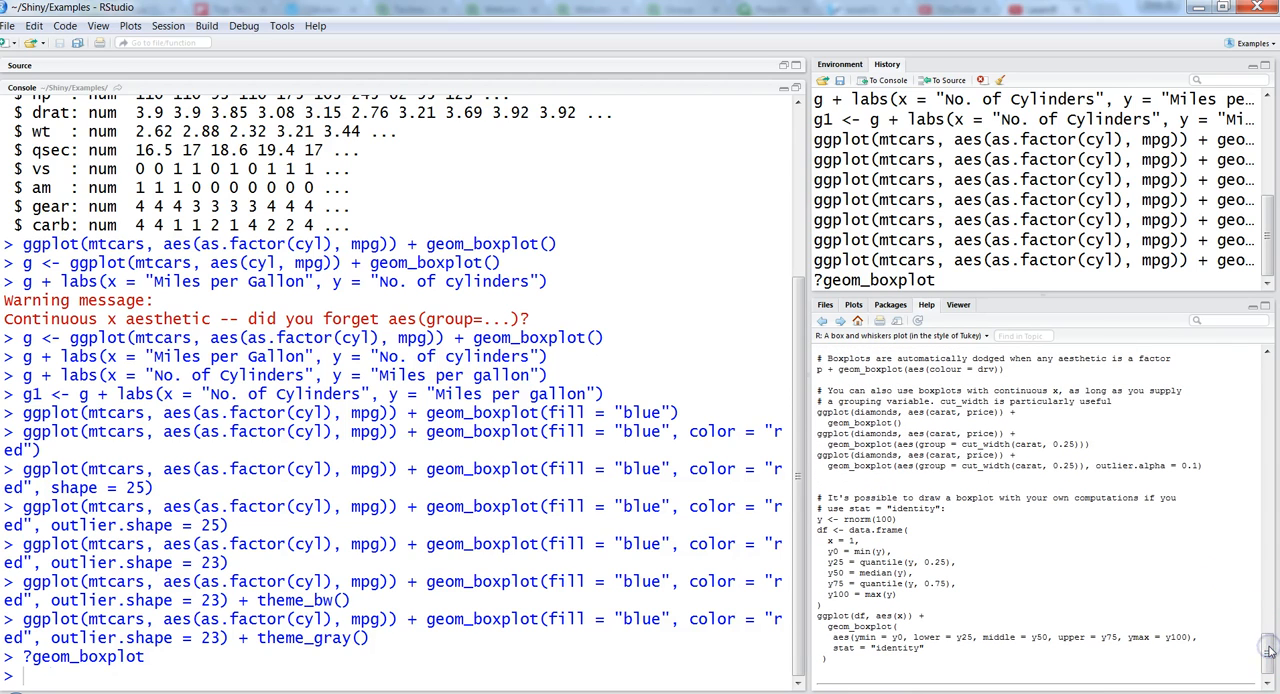